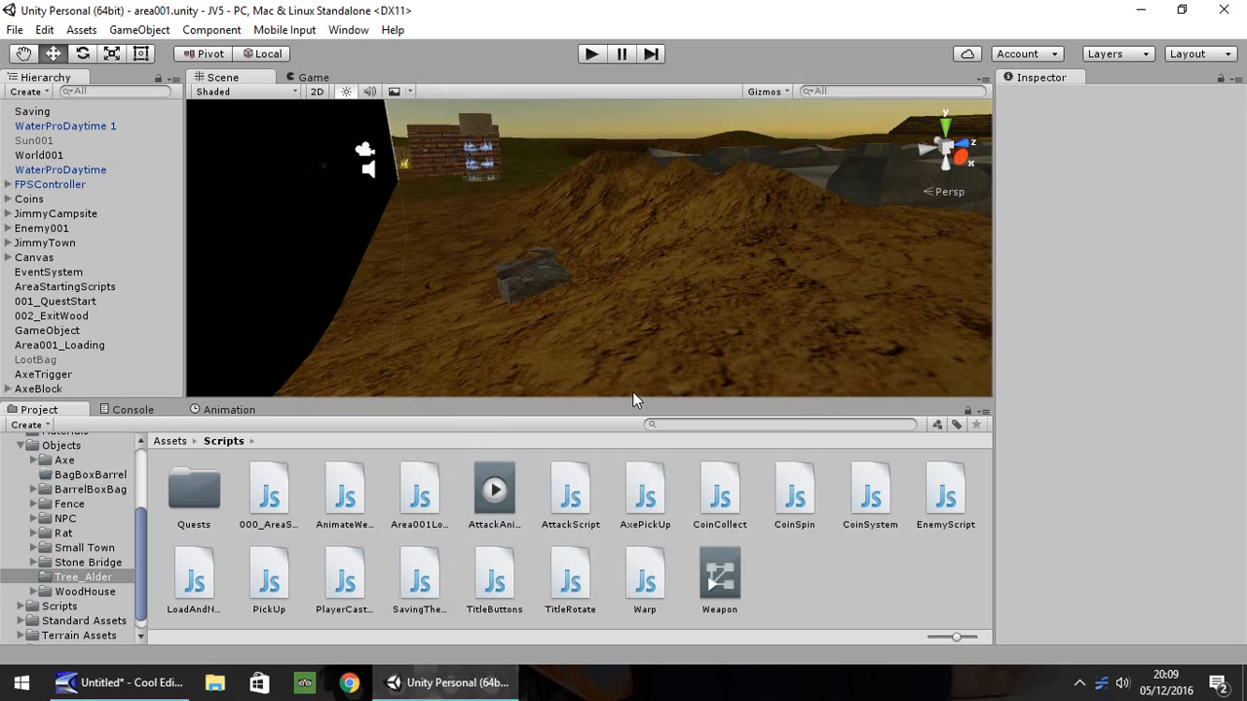
mouse_move(569, 360)
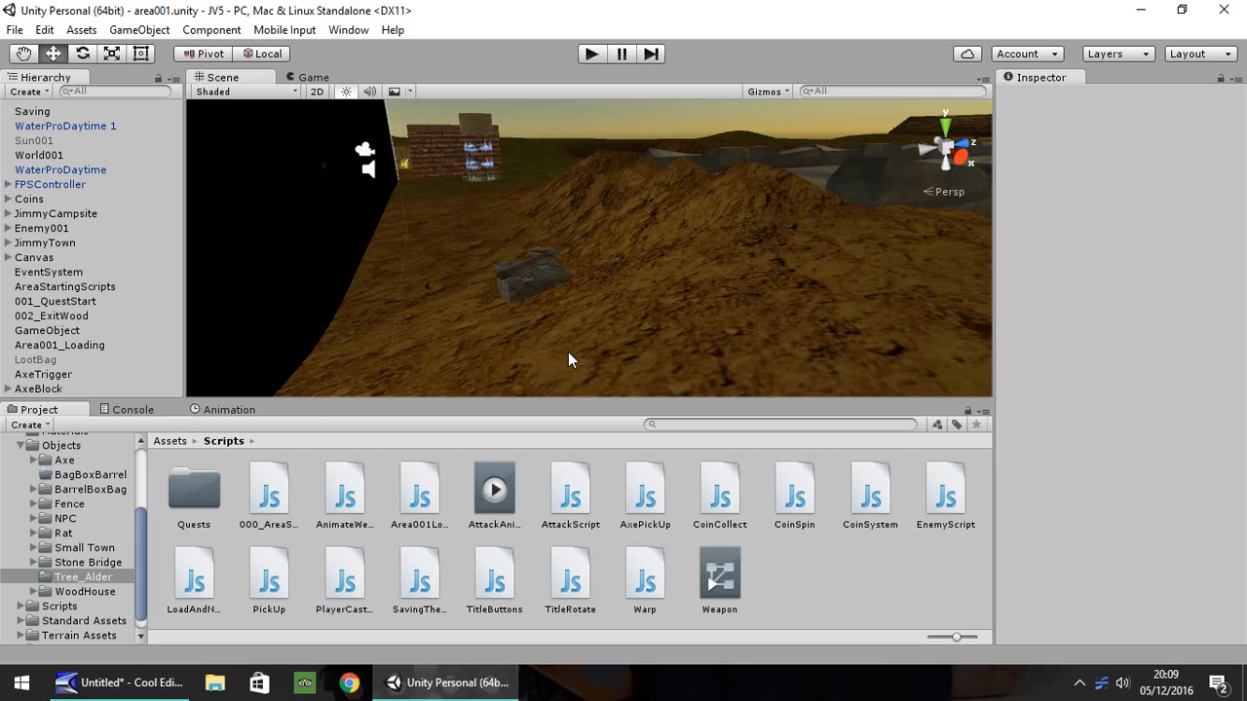
mouse_move(721, 206)
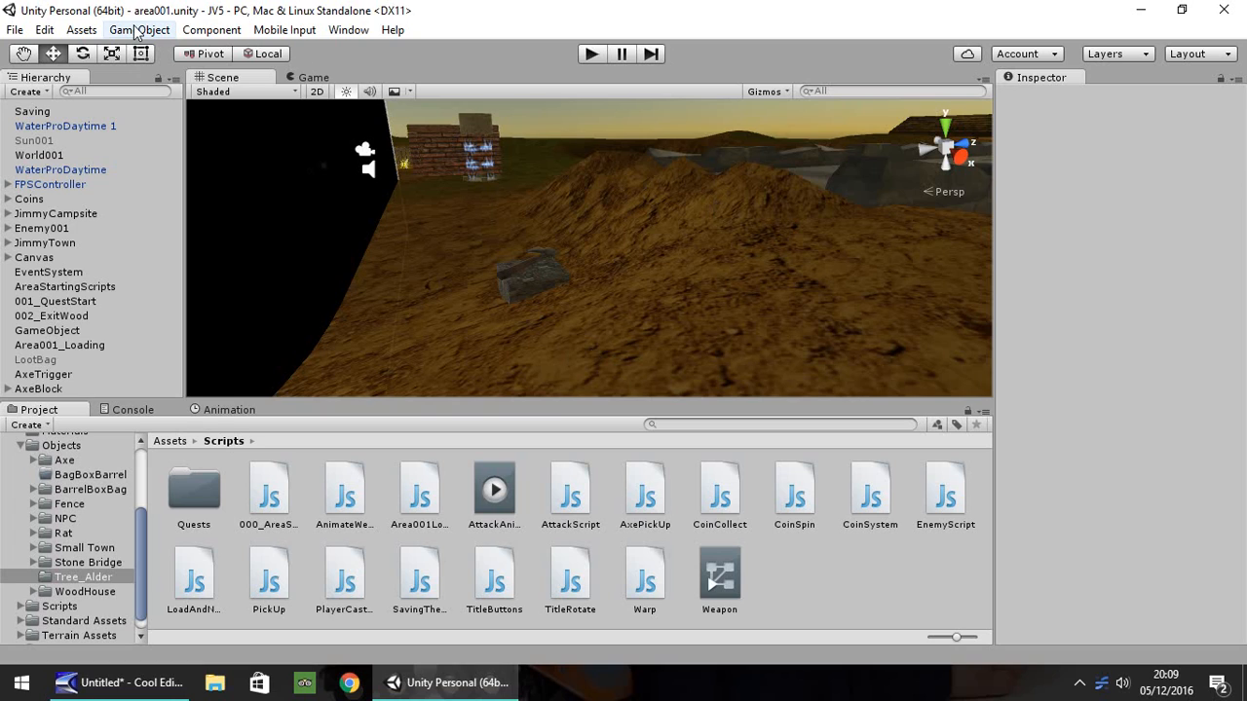
mouse_move(49, 47)
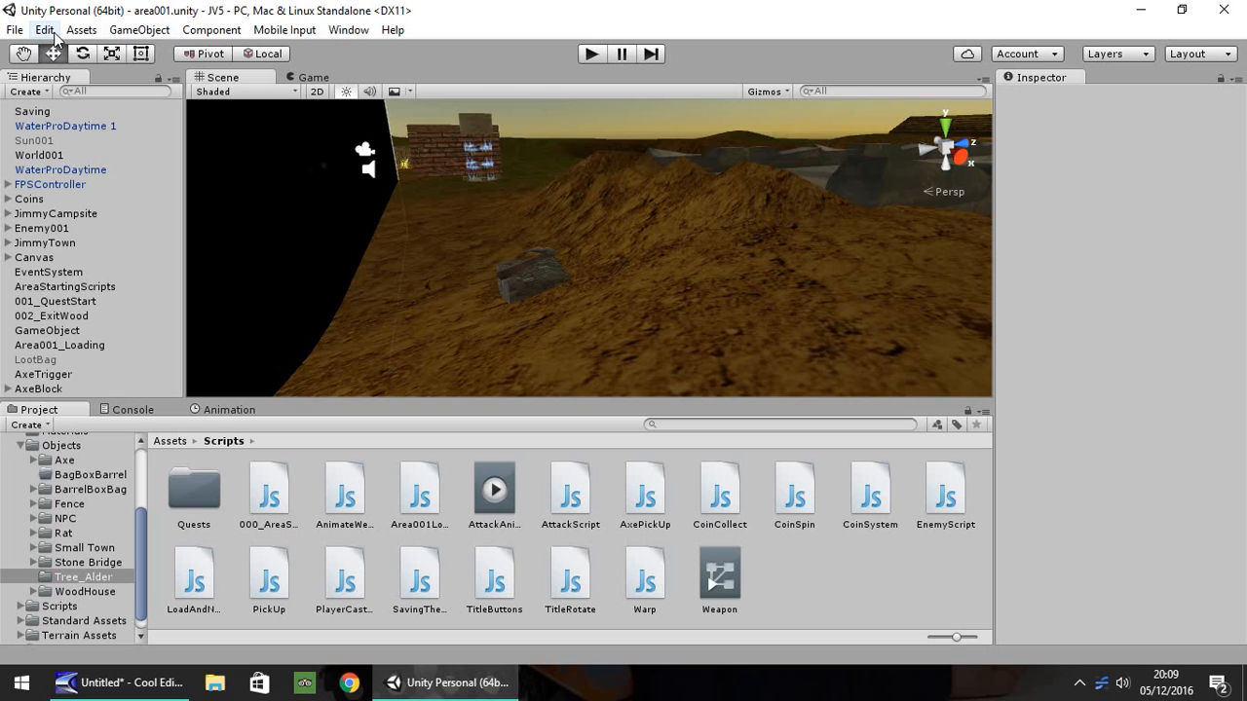
In Project Settings > Input, raise the number of axes to 20
left_click(43, 30)
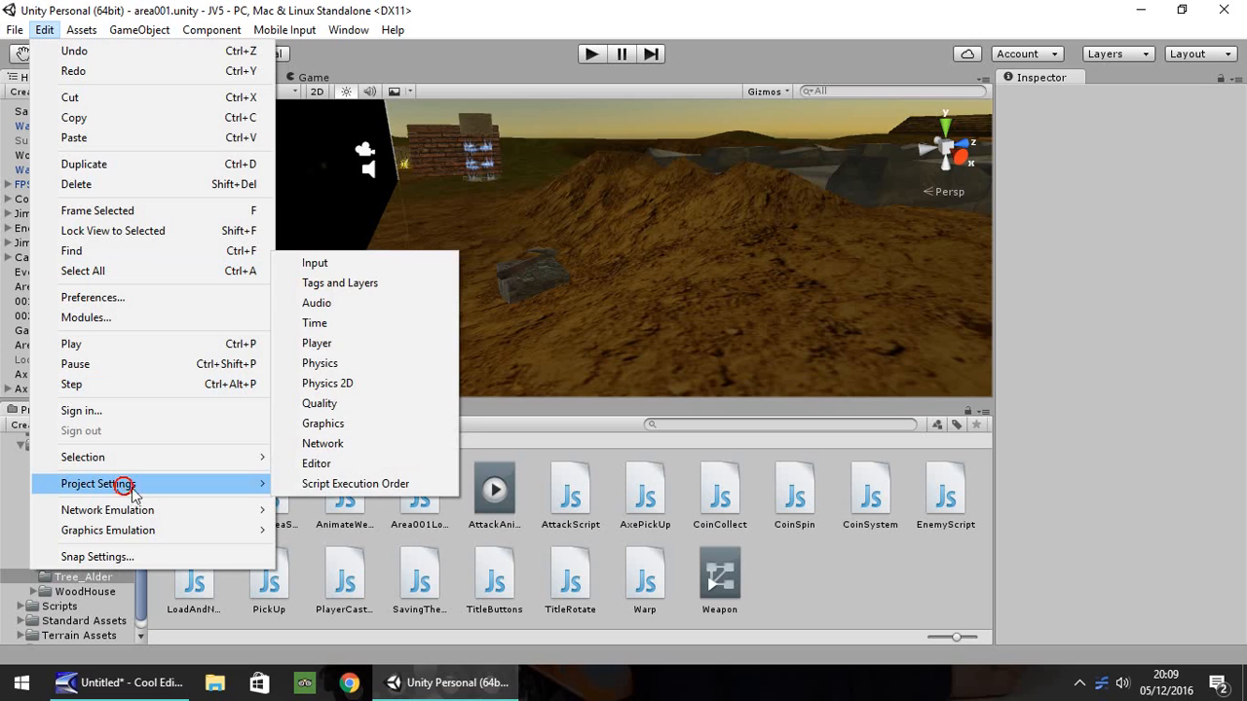
left_click(316, 261)
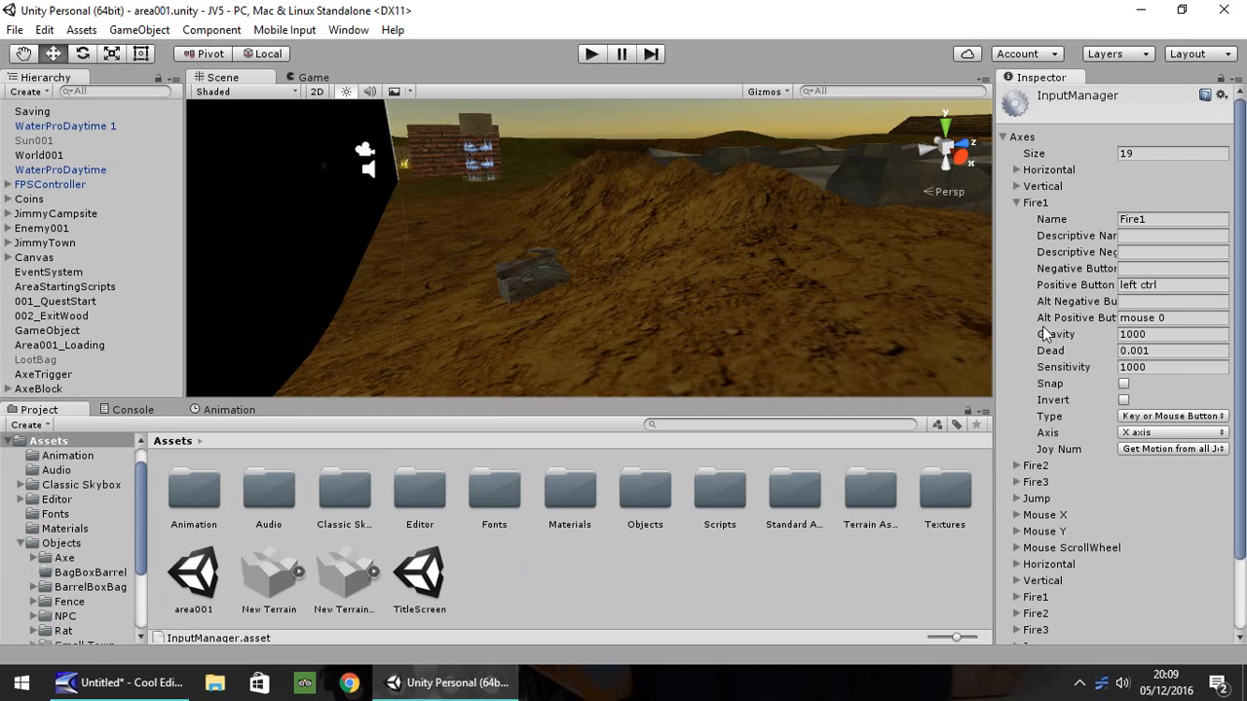
left_click(1017, 203)
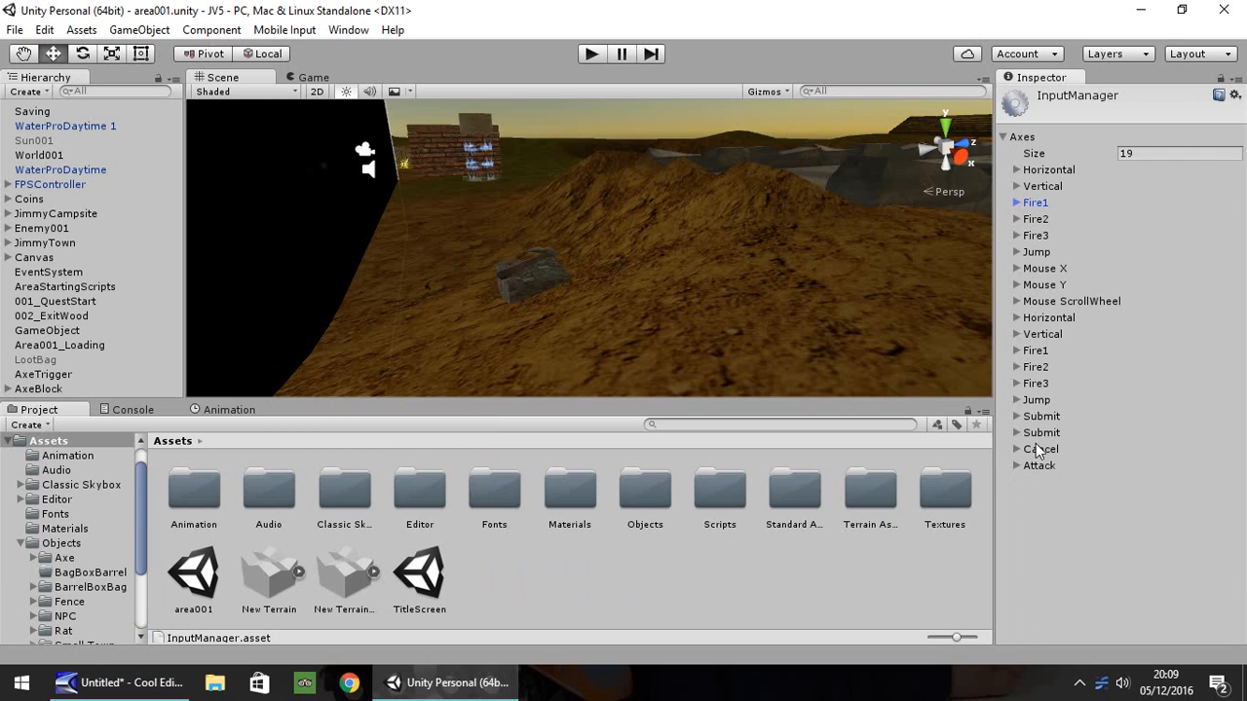
mouse_move(1060, 469)
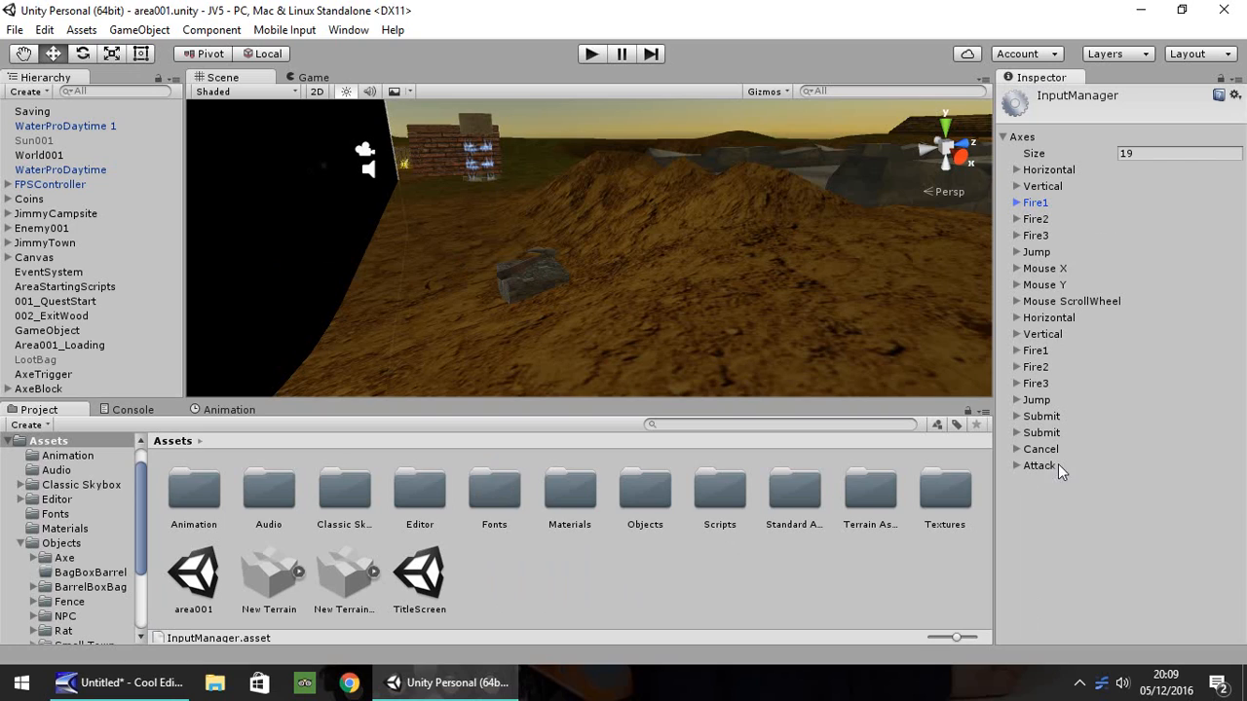
mouse_move(1049, 470)
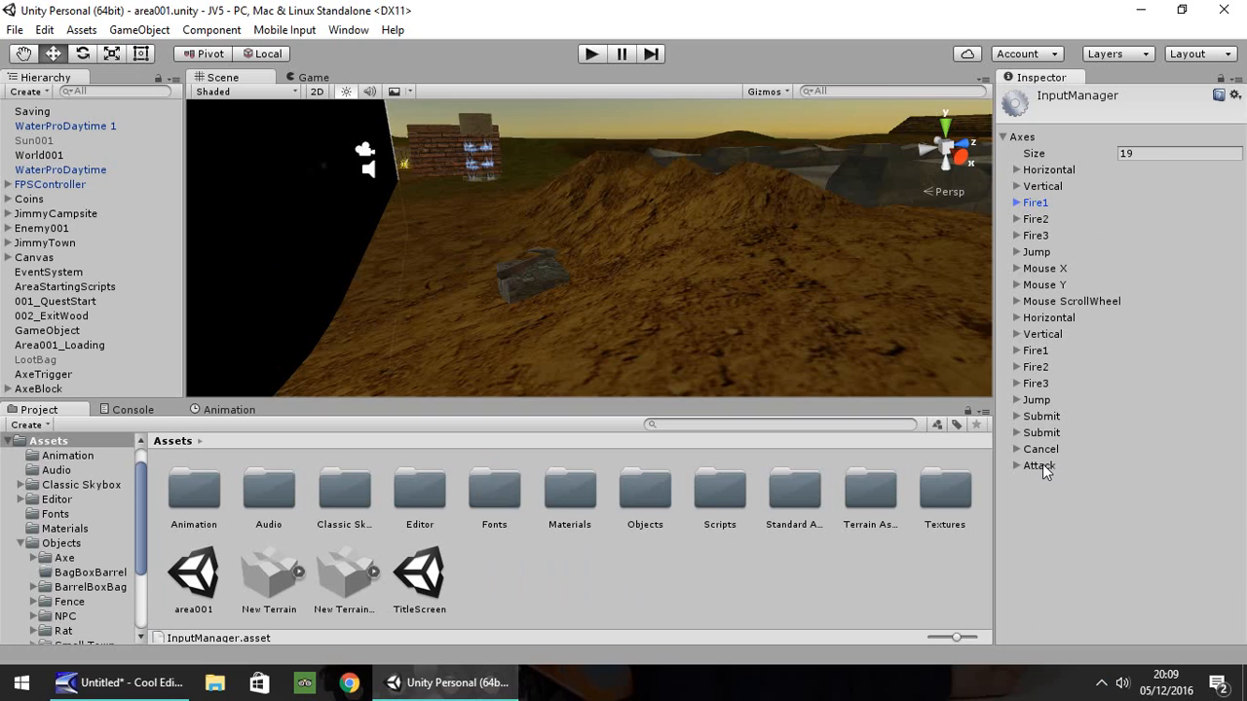
mouse_move(1188, 329)
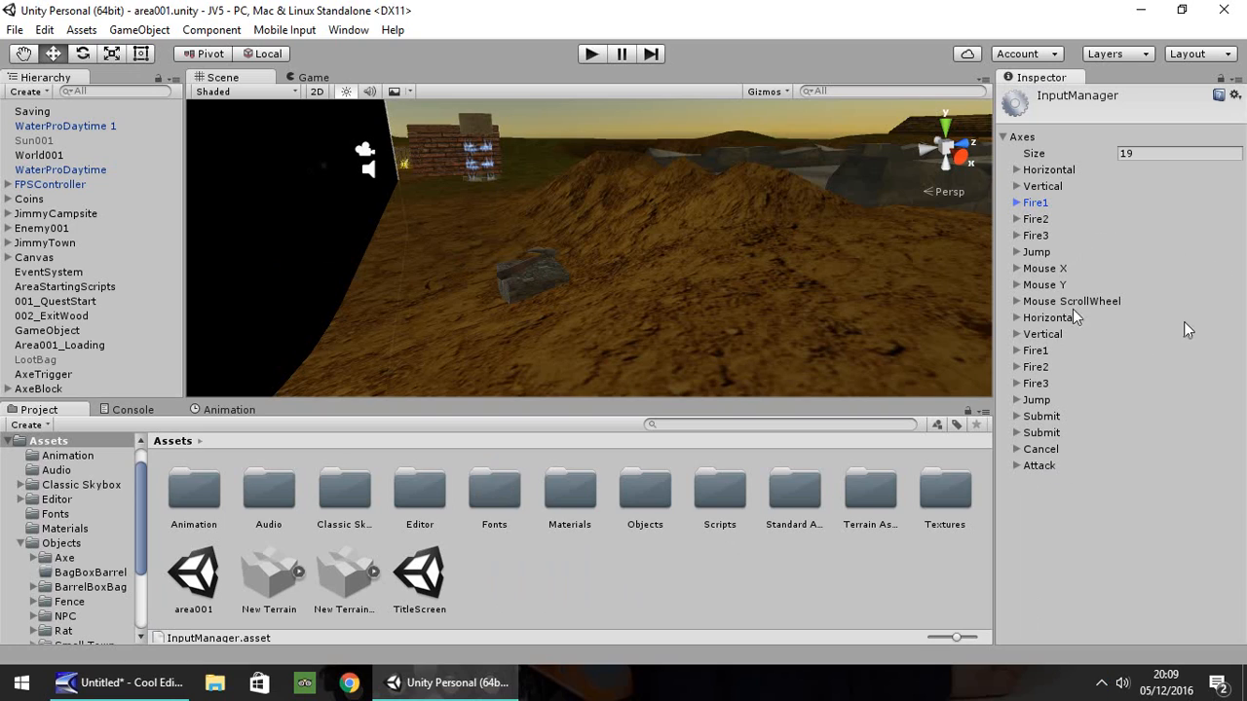
double_click(1126, 152)
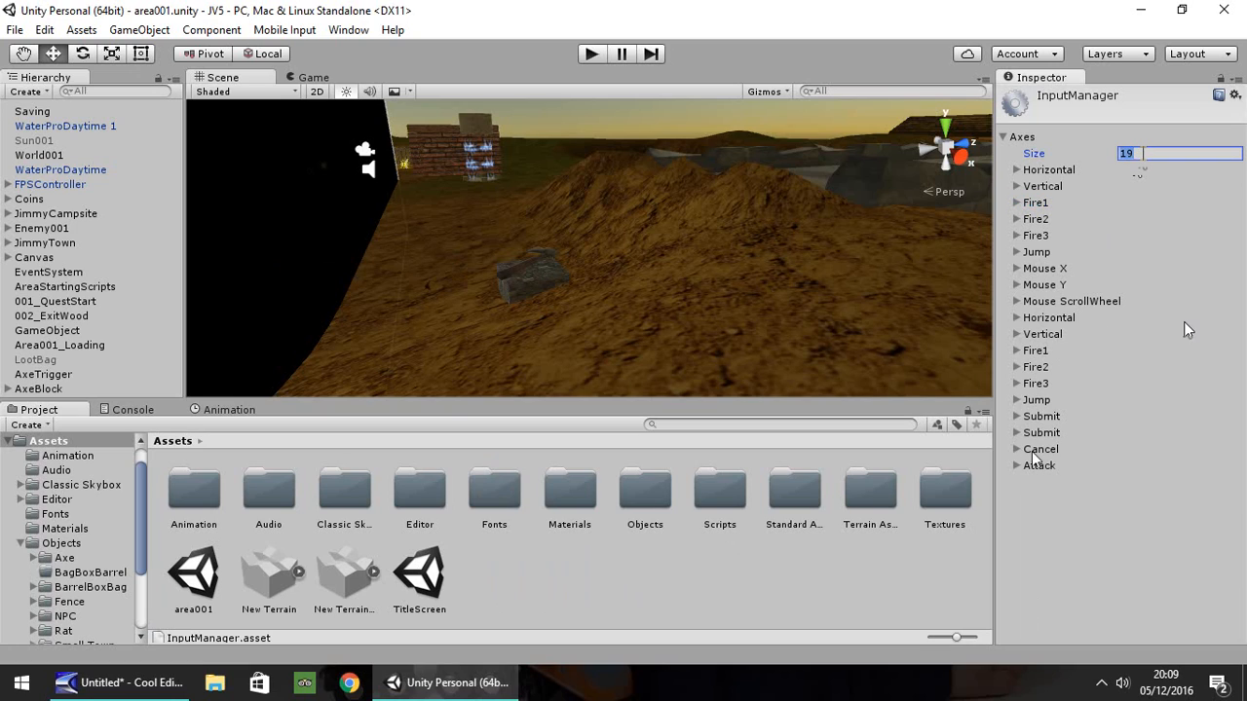
type("20")
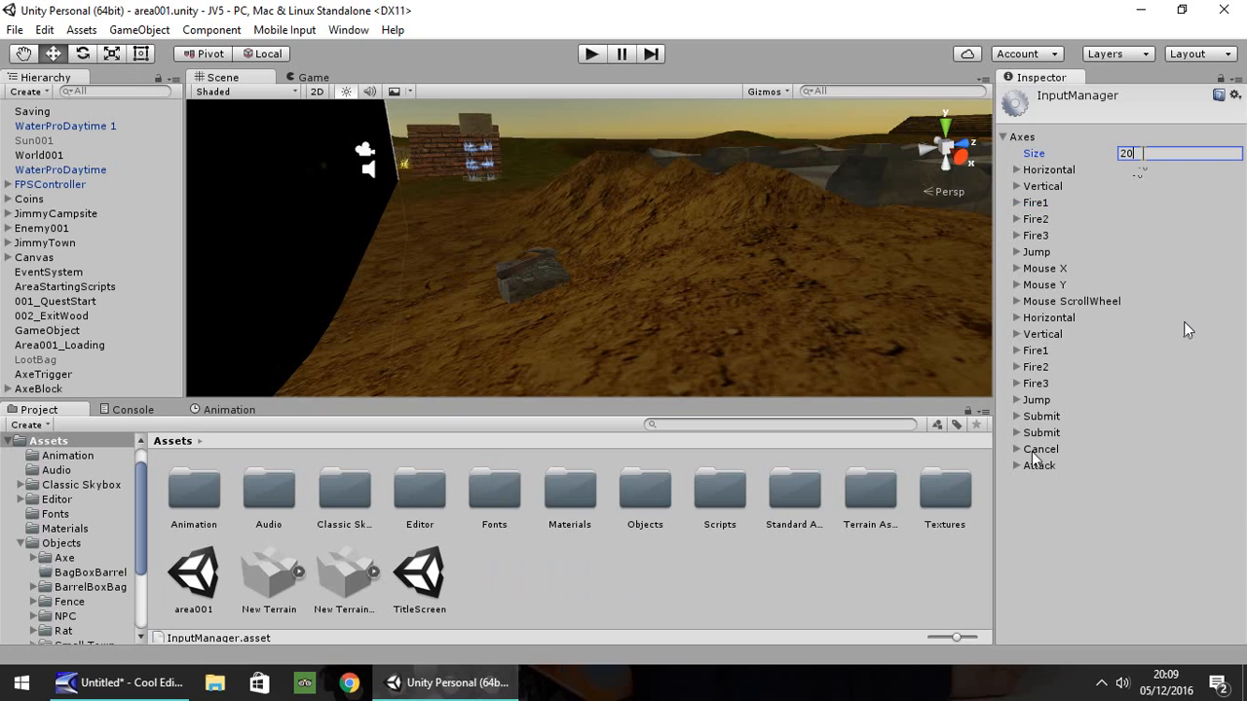
Name the new last axis Inventory and set its Positive Button to i
left_click(1019, 481)
type("Inventory")
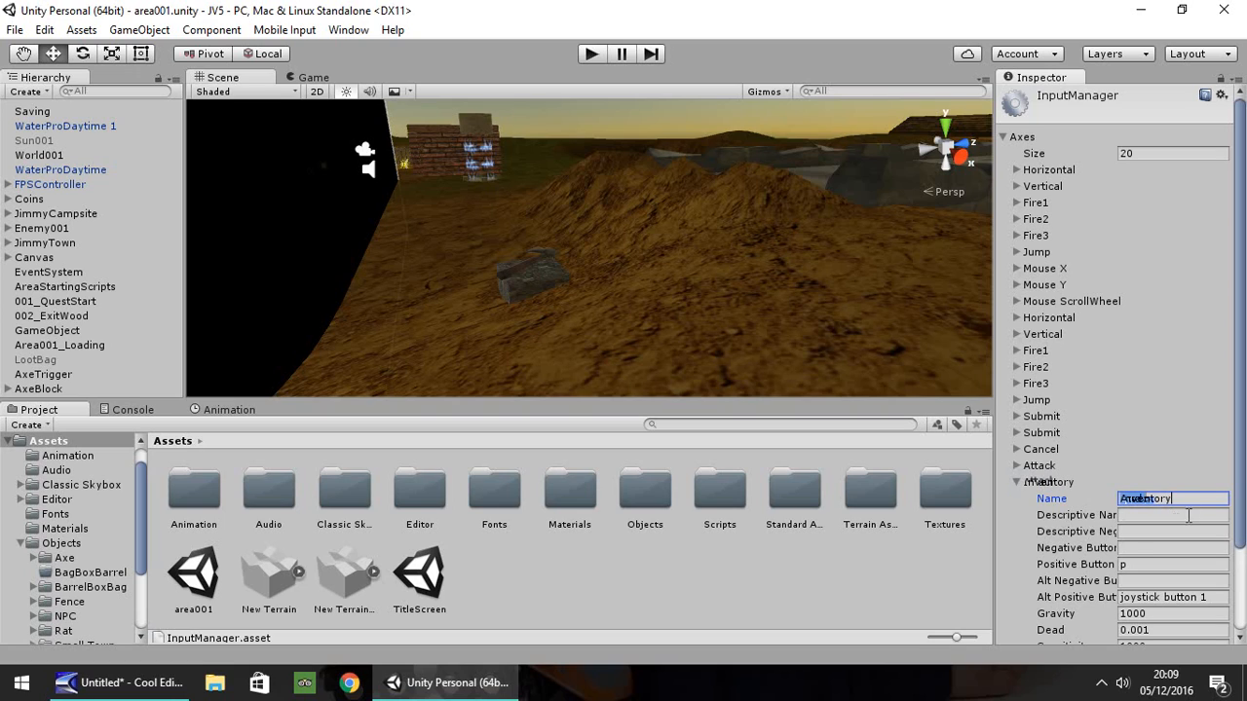
left_click(1173, 566)
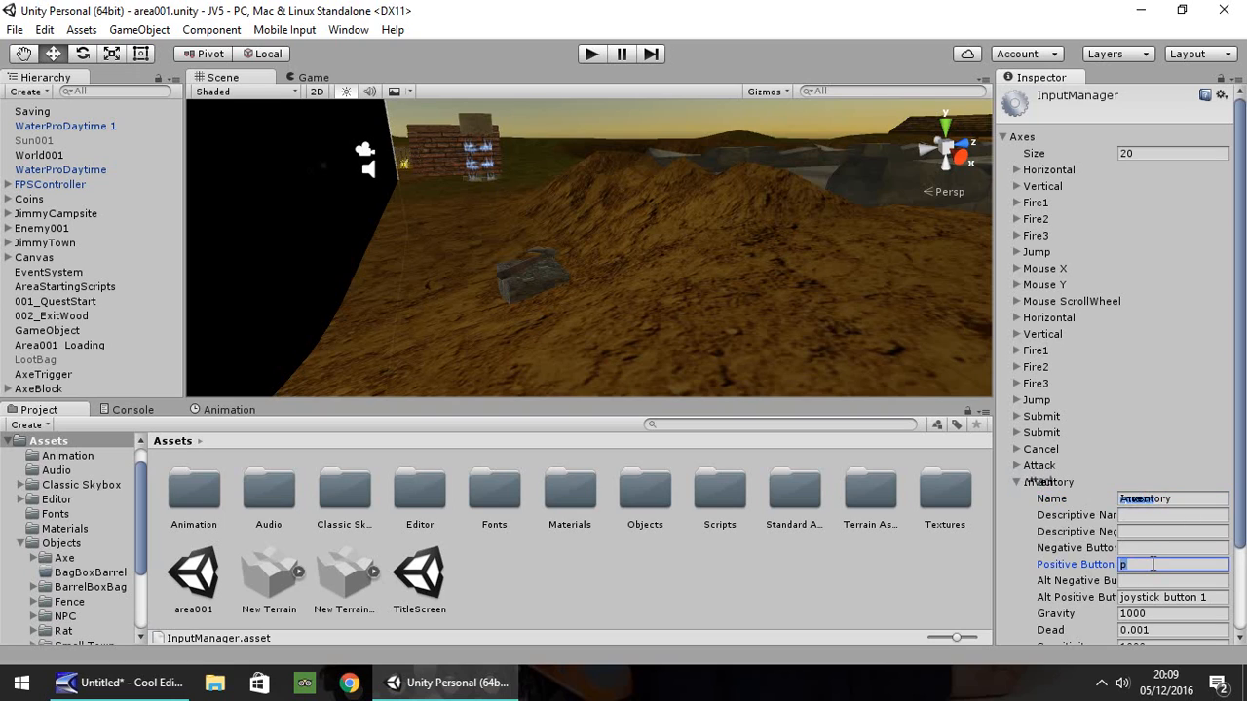
type("i")
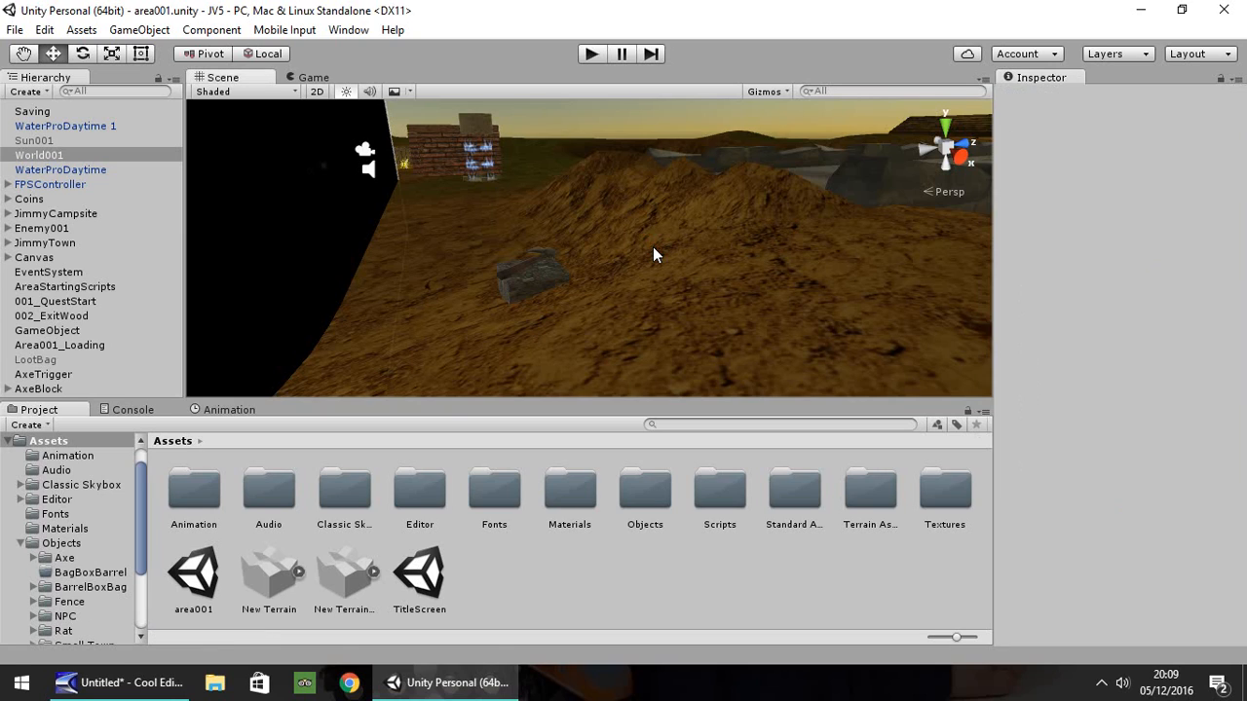
Select World001 and bring up the GameObject > UI creation list
left_click(39, 156)
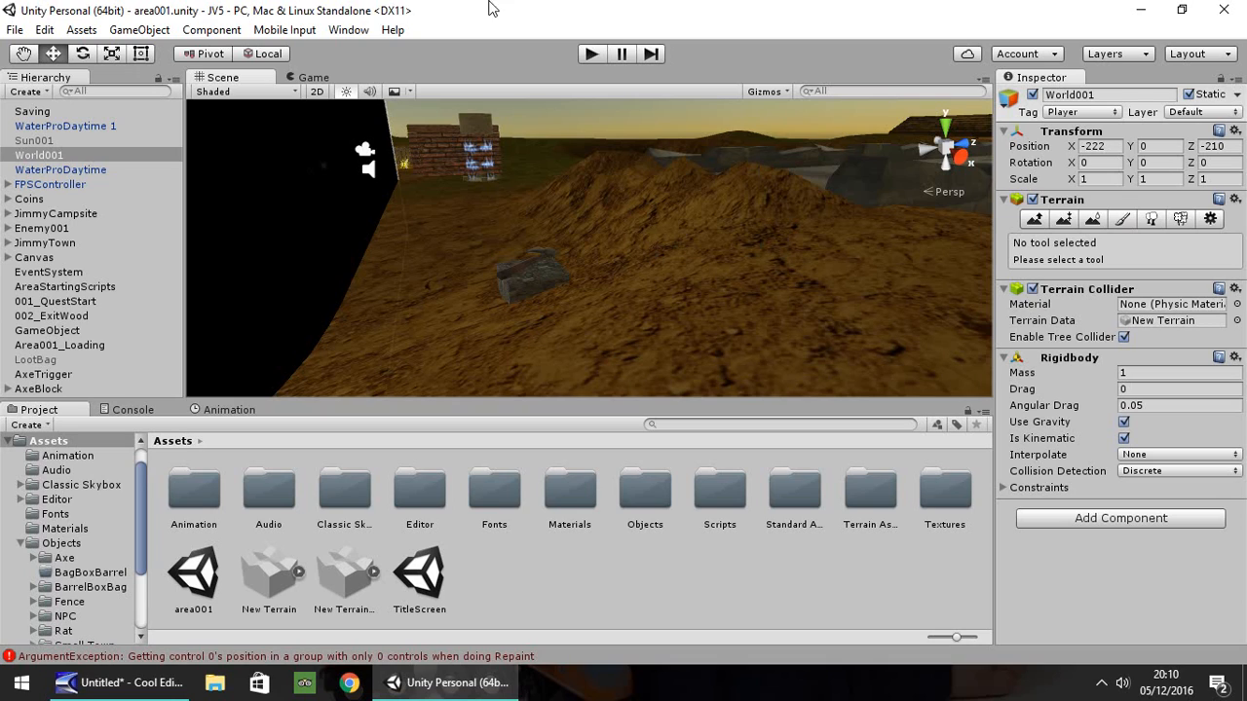
mouse_move(400, 18)
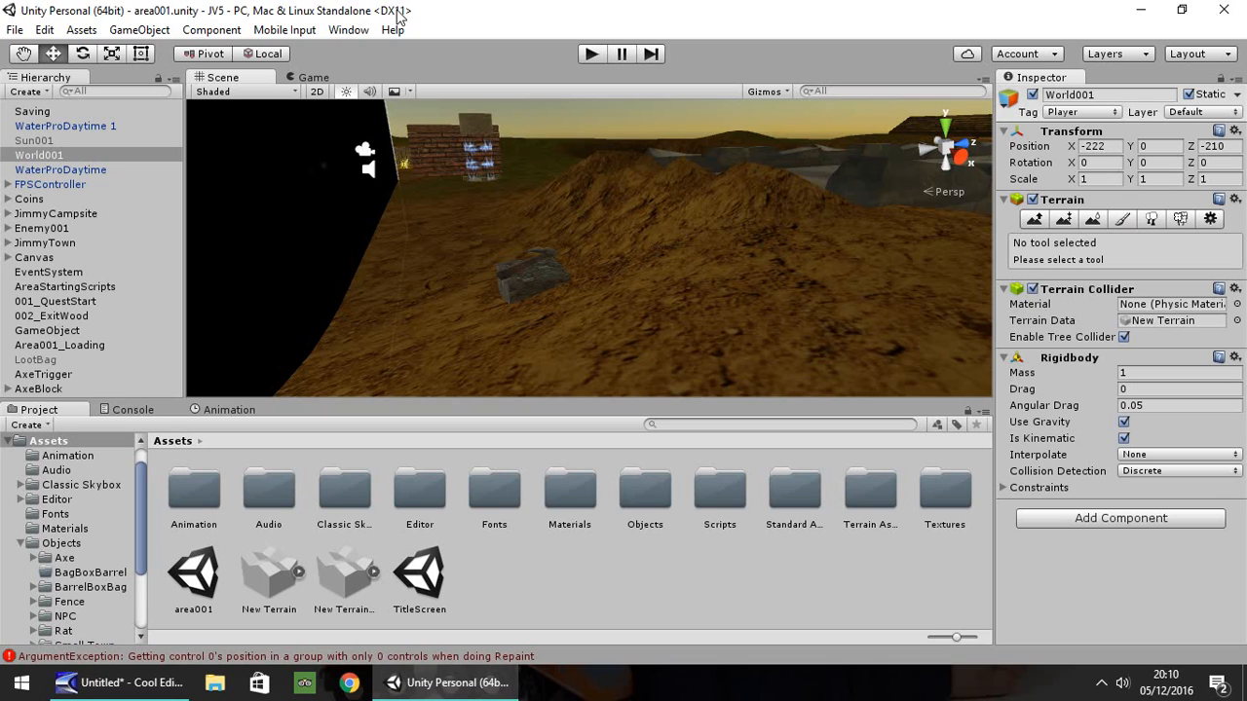
left_click(140, 29)
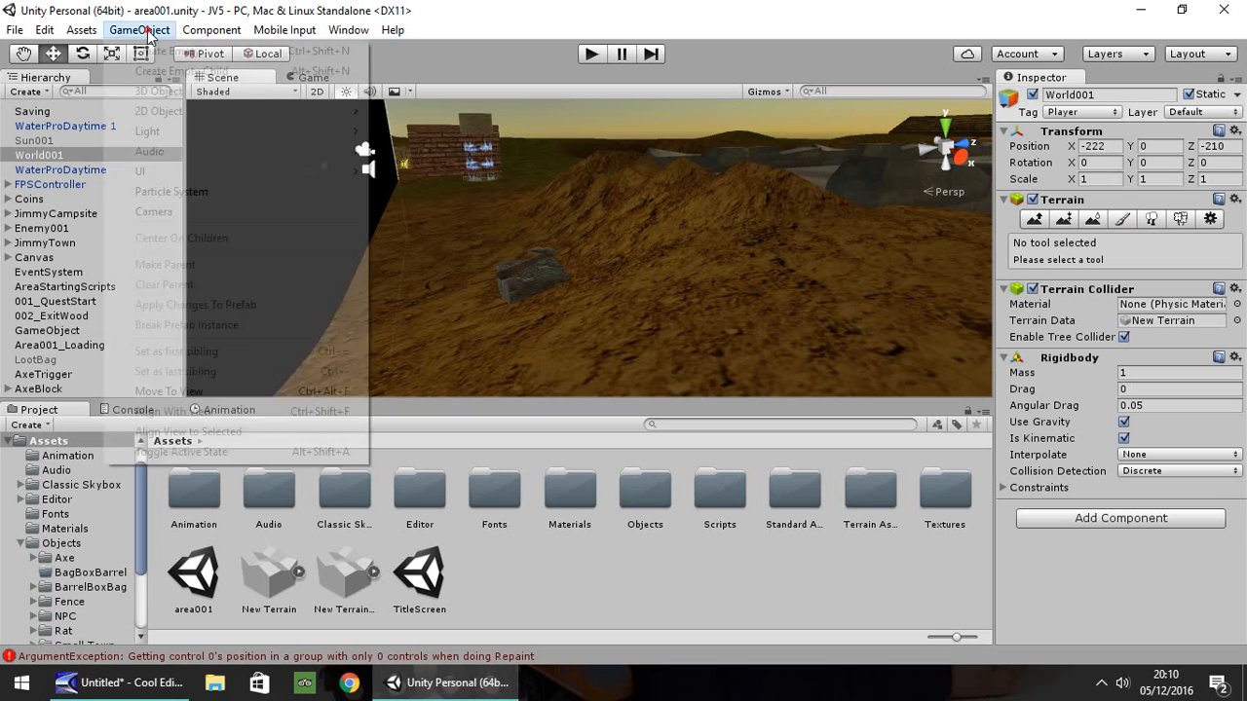
mouse_move(140, 172)
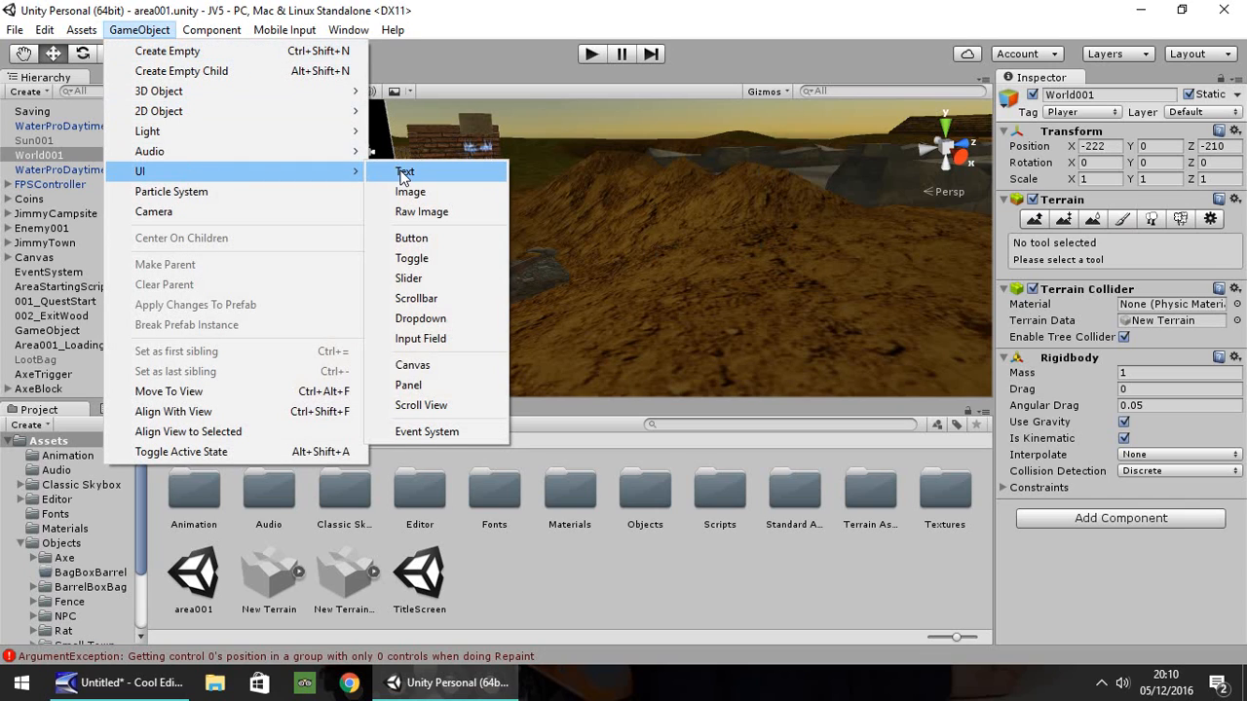
Add a UI Panel under the Canvas, anchor it toward the right and shrink it to a 207 by 173 box
left_click(410, 386)
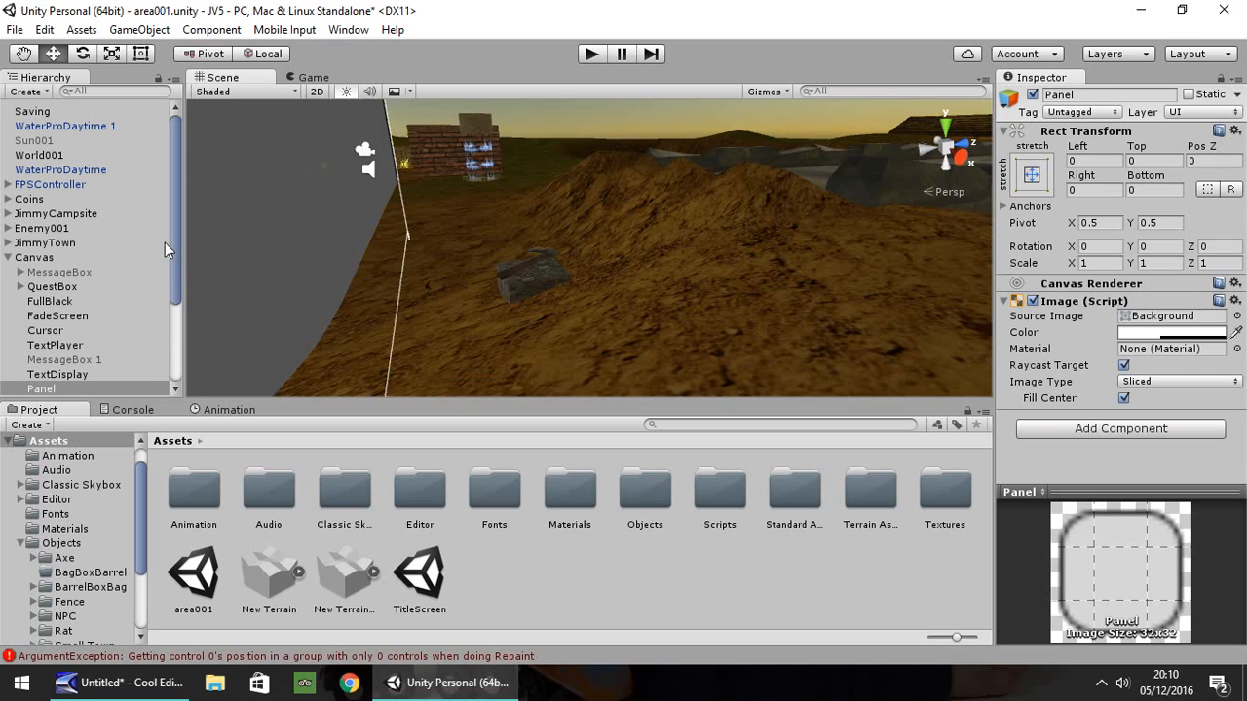
left_click(43, 390)
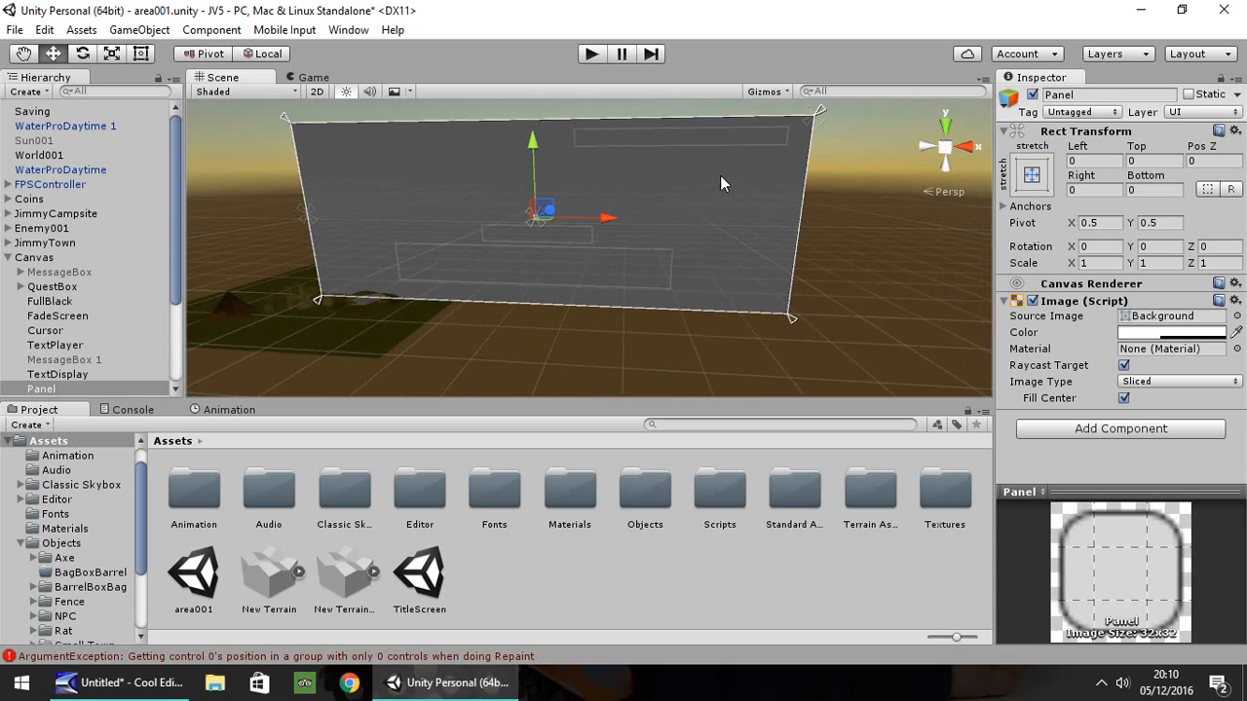
mouse_move(666, 148)
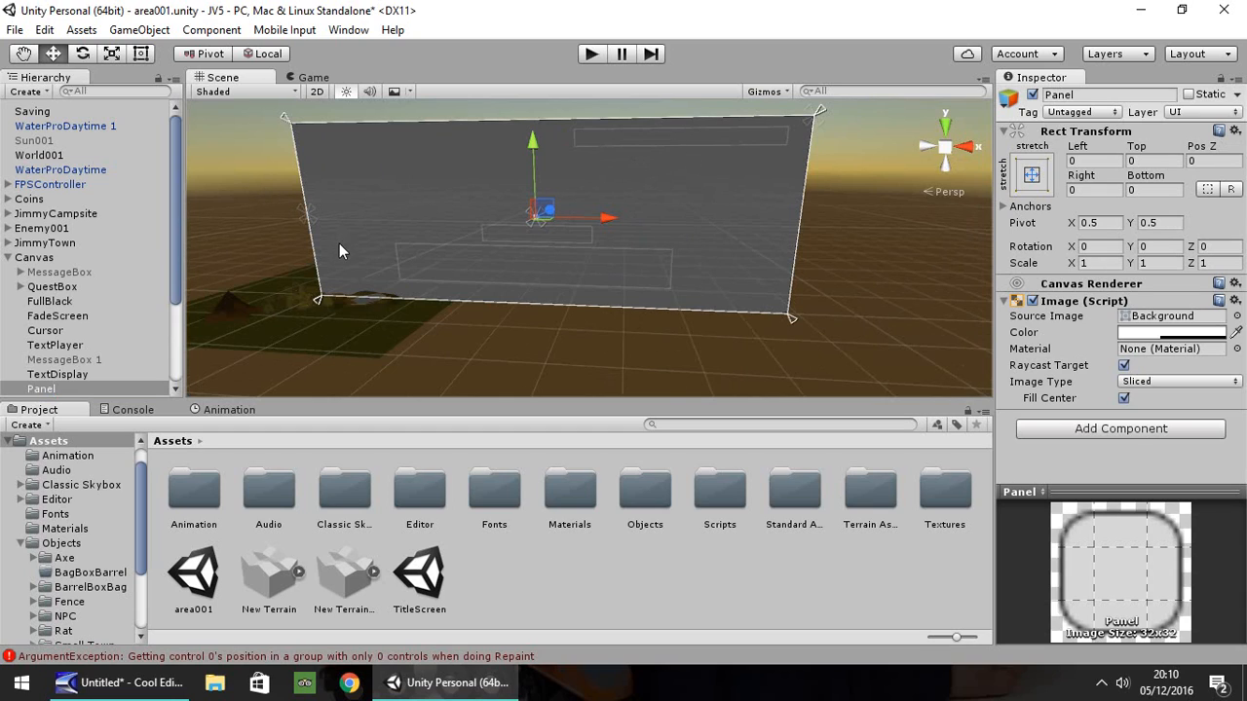
mouse_move(921, 226)
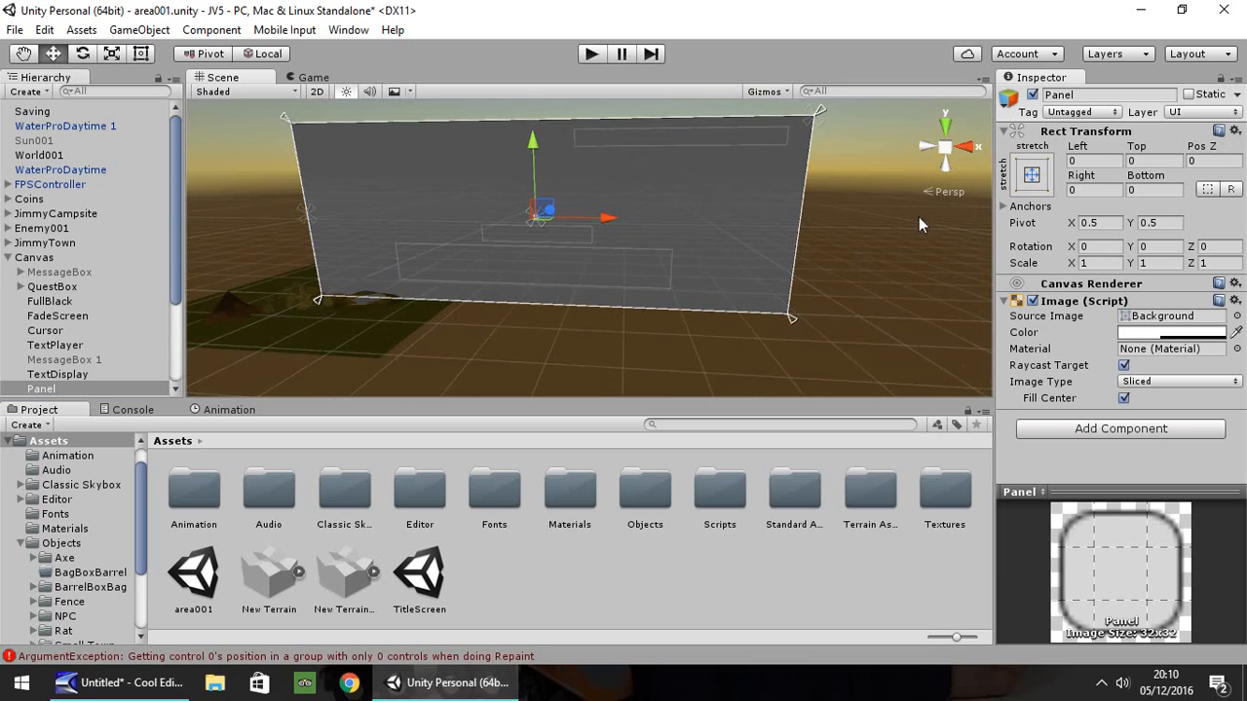
left_click(1030, 173)
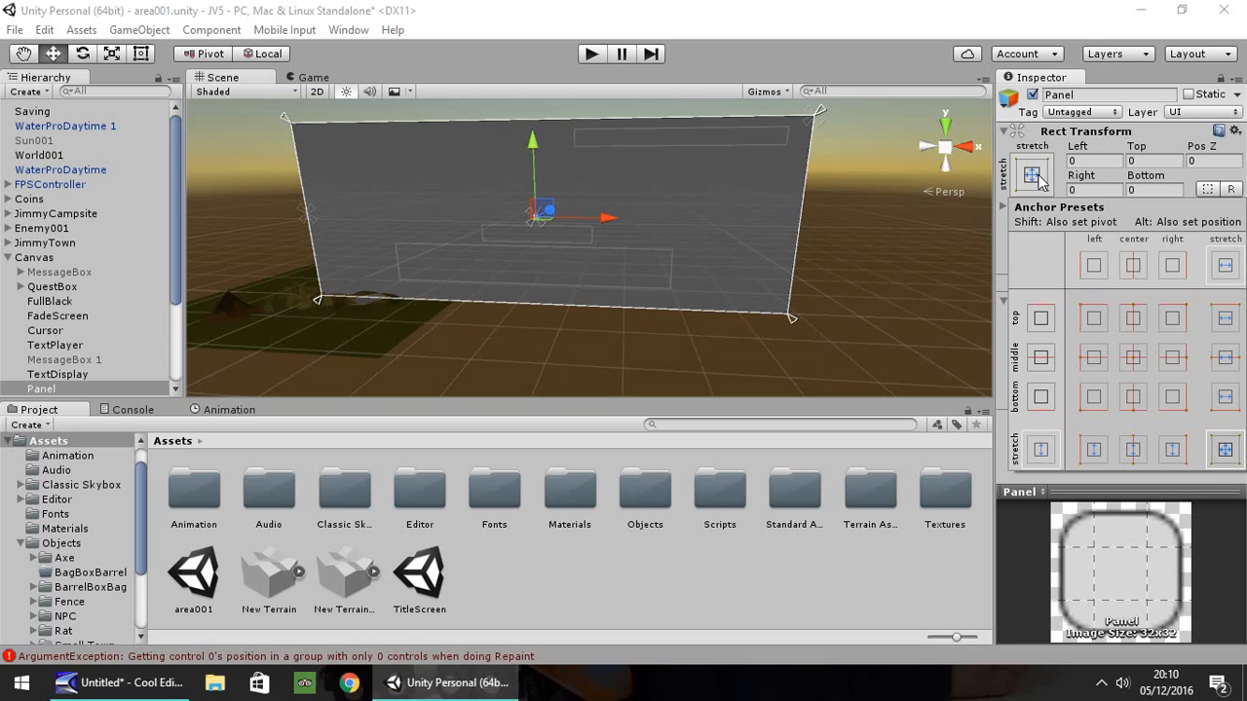
mouse_move(701, 160)
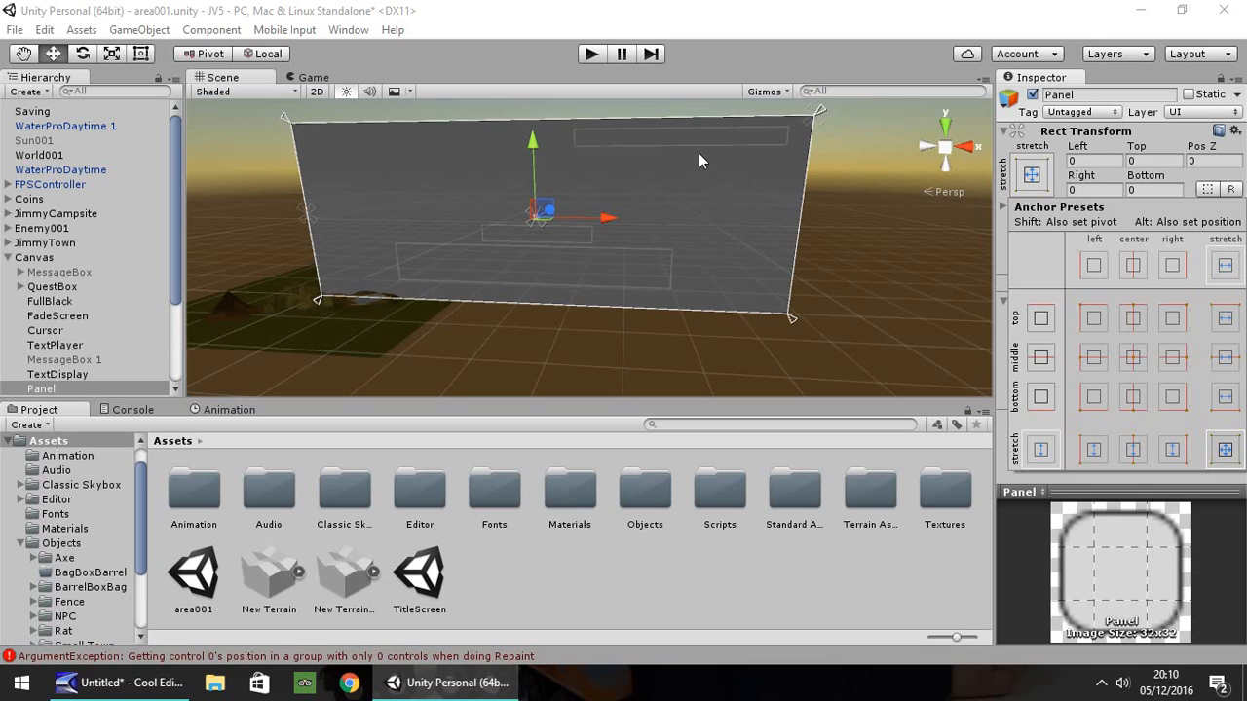
left_click(1173, 320)
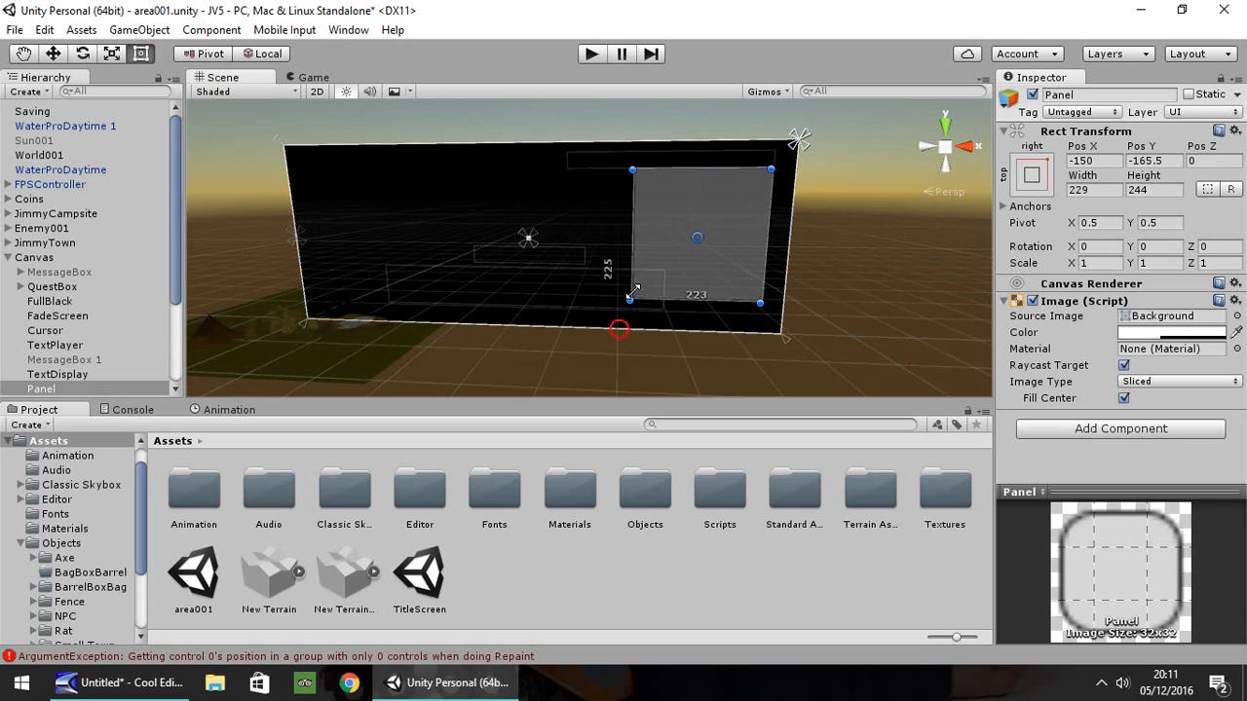
left_click_drag(631, 304, 641, 273)
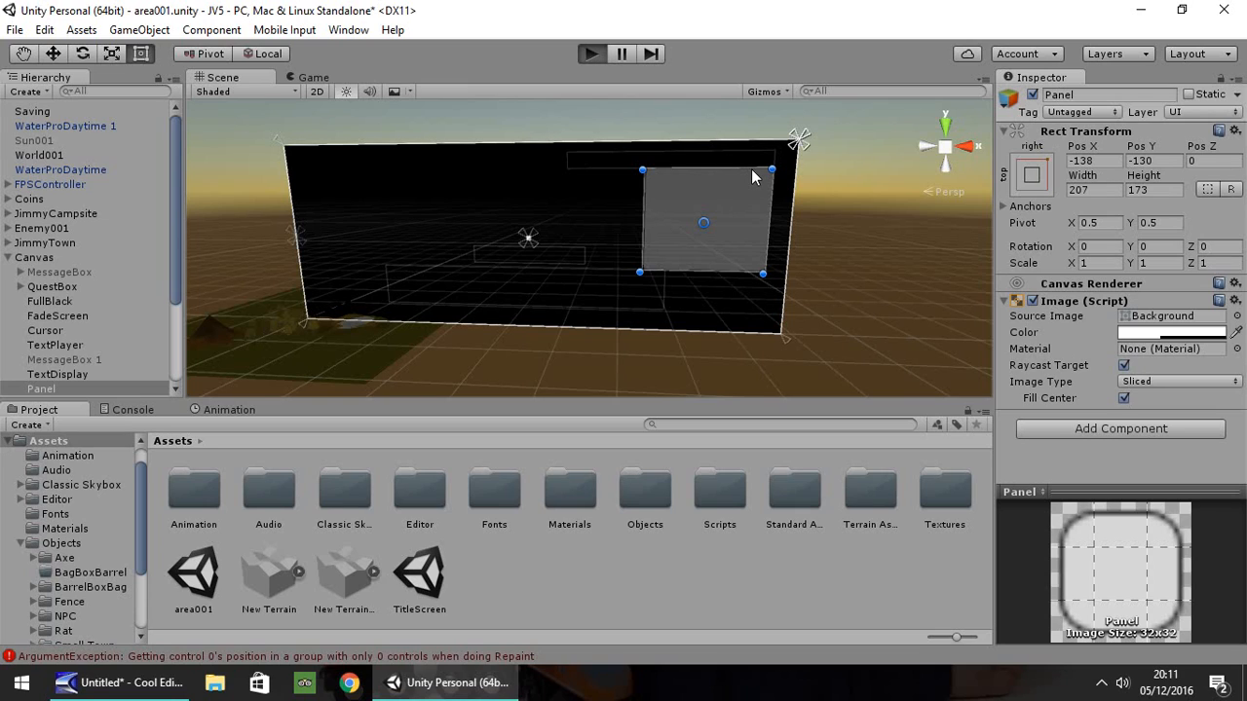
mouse_move(760, 185)
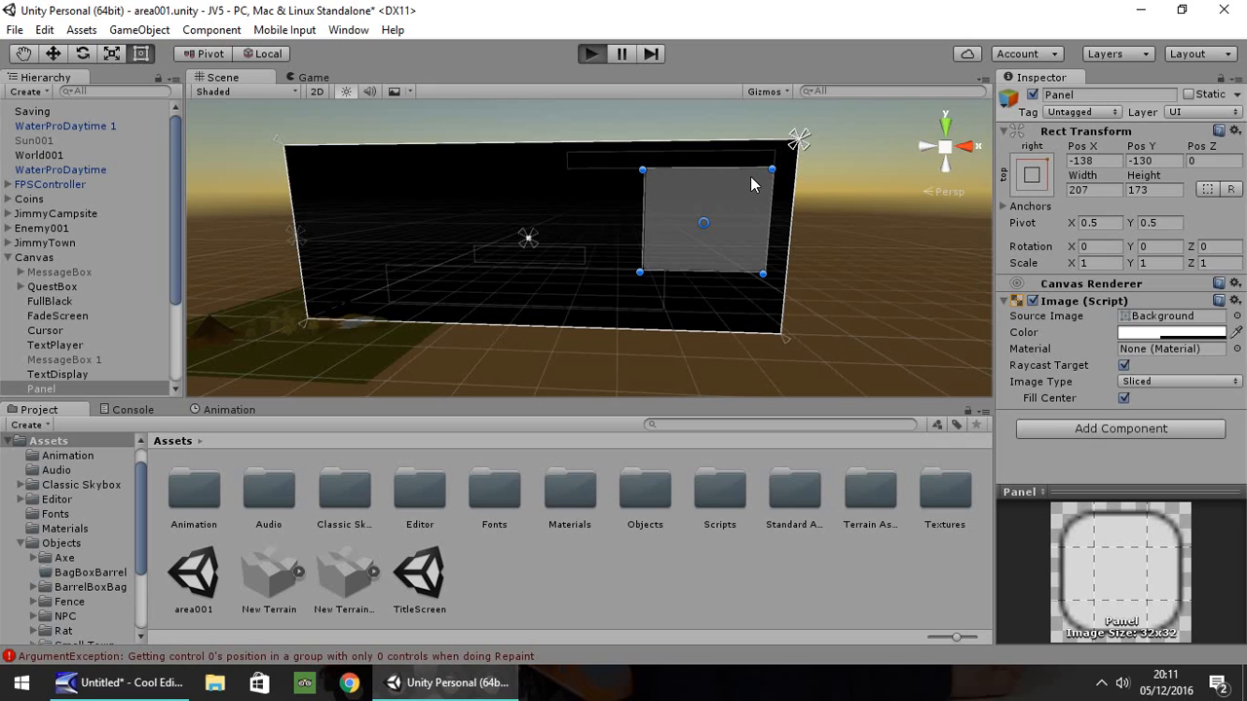
mouse_move(561, 144)
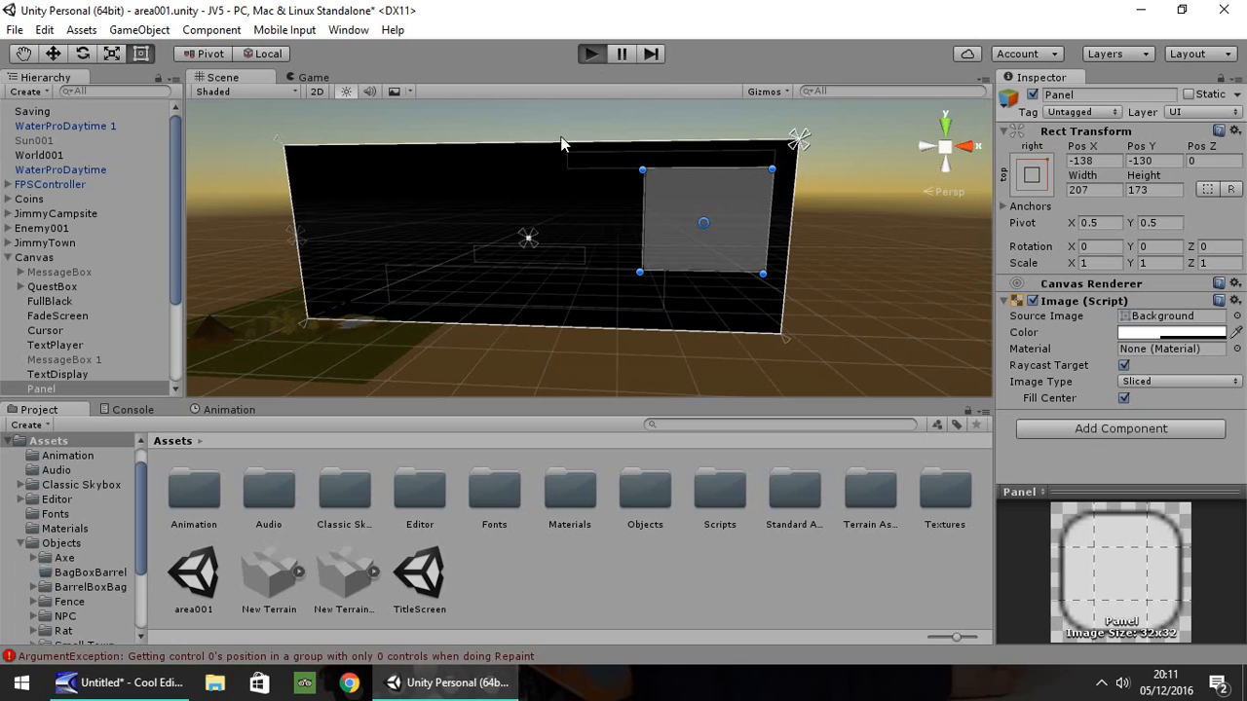
mouse_move(733, 292)
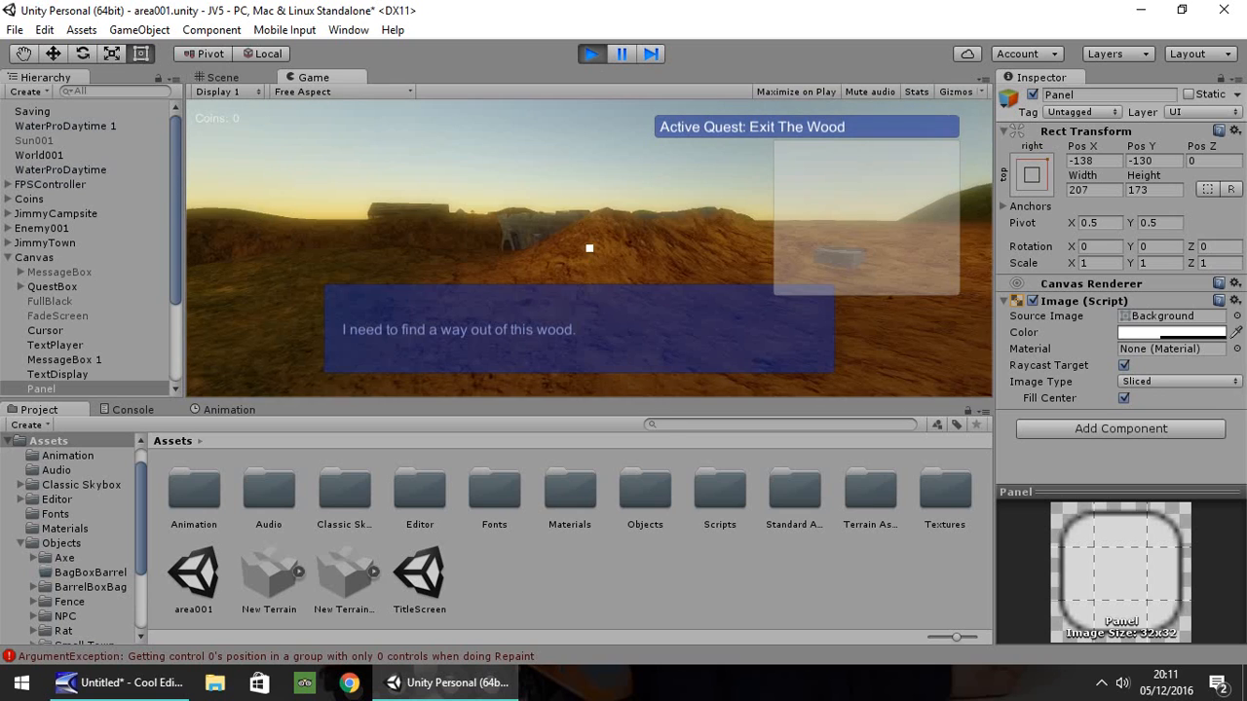
left_click(222, 78)
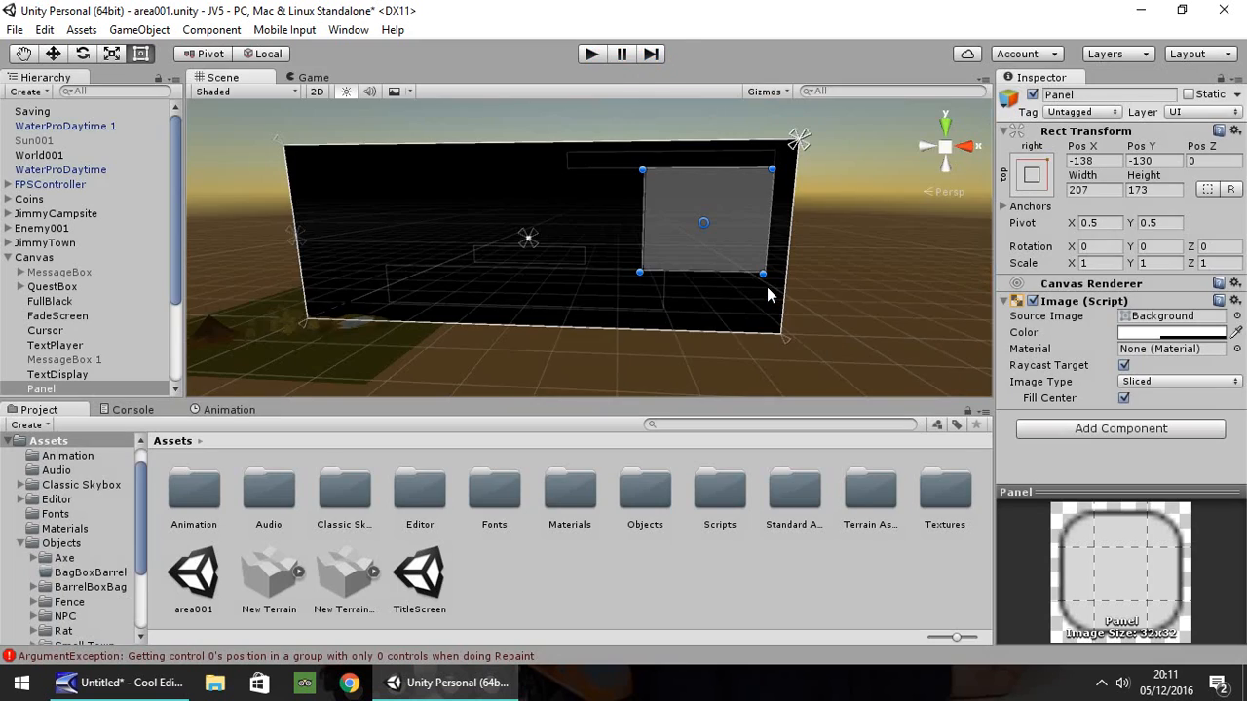
mouse_move(406, 230)
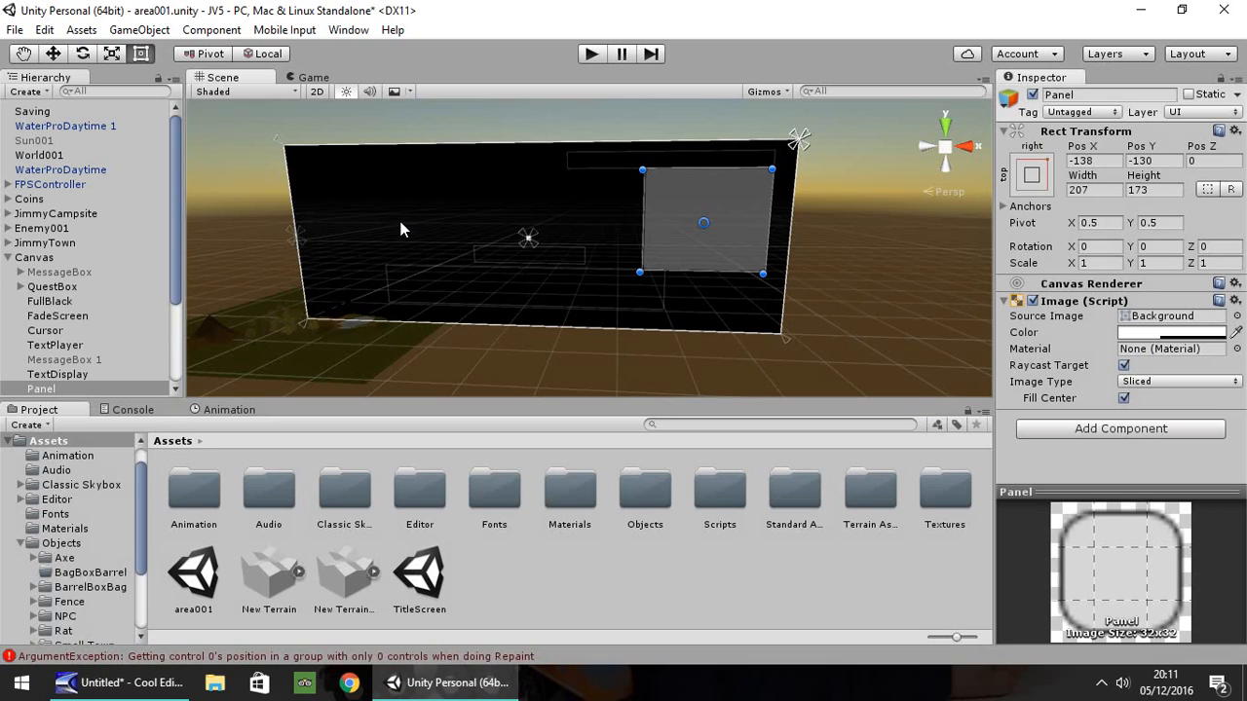
mouse_move(76, 308)
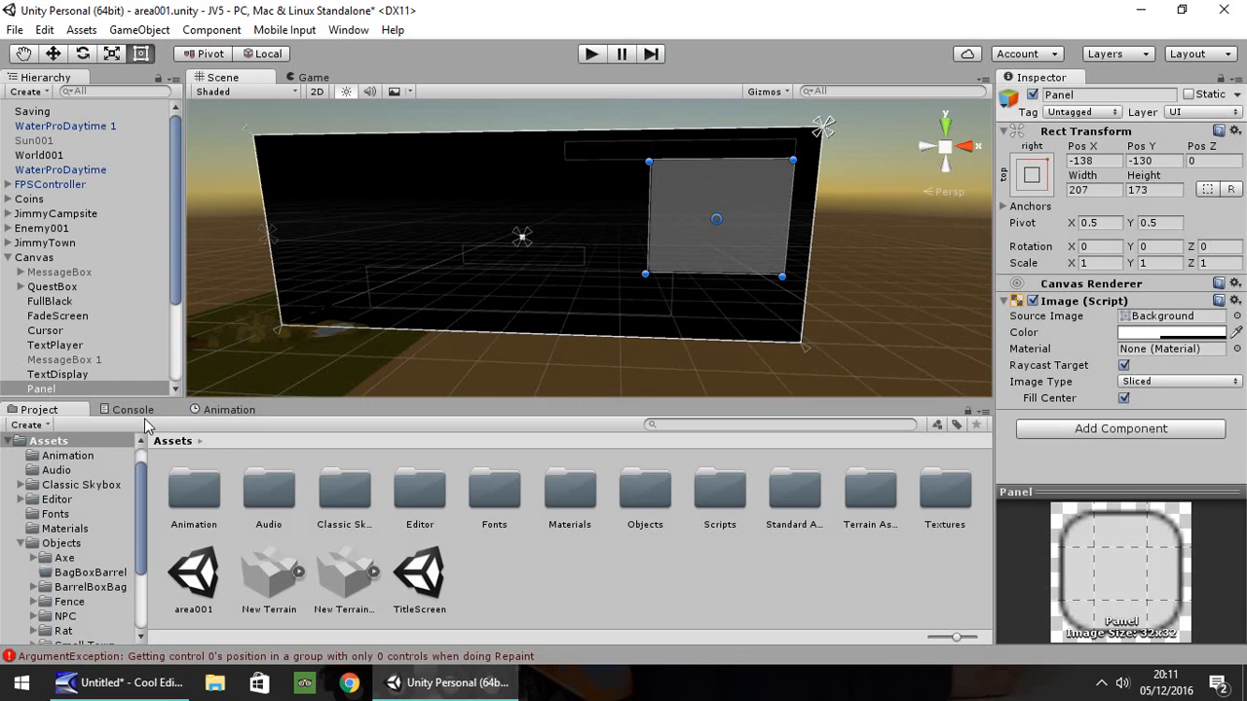
Add a Text element inside the panel reading Inventory, placed along the panel's top edge
right_click(58, 380)
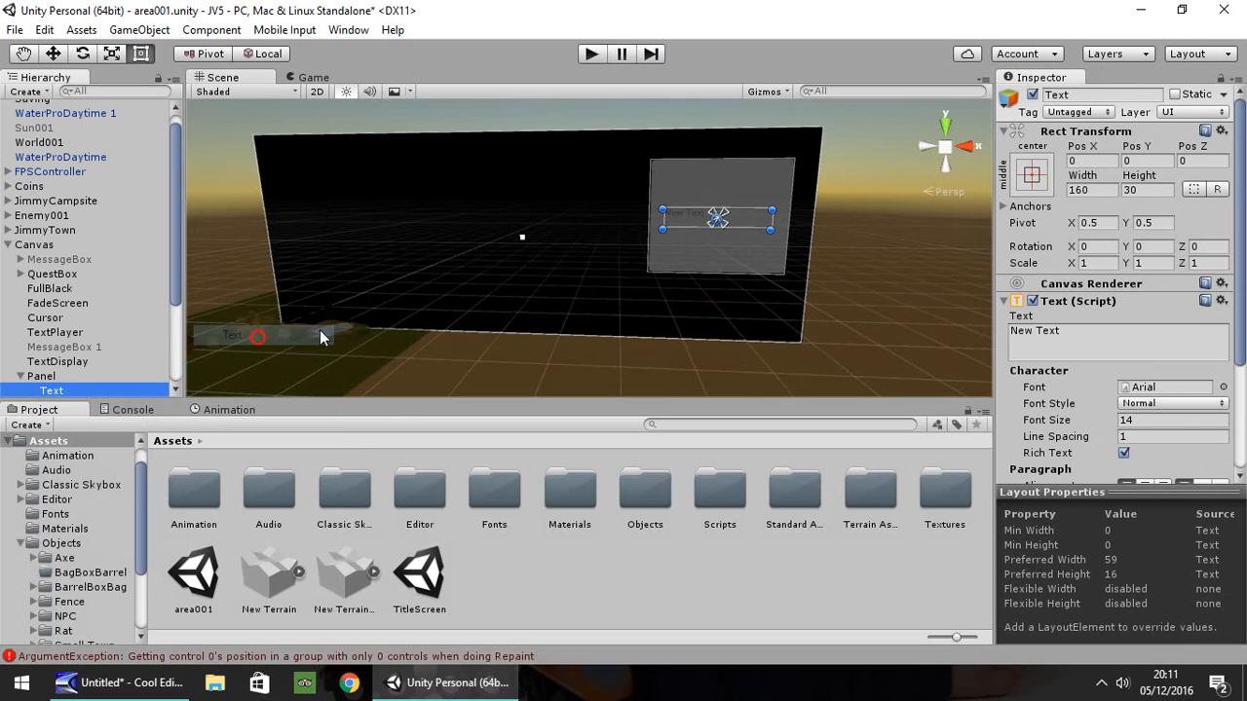
left_click(1031, 173)
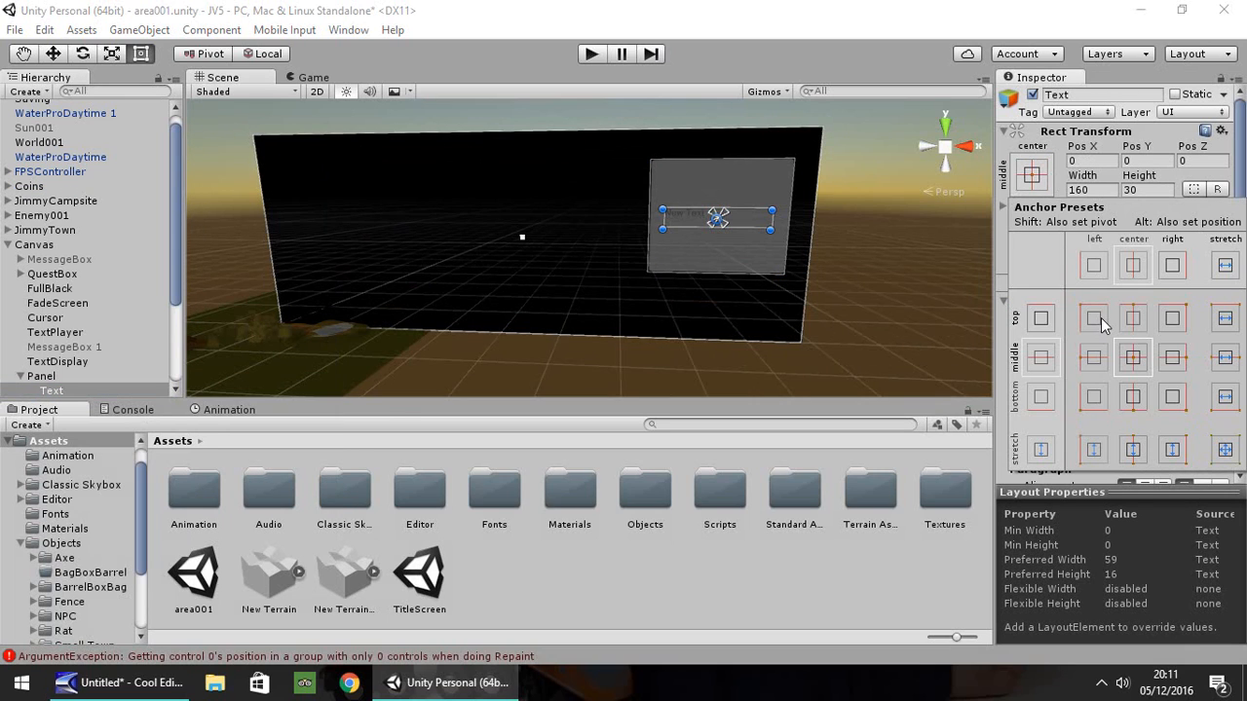
left_click(1091, 317)
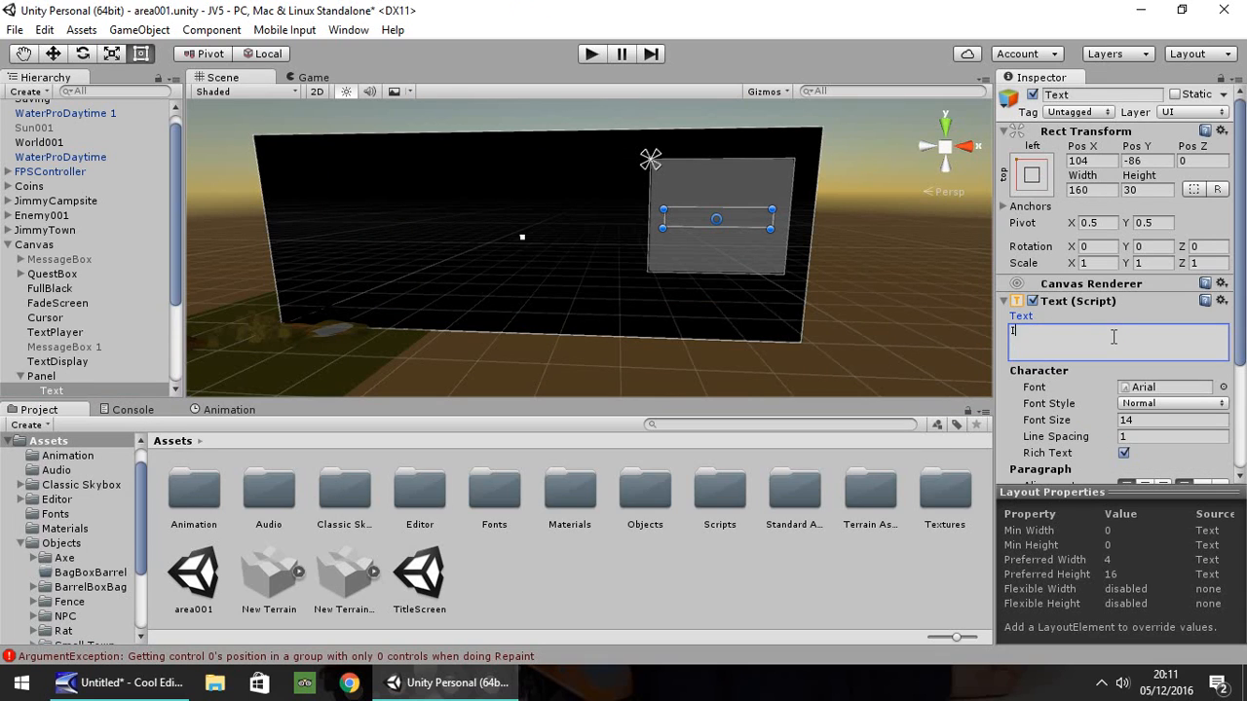
type("Inventory")
left_click(1146, 159)
type("0")
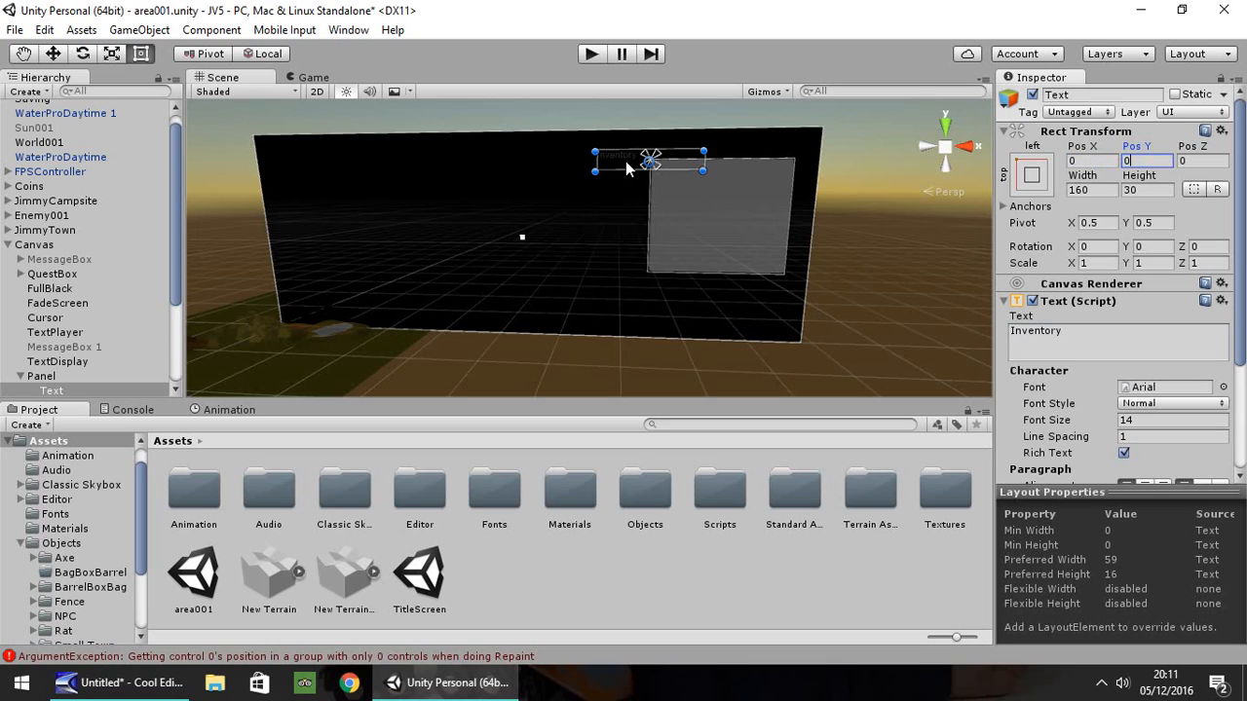
left_click_drag(624, 166, 685, 183)
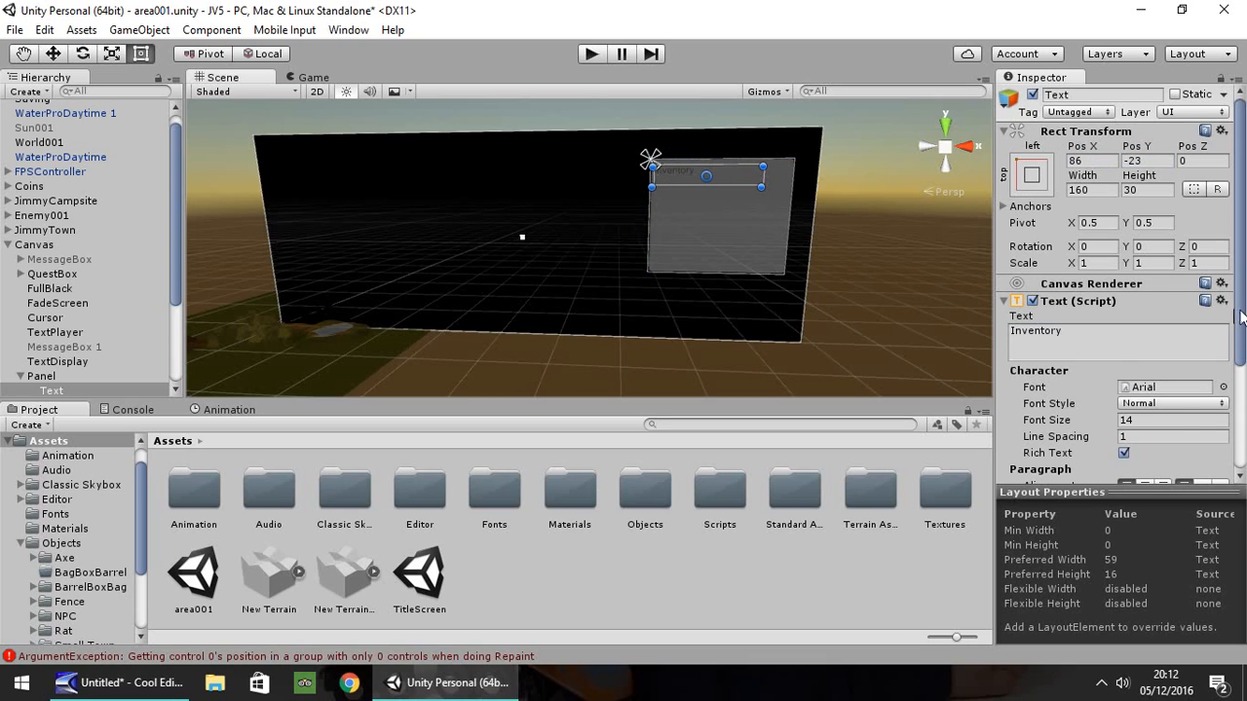
Make the Inventory heading bold and adjust its text colour
left_click(1169, 242)
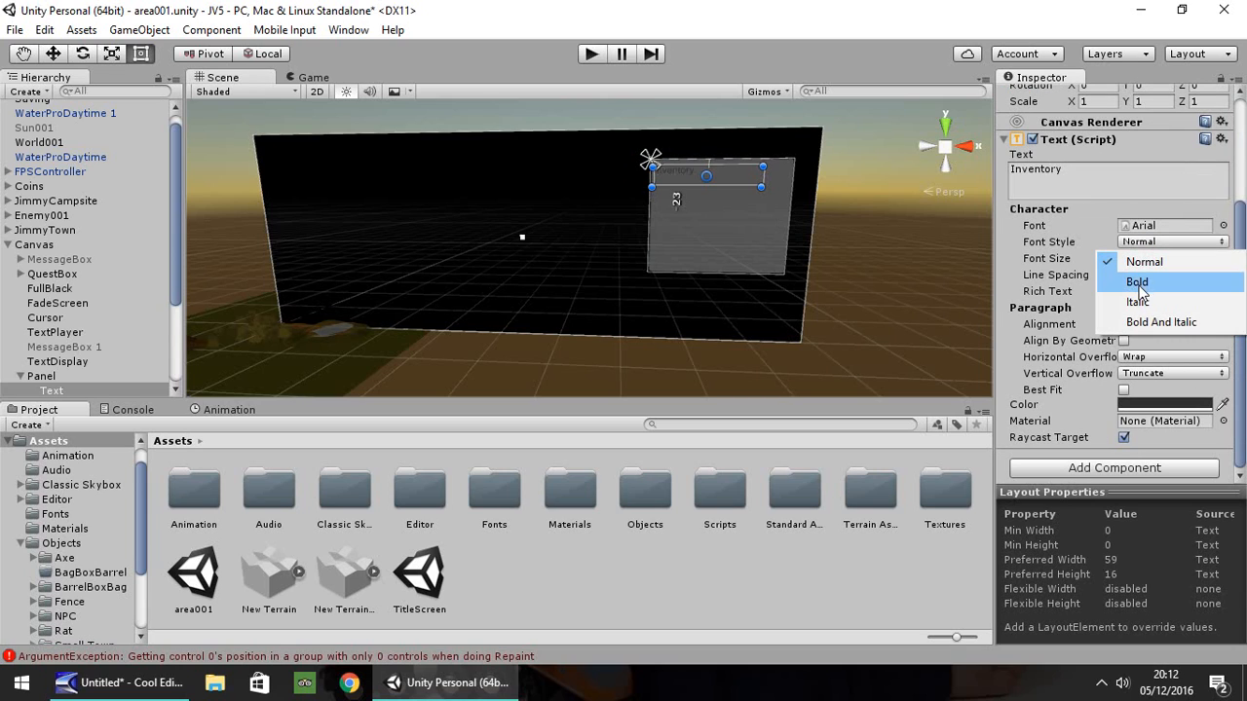
left_click(1138, 281)
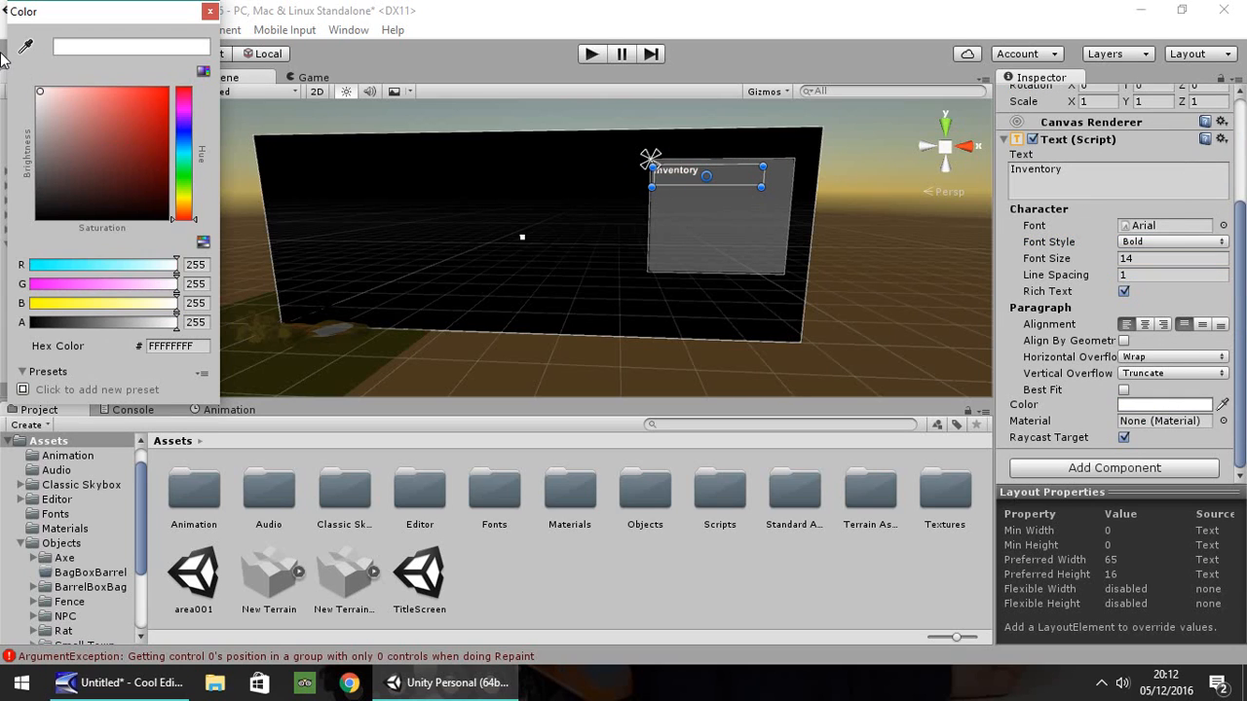
left_click(210, 11)
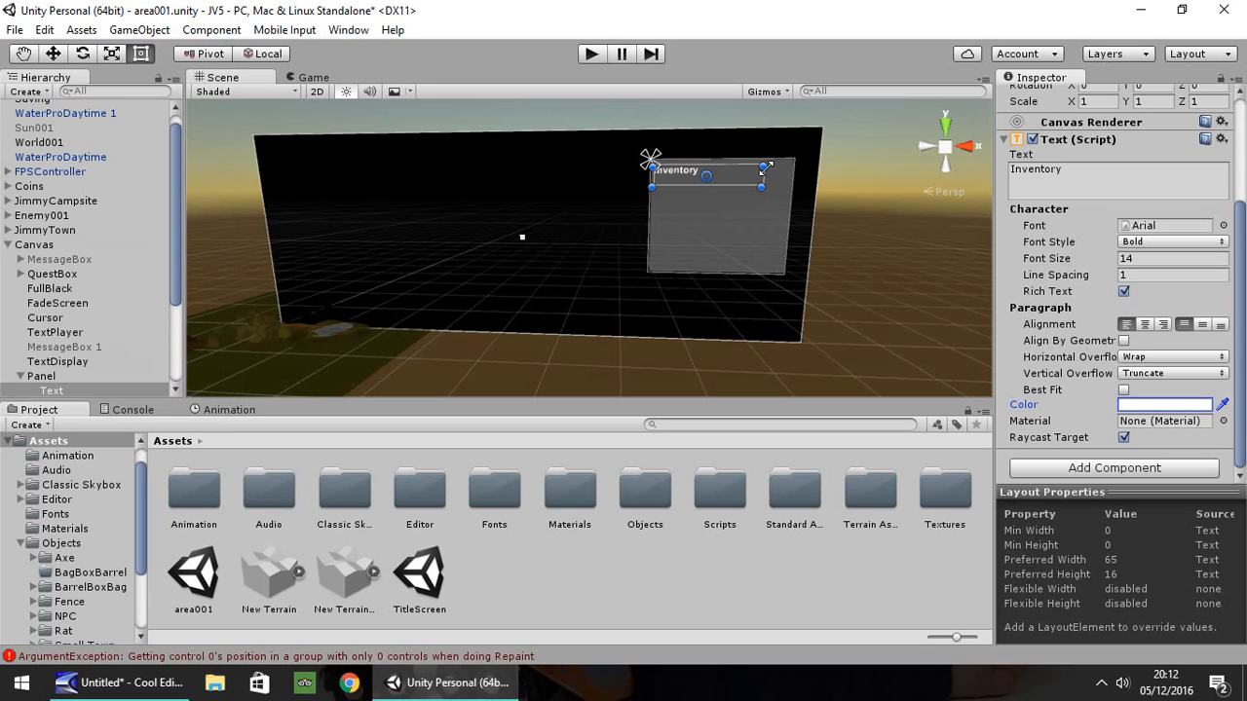
scroll("down", 3)
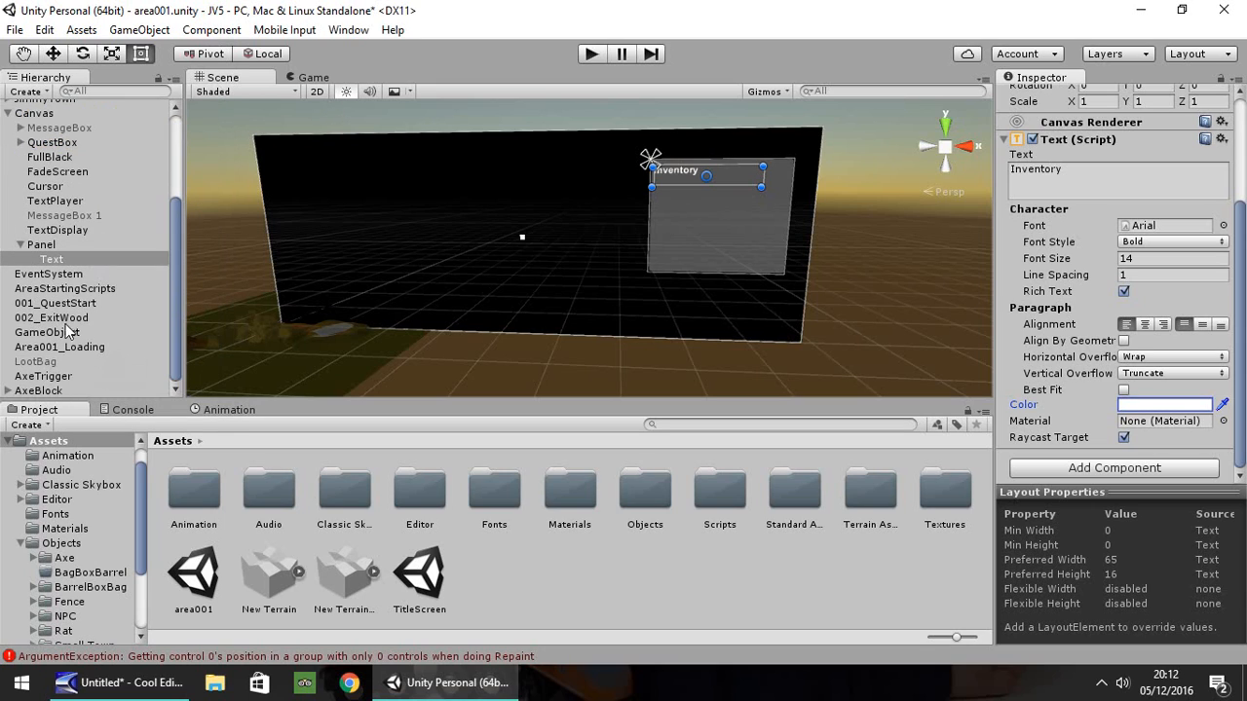
Add a 50 by 50 child panel anchored middle-center, placed below the Inventory heading on the left
right_click(43, 246)
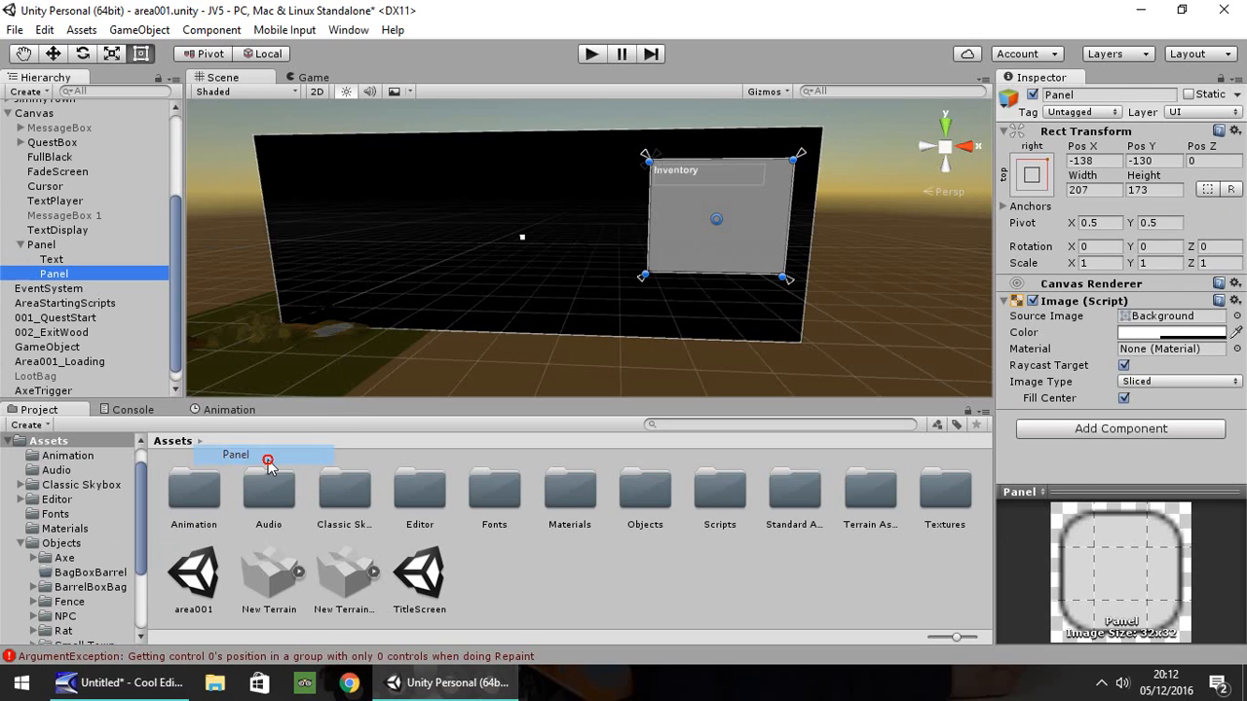
left_click(1029, 173)
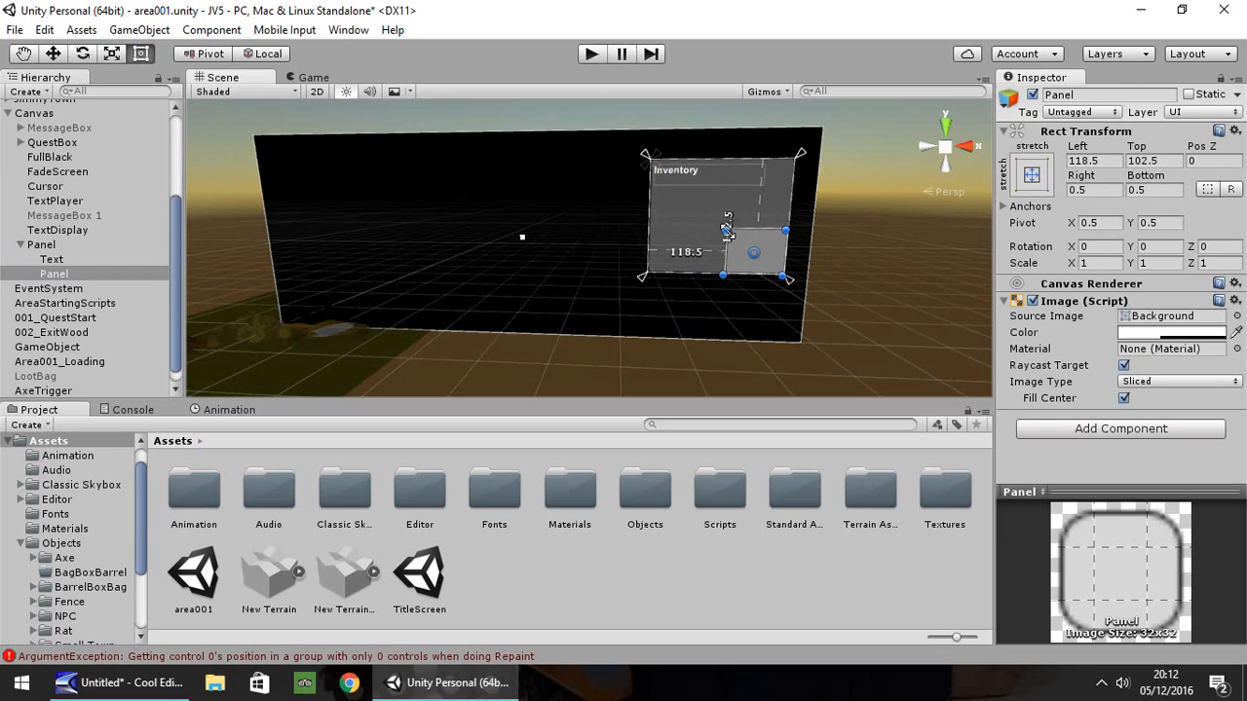
left_click(1031, 174)
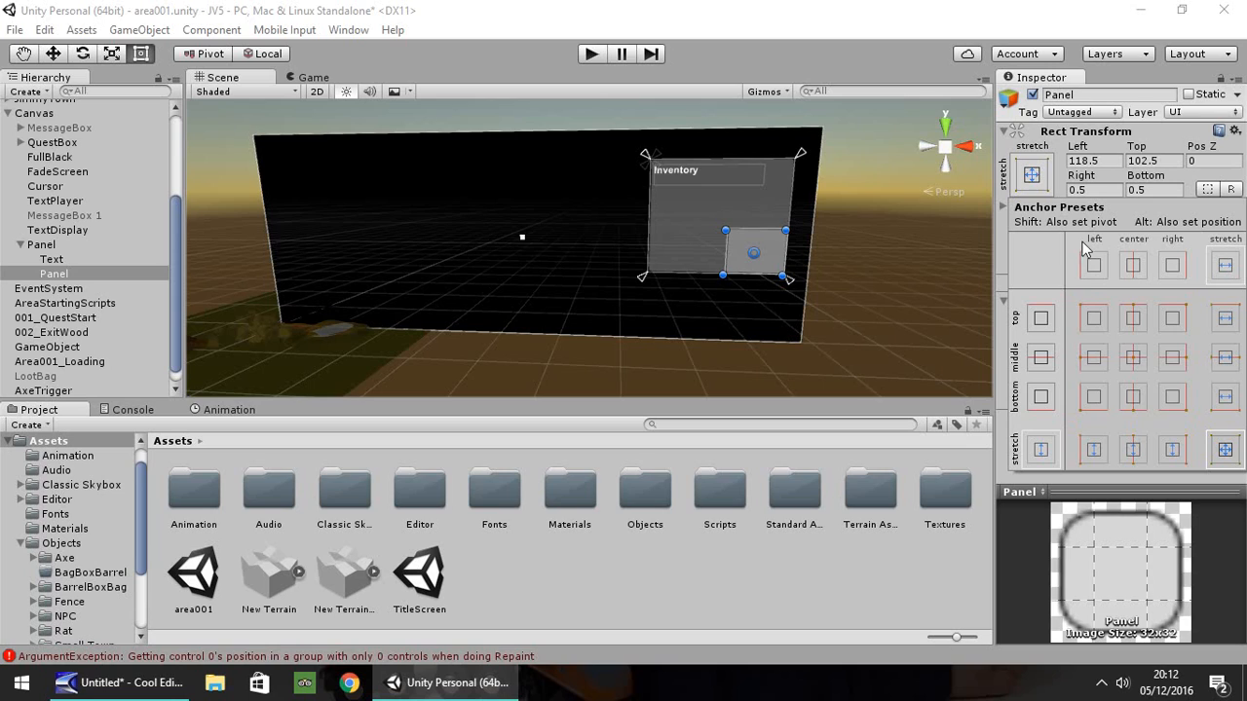
left_click(1092, 318)
type("5")
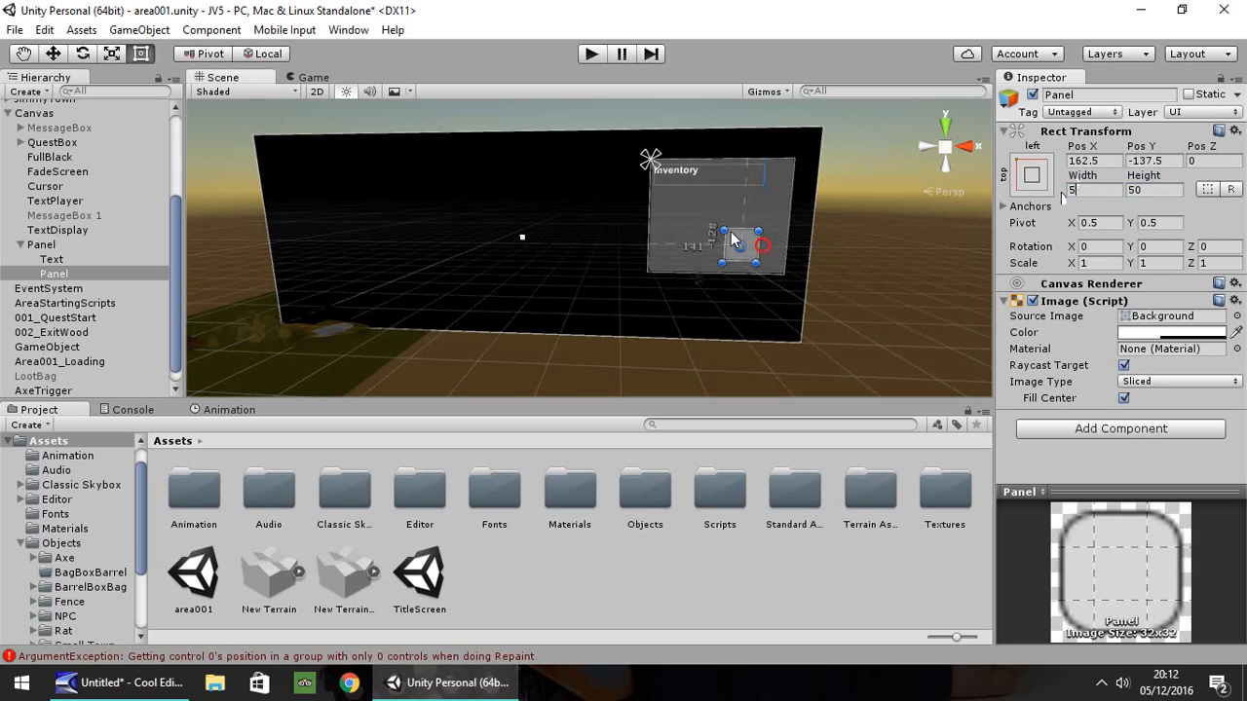
left_click_drag(740, 245, 667, 197)
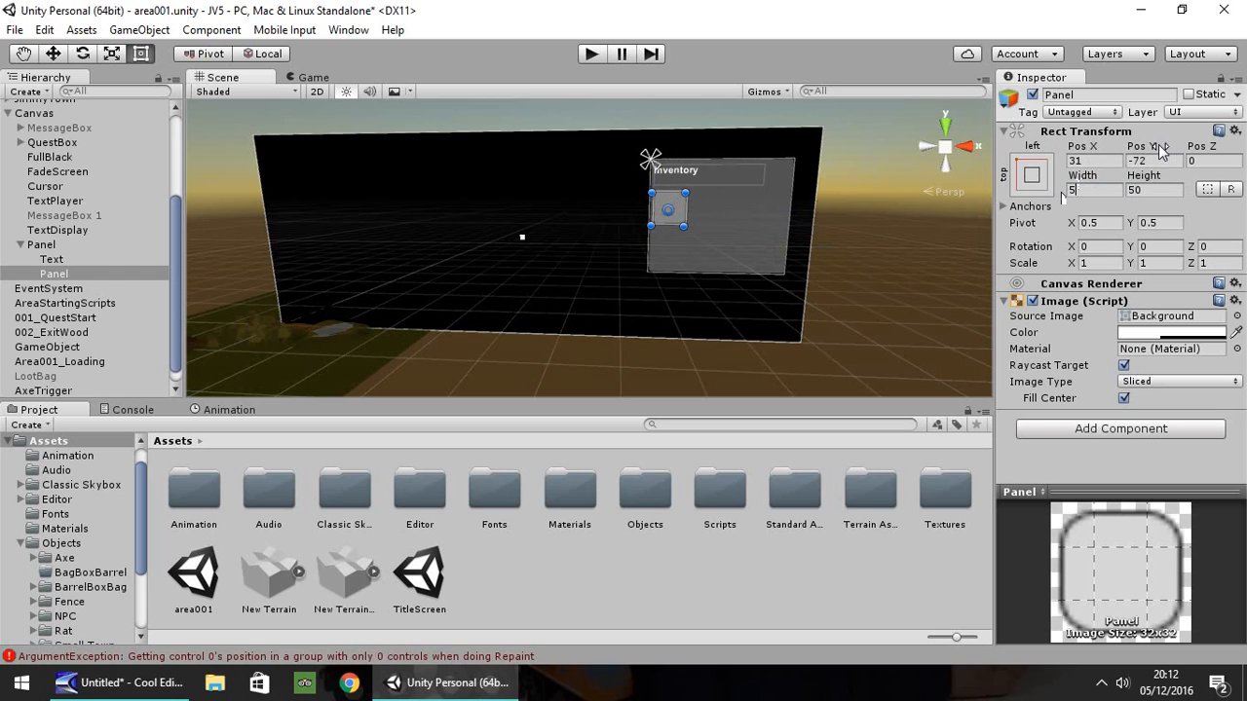
Duplicate the slot square twice and line the copies up in a row to the right
right_click(54, 273)
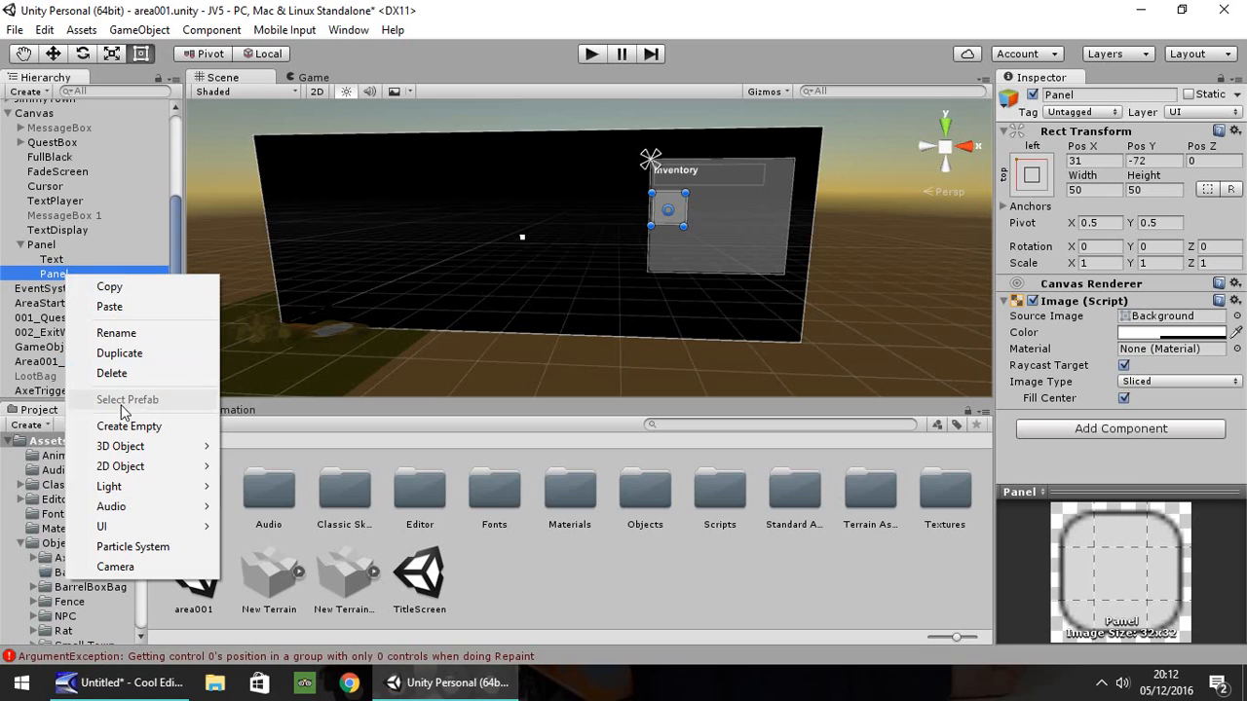
left_click(117, 331)
type("Slot01")
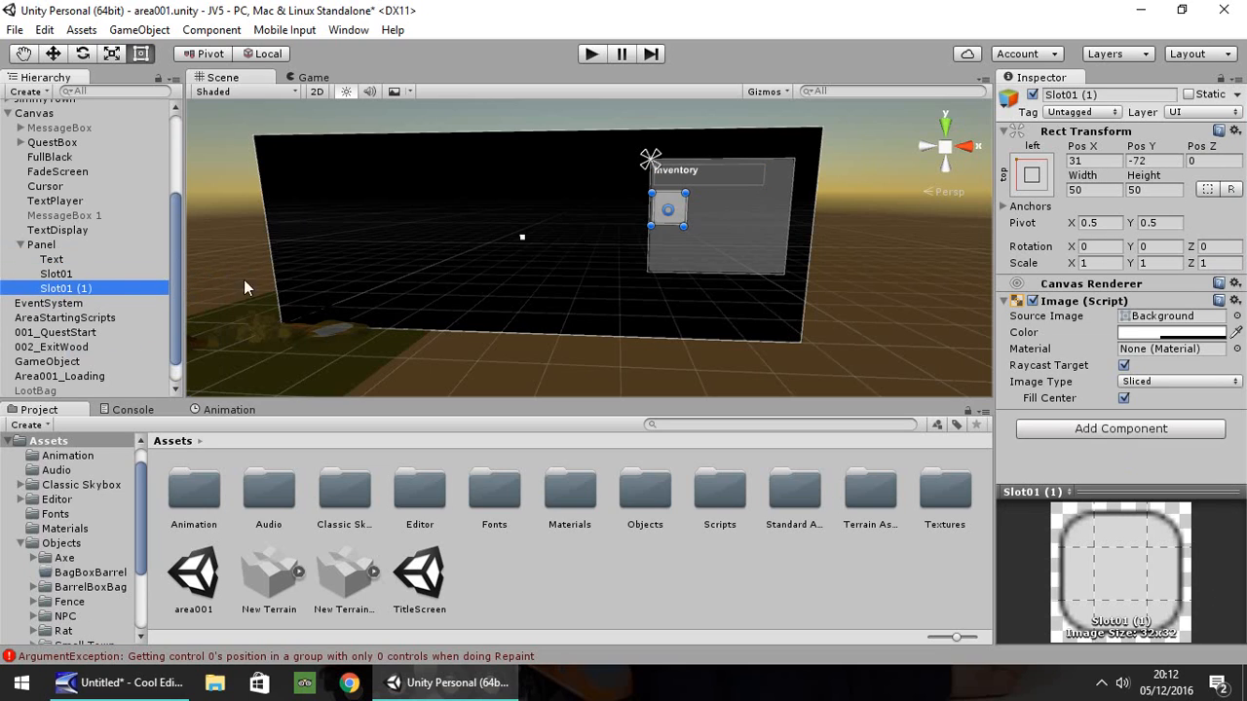
left_click_drag(666, 210, 725, 210)
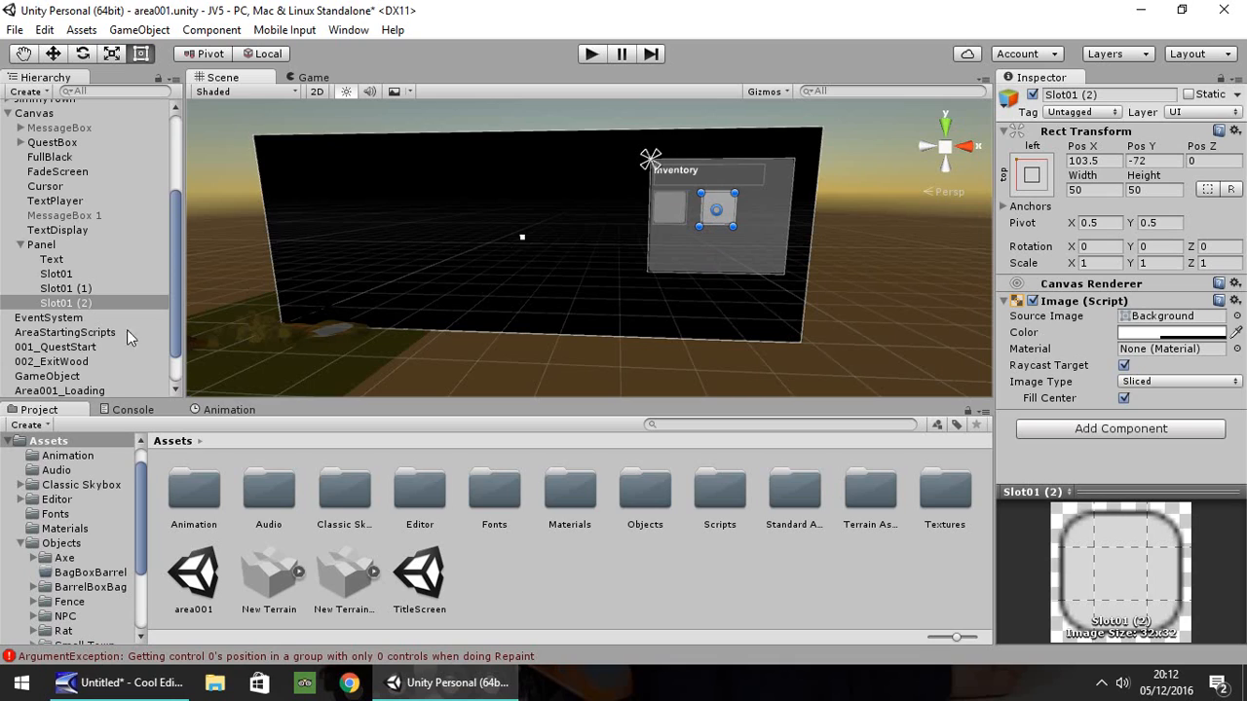
left_click_drag(717, 207, 756, 212)
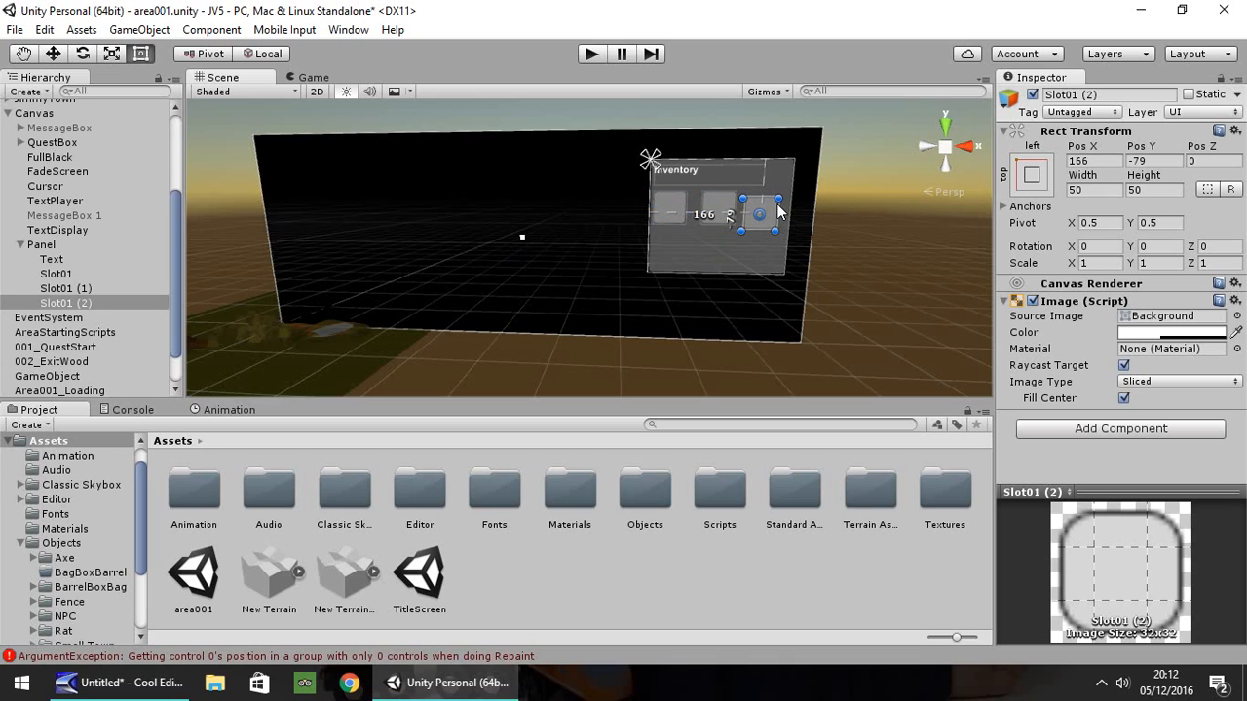
left_click_drag(760, 211, 768, 205)
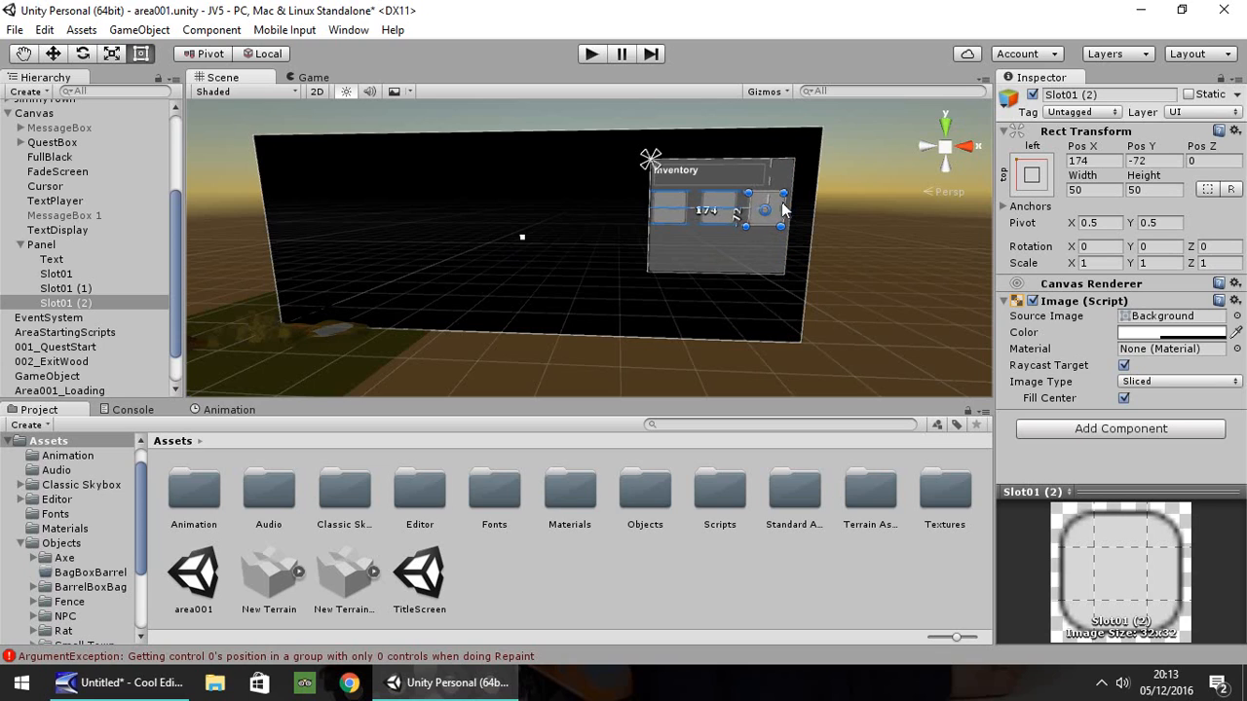
Rename the copied slots Slot02 and Slot03 in the Hierarchy
right_click(57, 288)
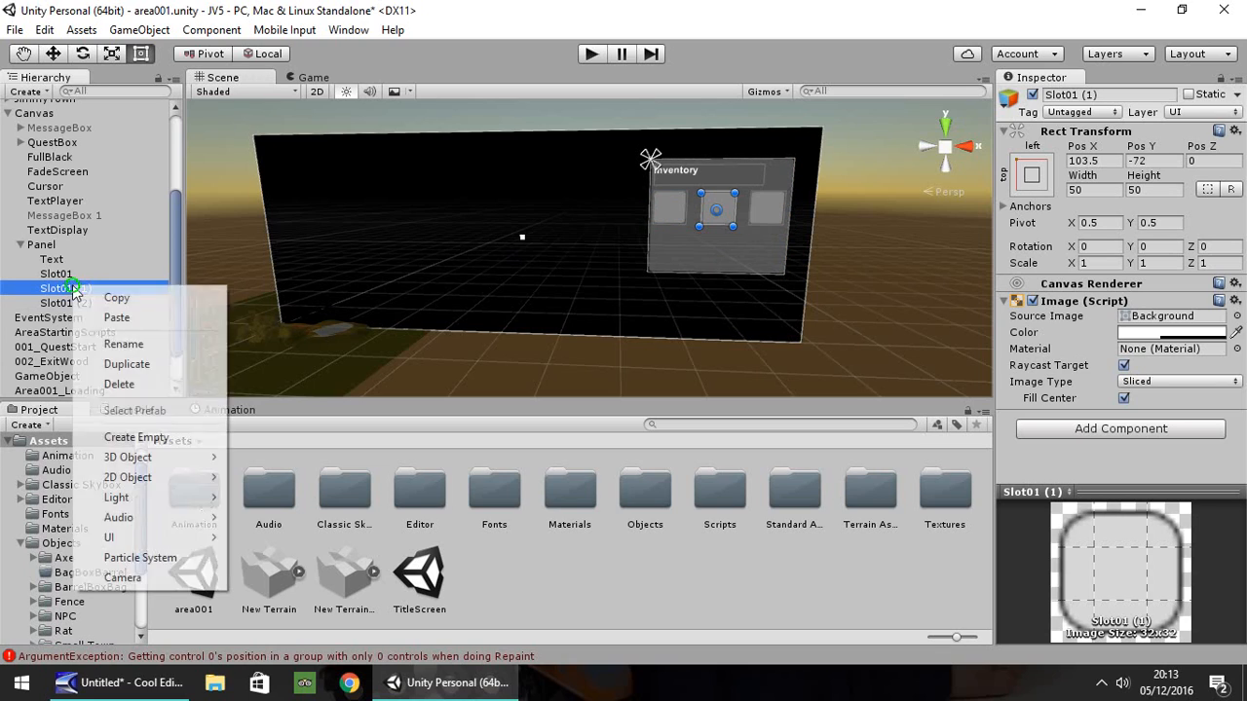
left_click(122, 343)
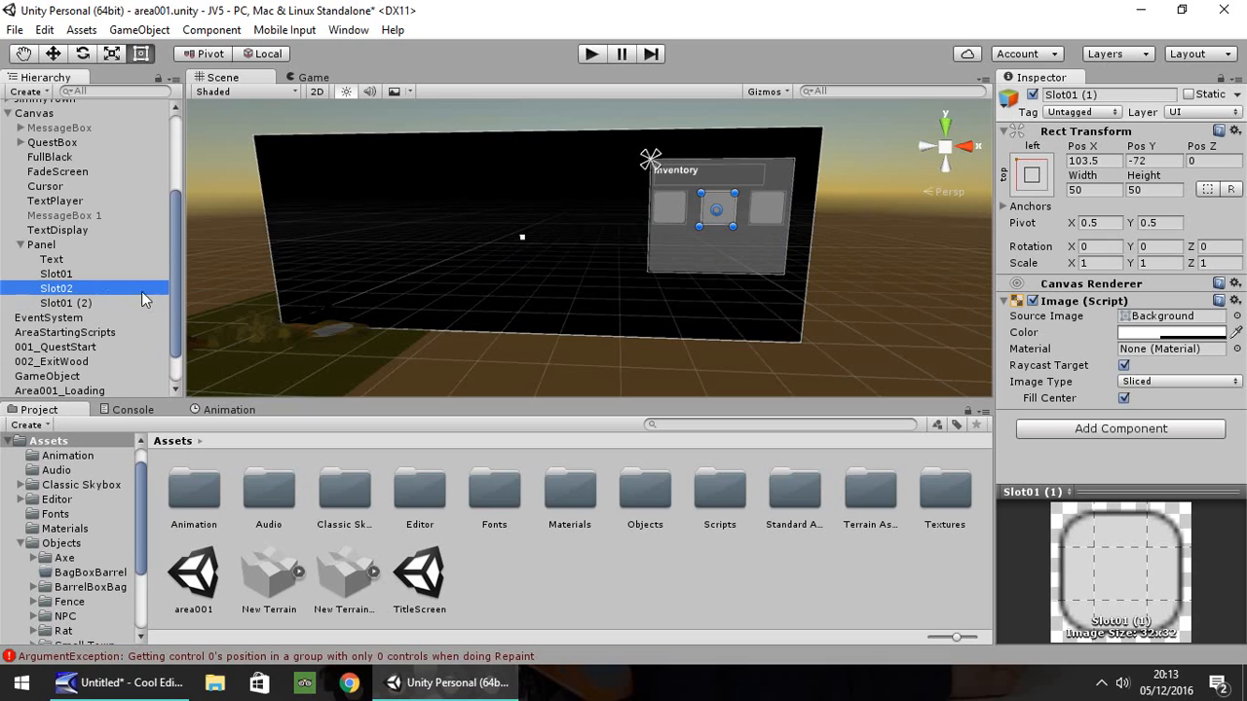
left_click(66, 304)
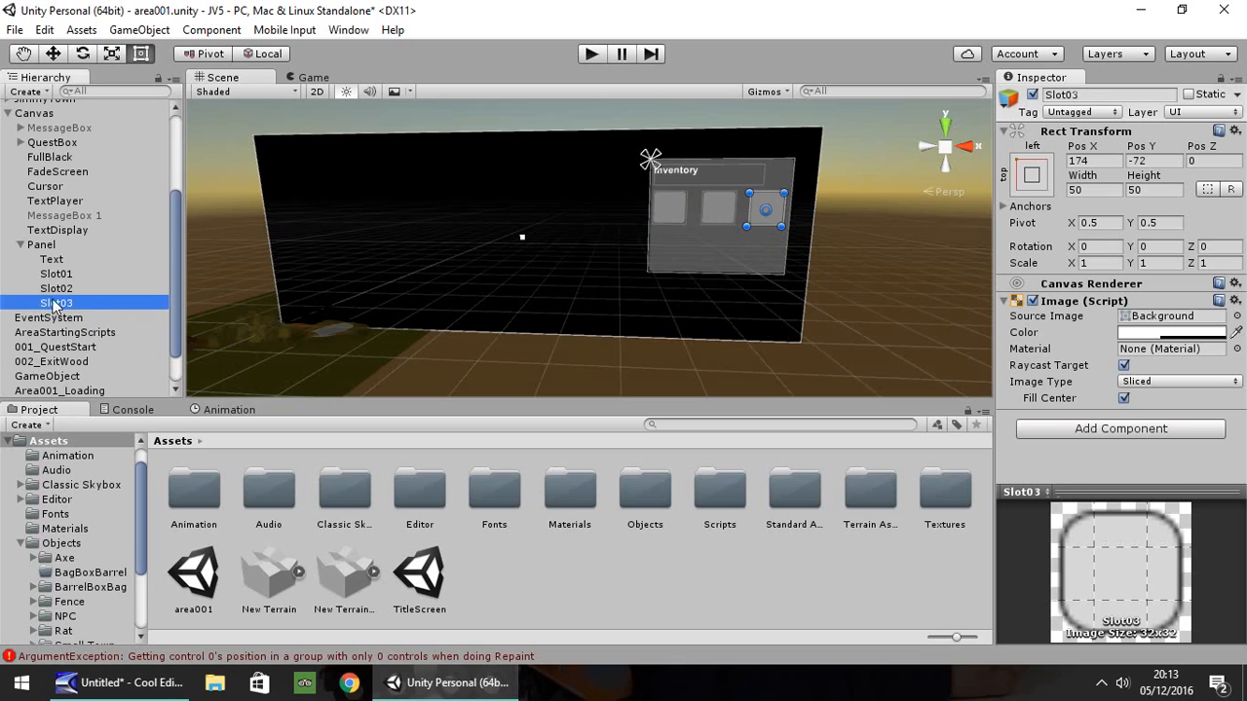
left_click(54, 273)
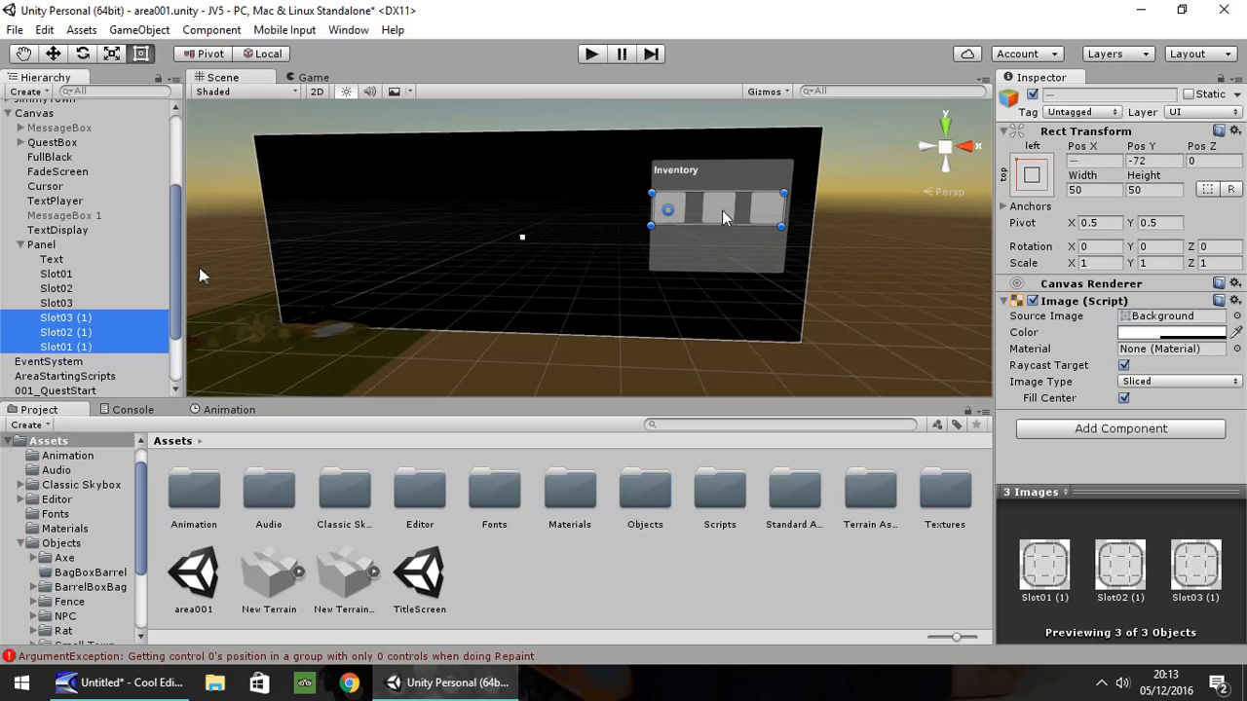
Move the duplicated slots down to form a second row of three beneath the first
left_click_drag(721, 219, 721, 261)
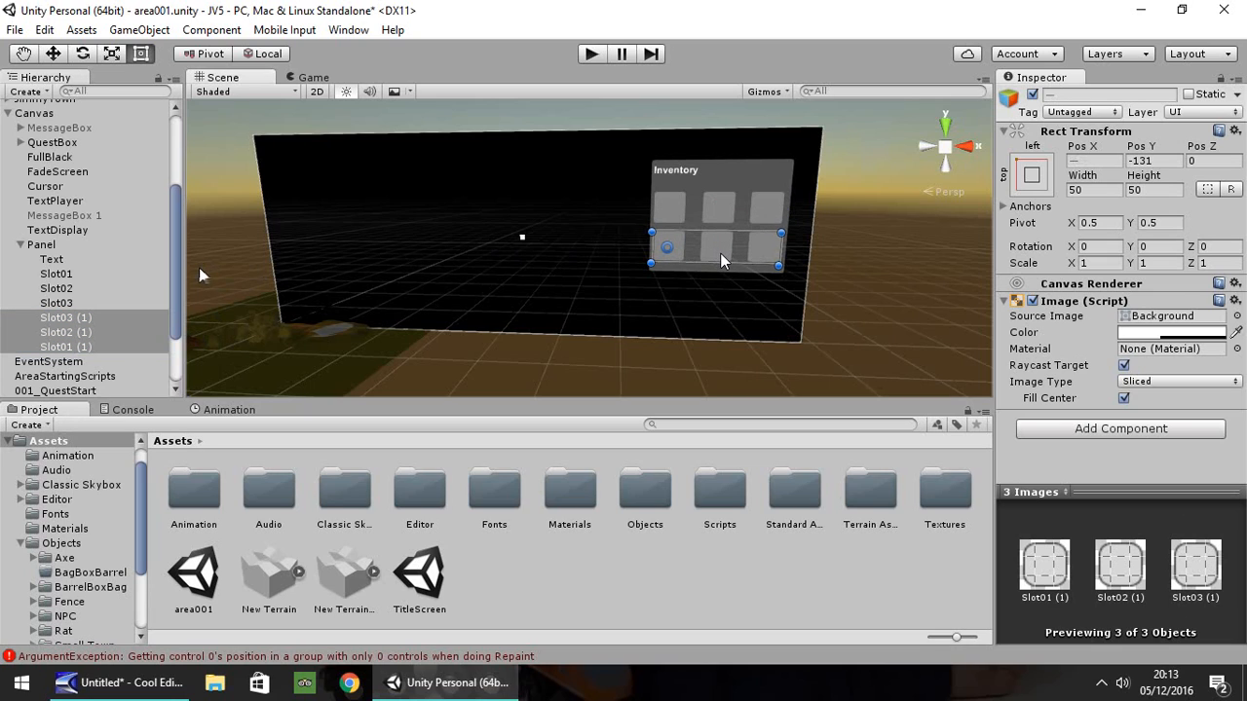
mouse_move(614, 93)
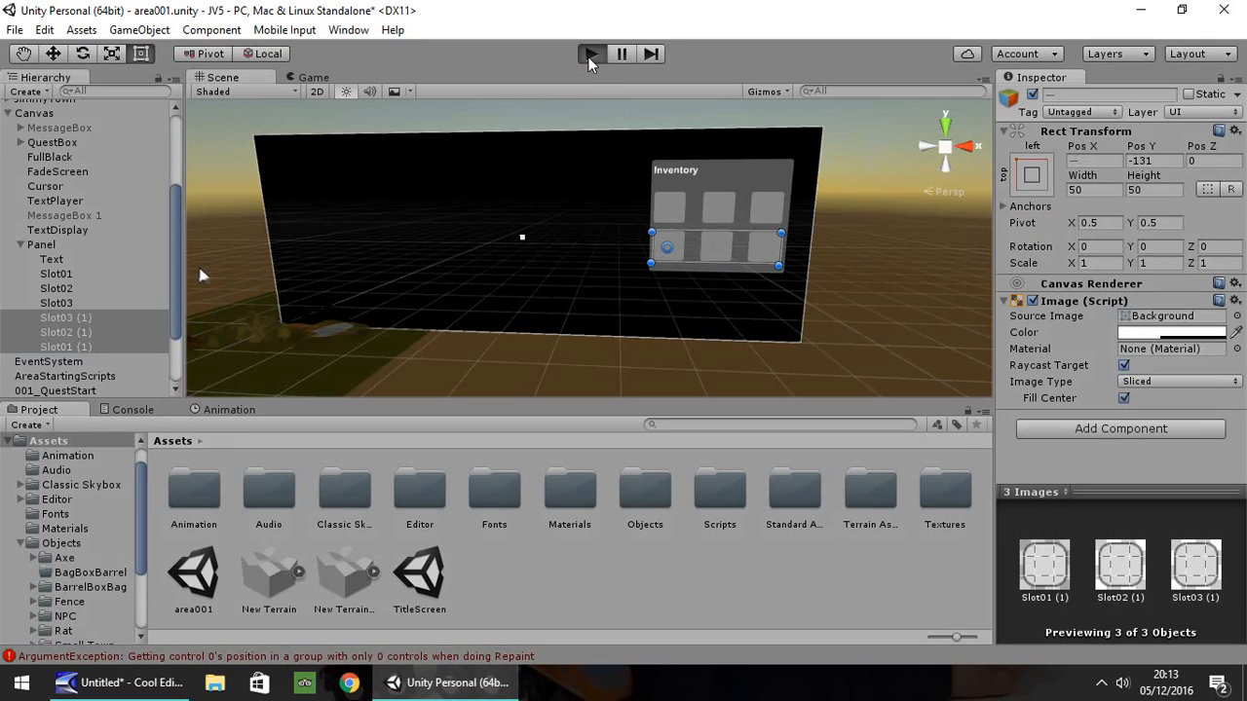
left_click(591, 55)
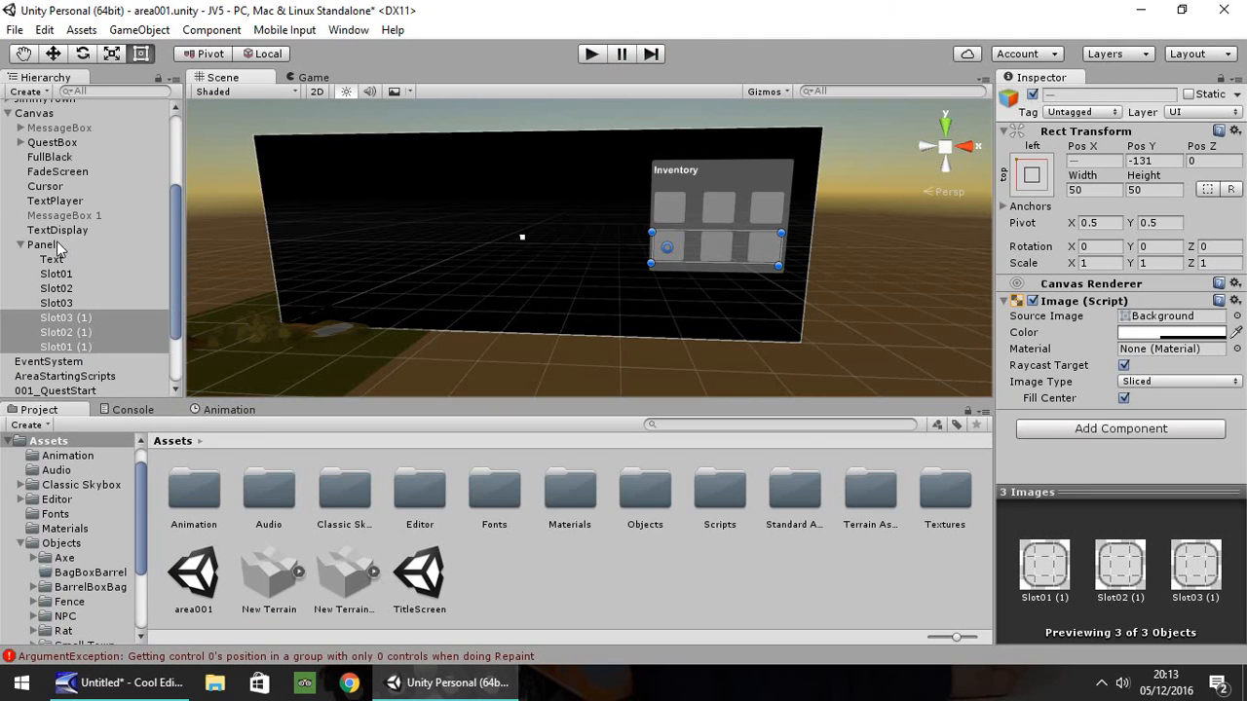
Rename the panel Inventory via its Hierarchy options and hide it from the scene
right_click(41, 246)
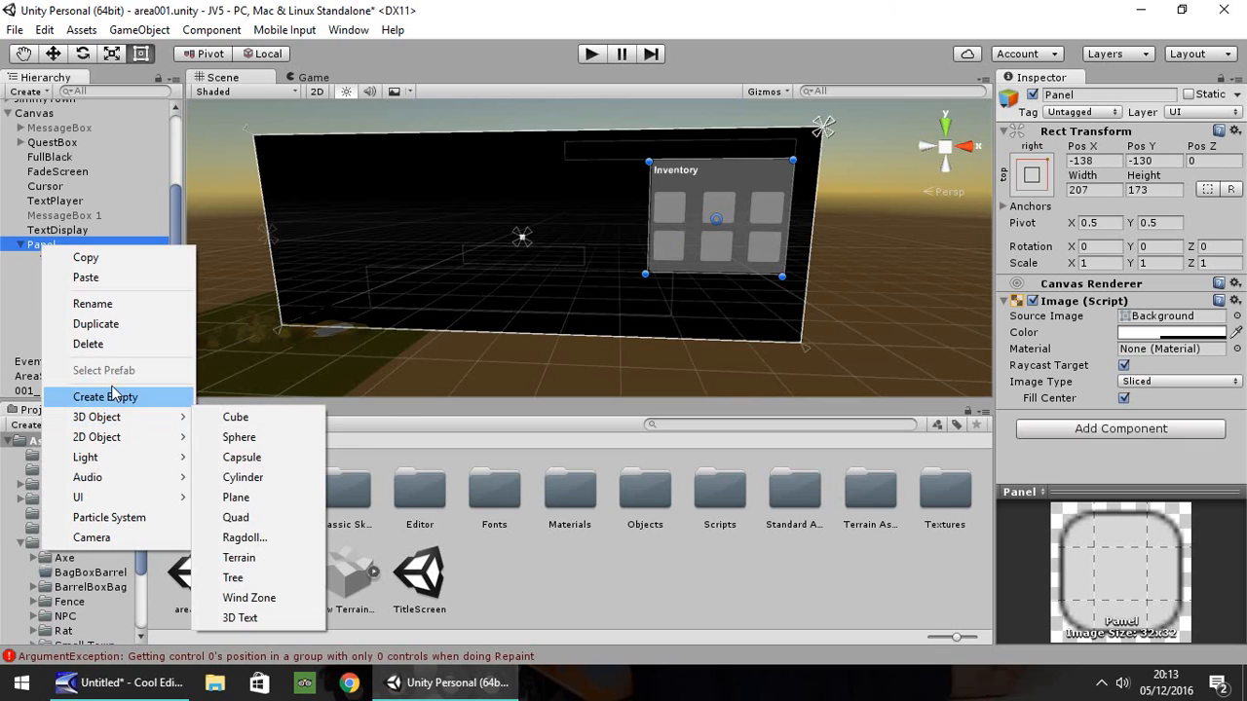
left_click(106, 397)
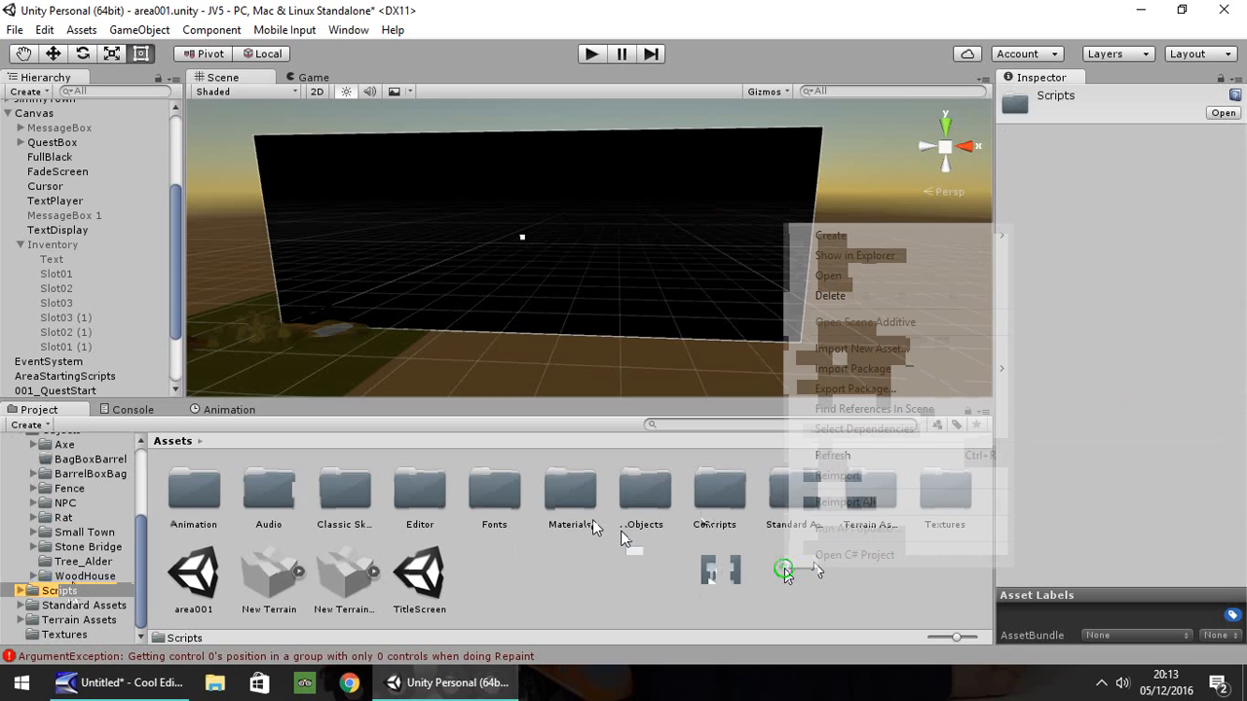
Create a new script InventoryOnOff in the Scripts folder and open it in MonoDevelop
left_click(830, 234)
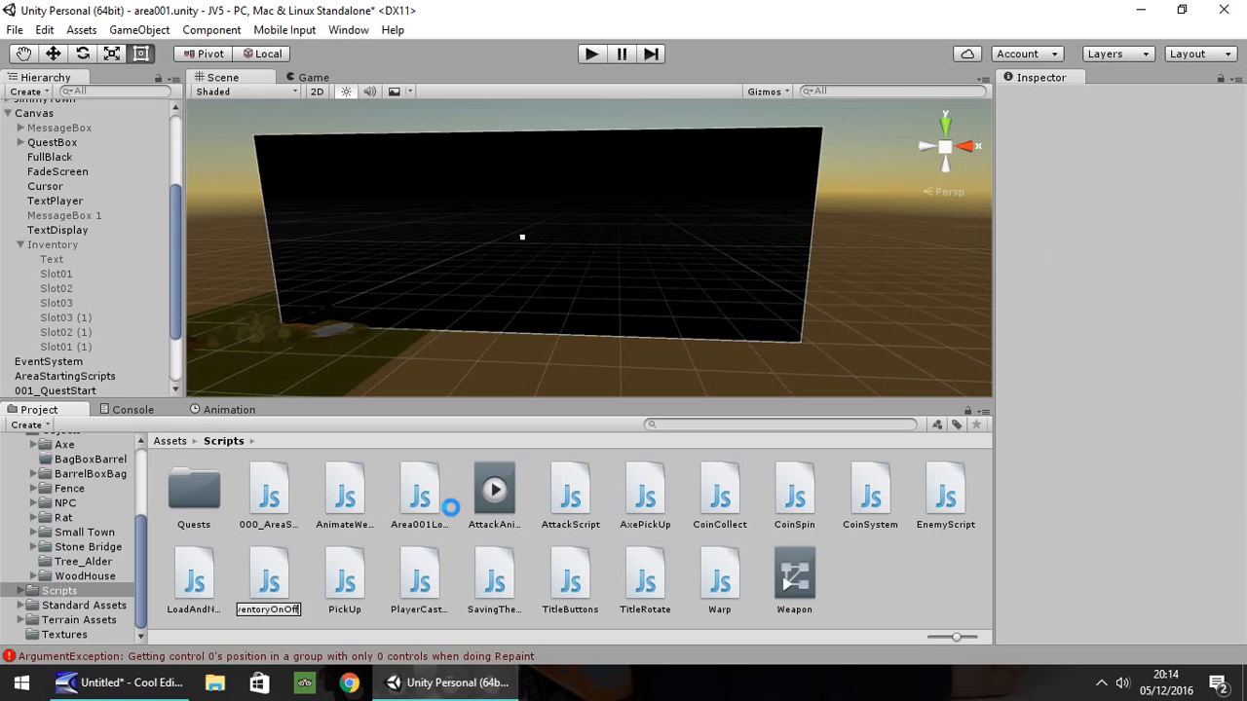
left_click(193, 575)
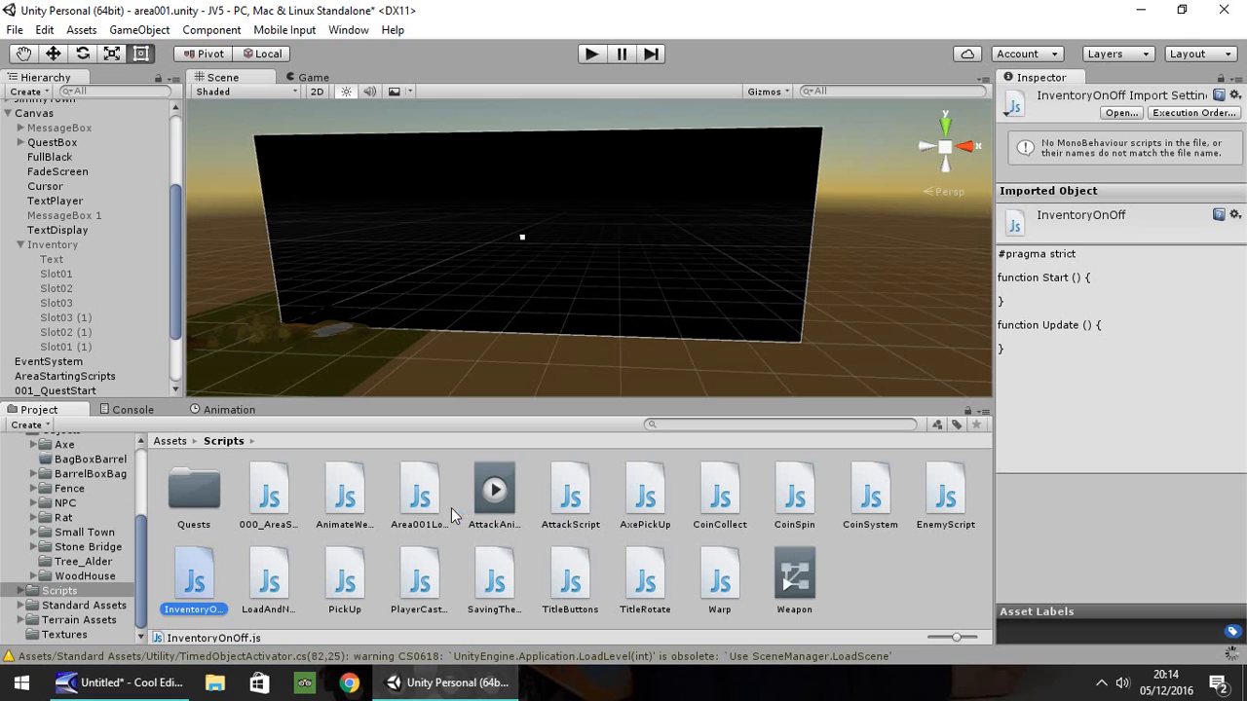
double_click(195, 573)
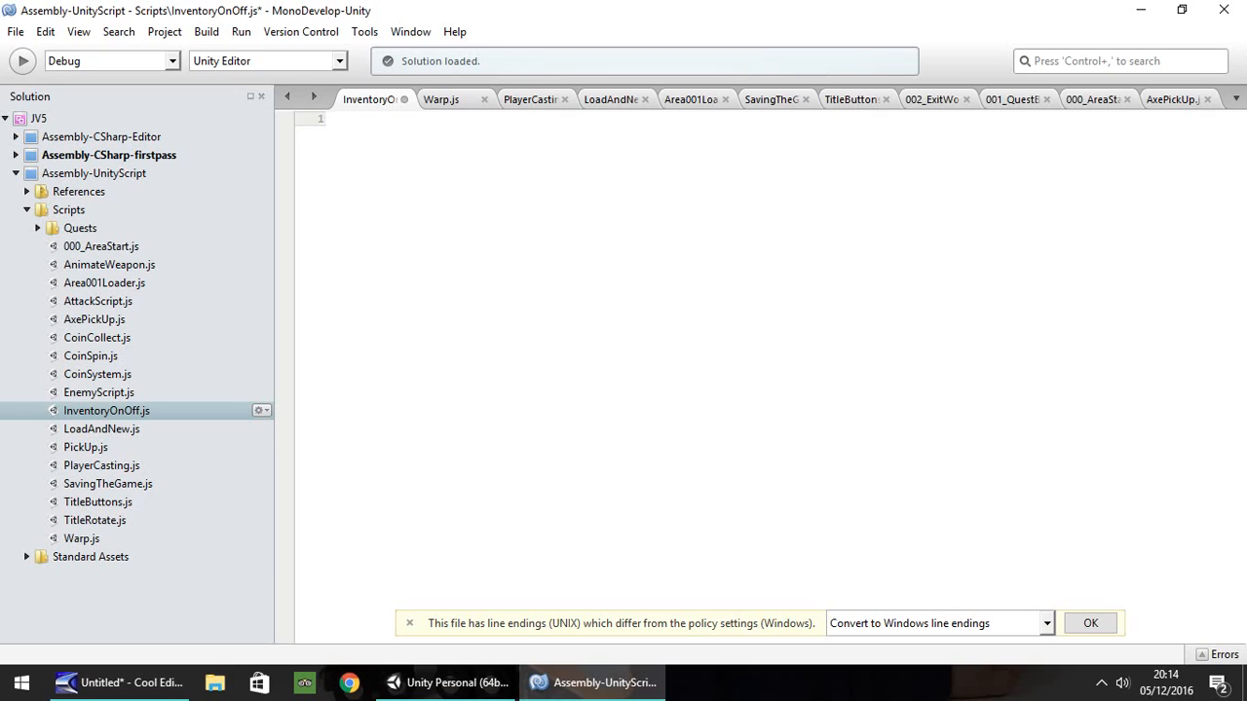
Declare 'var OurInventory : GameObject;' in the script
type("var Ou")
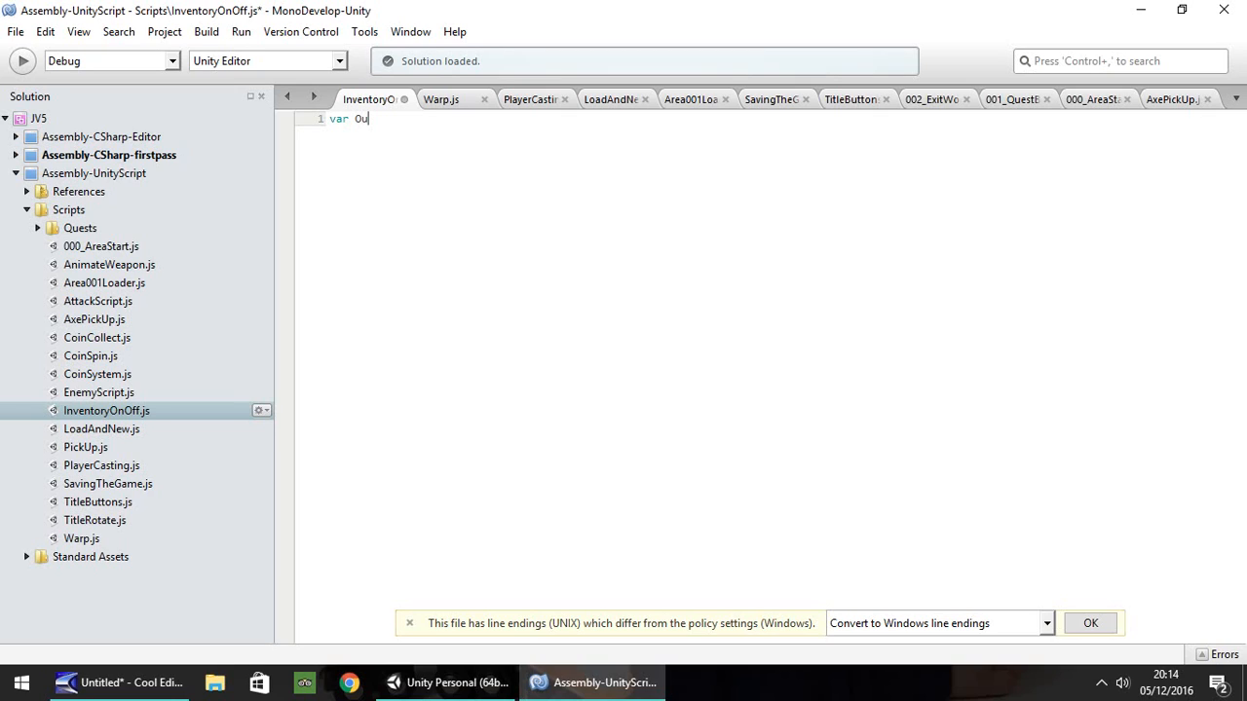
type("rI")
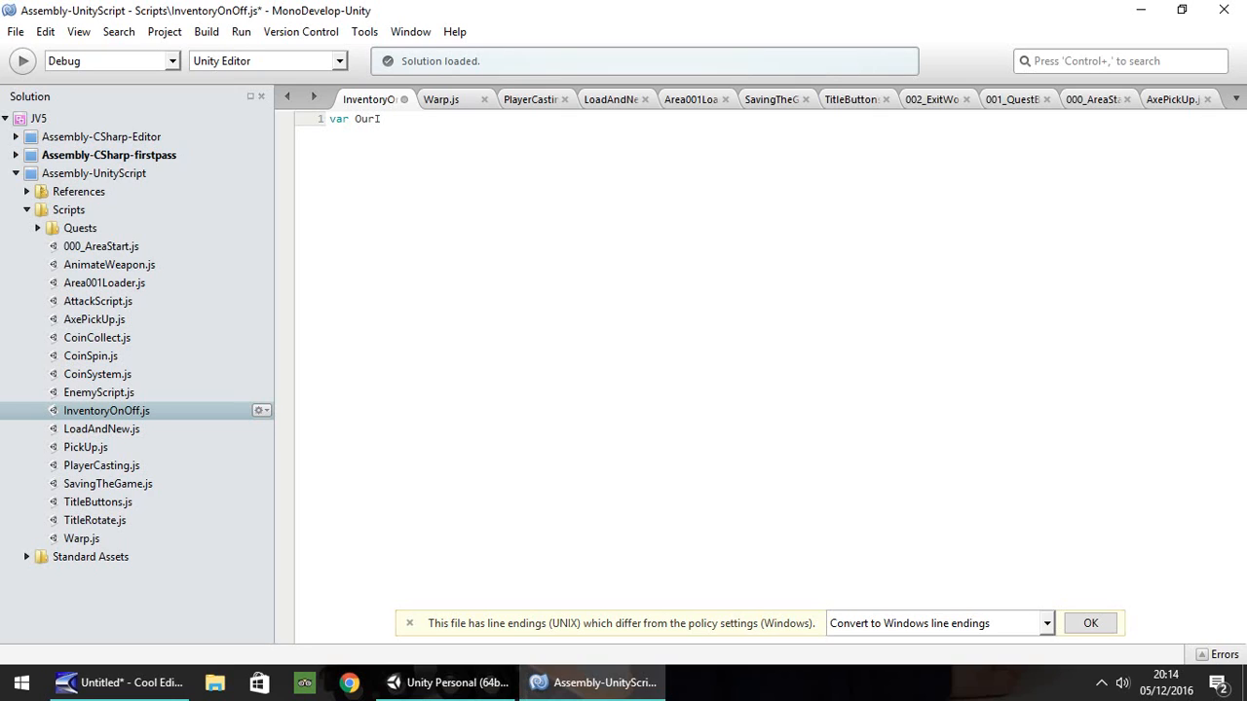
type("nven")
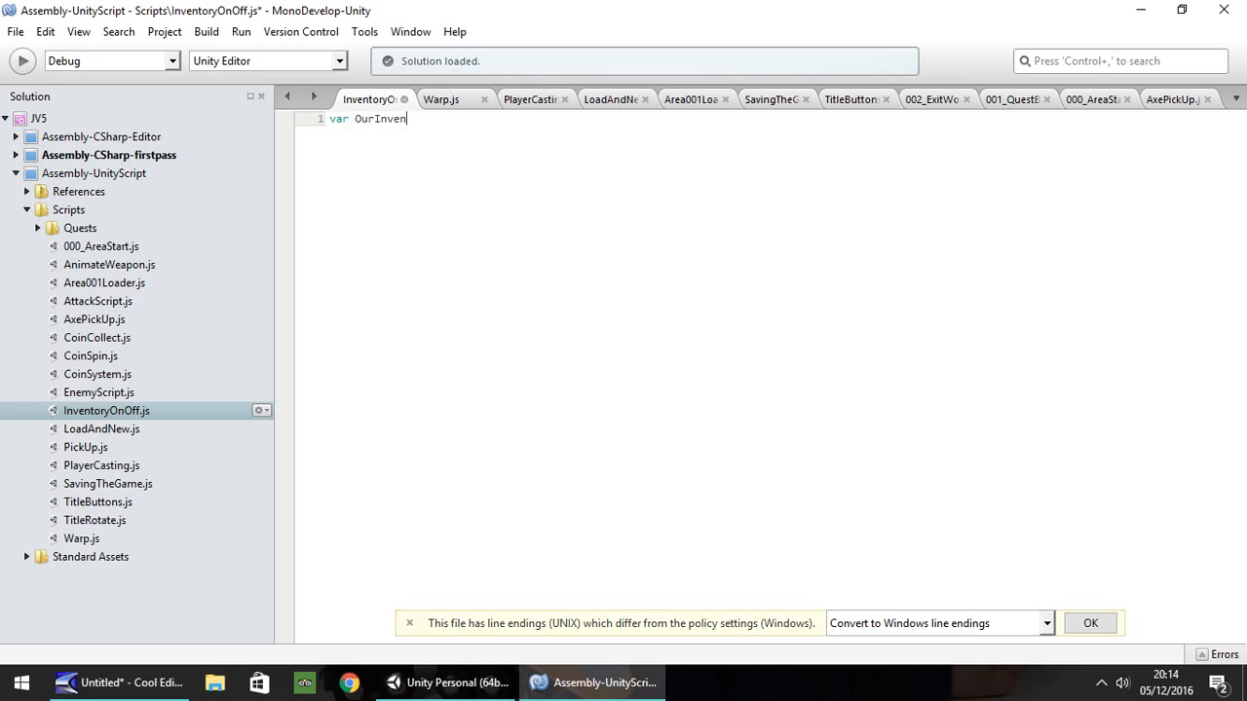
type("tory :")
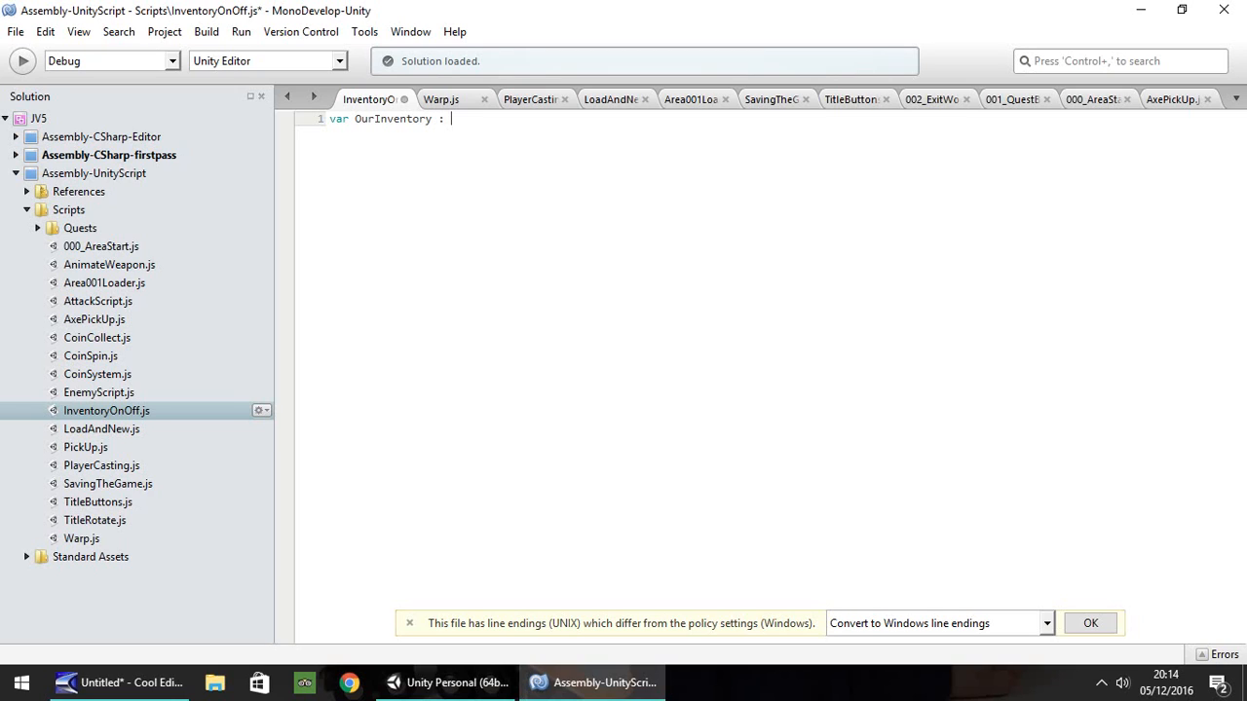
type("GameObject")
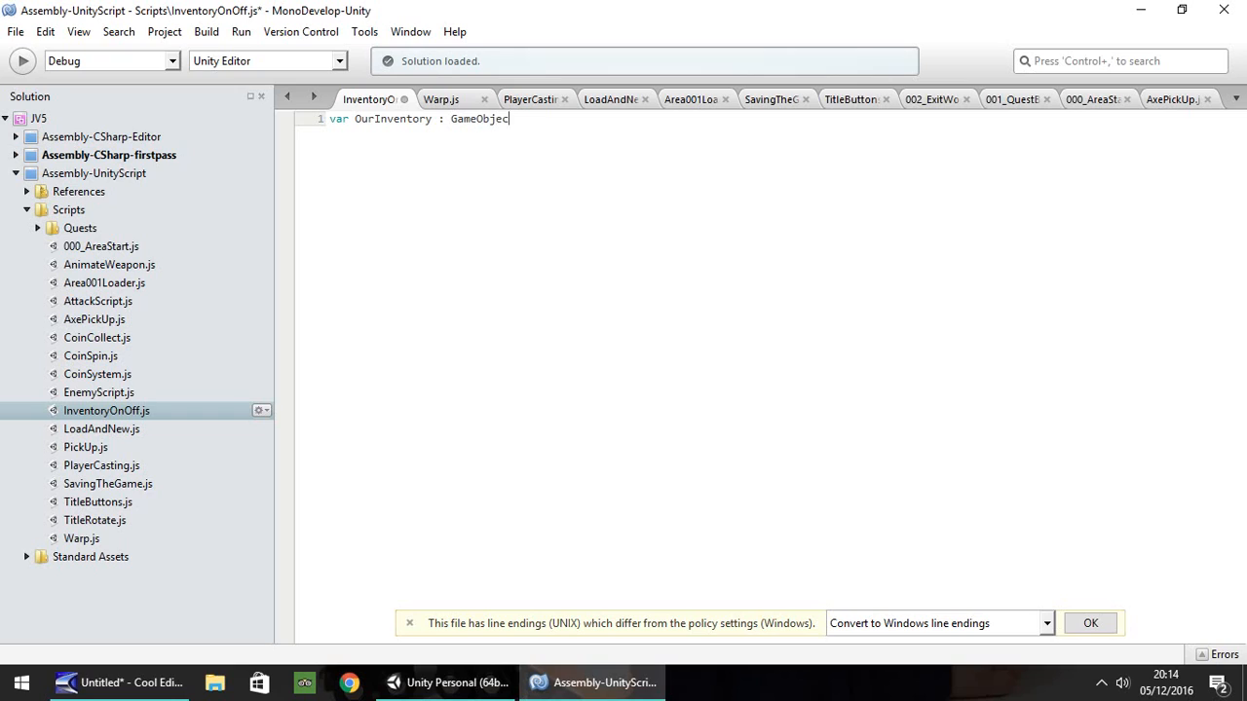
type("t;")
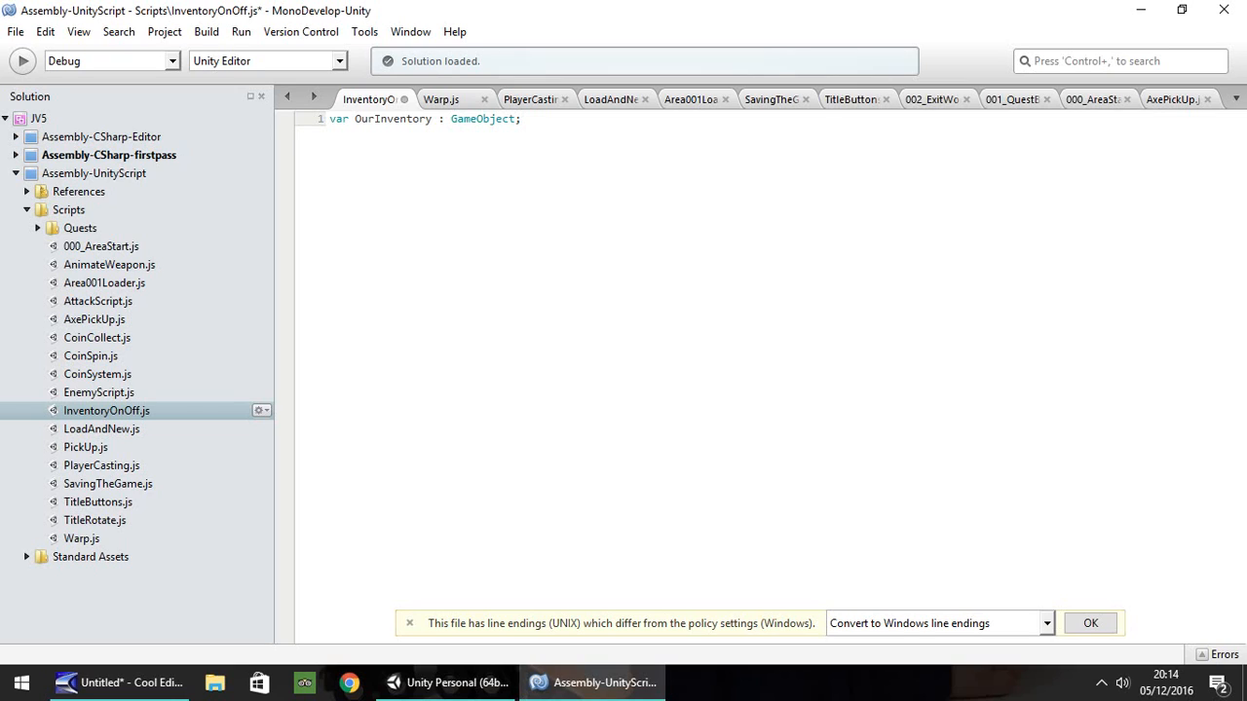
key("Return")
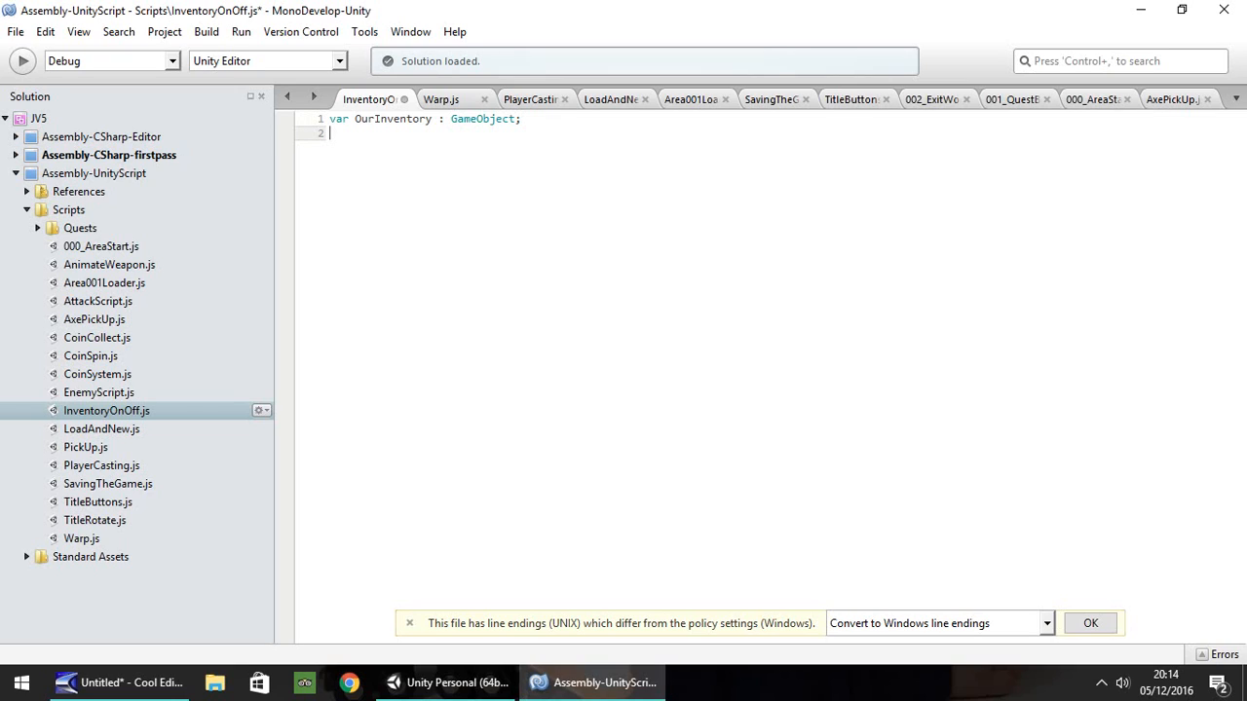
Declare 'var InvStatus : int;' on the next line
type("var I")
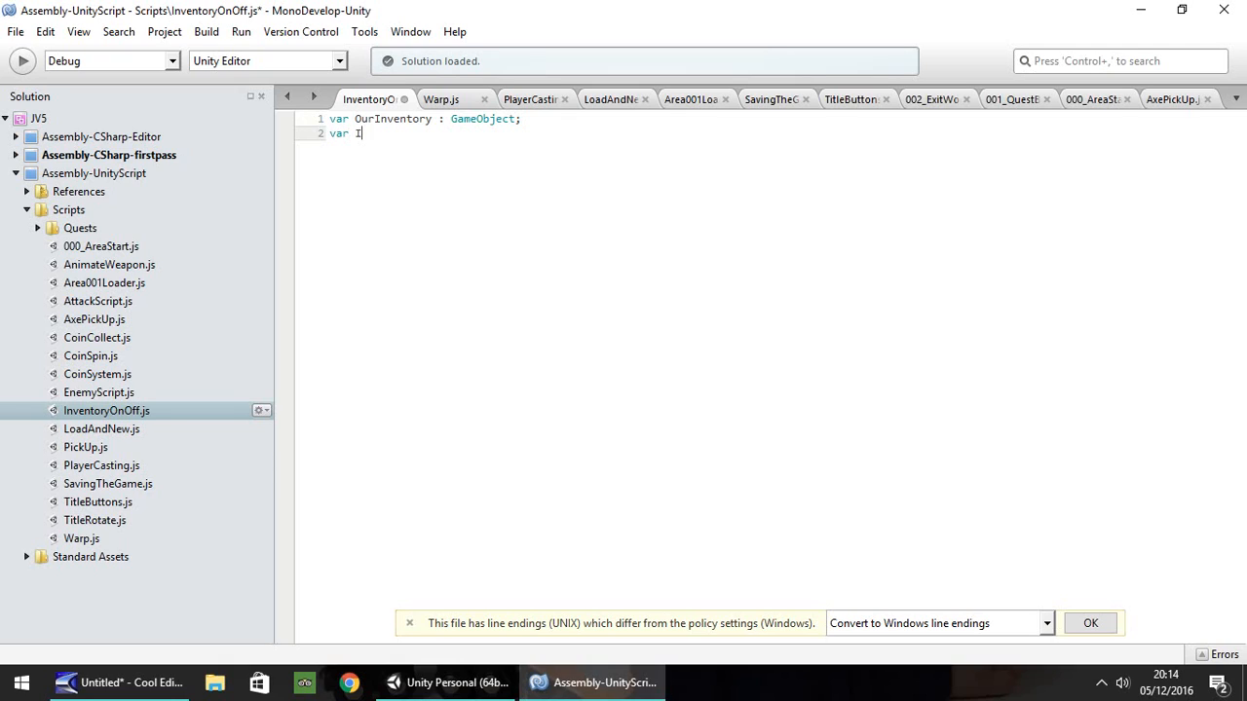
type("nvStatu")
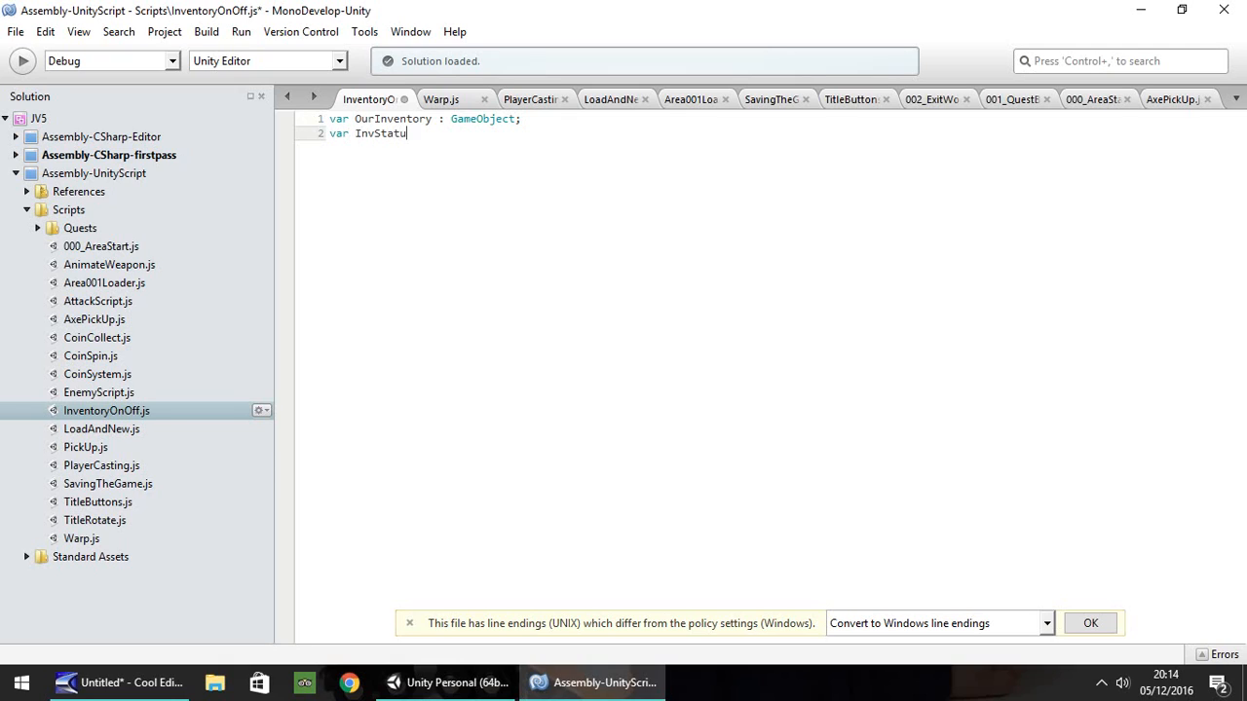
type("s")
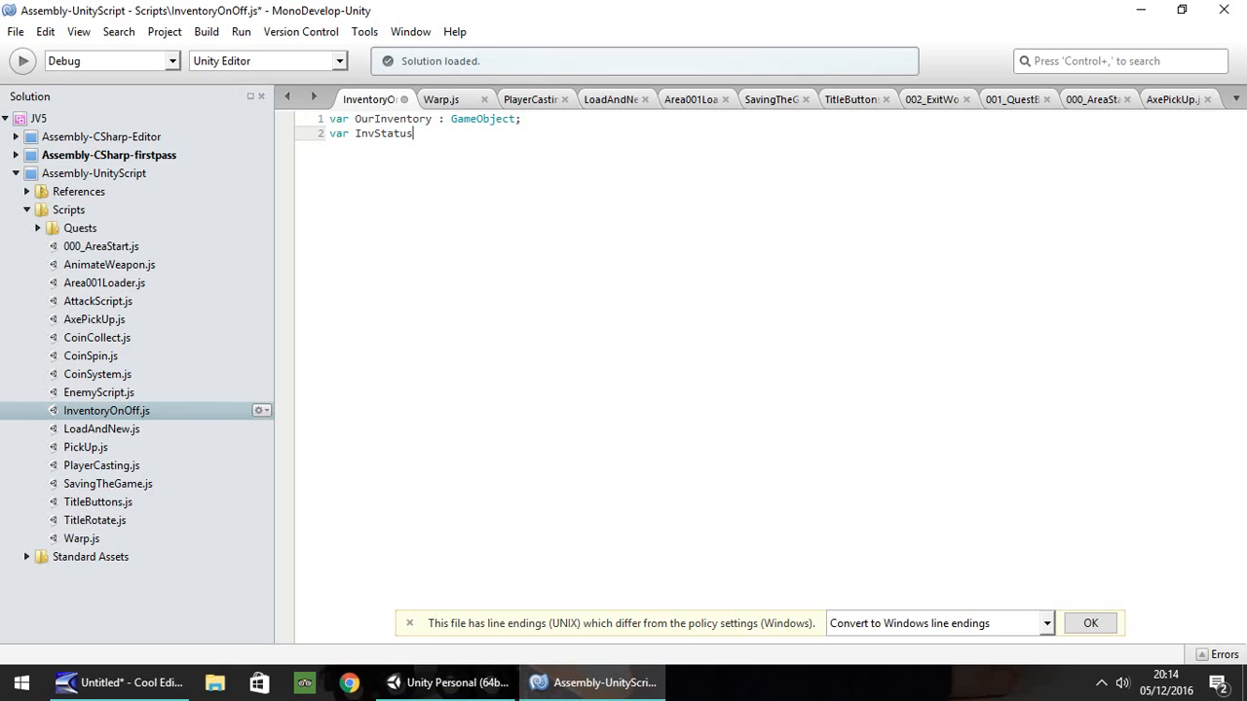
type(": int;")
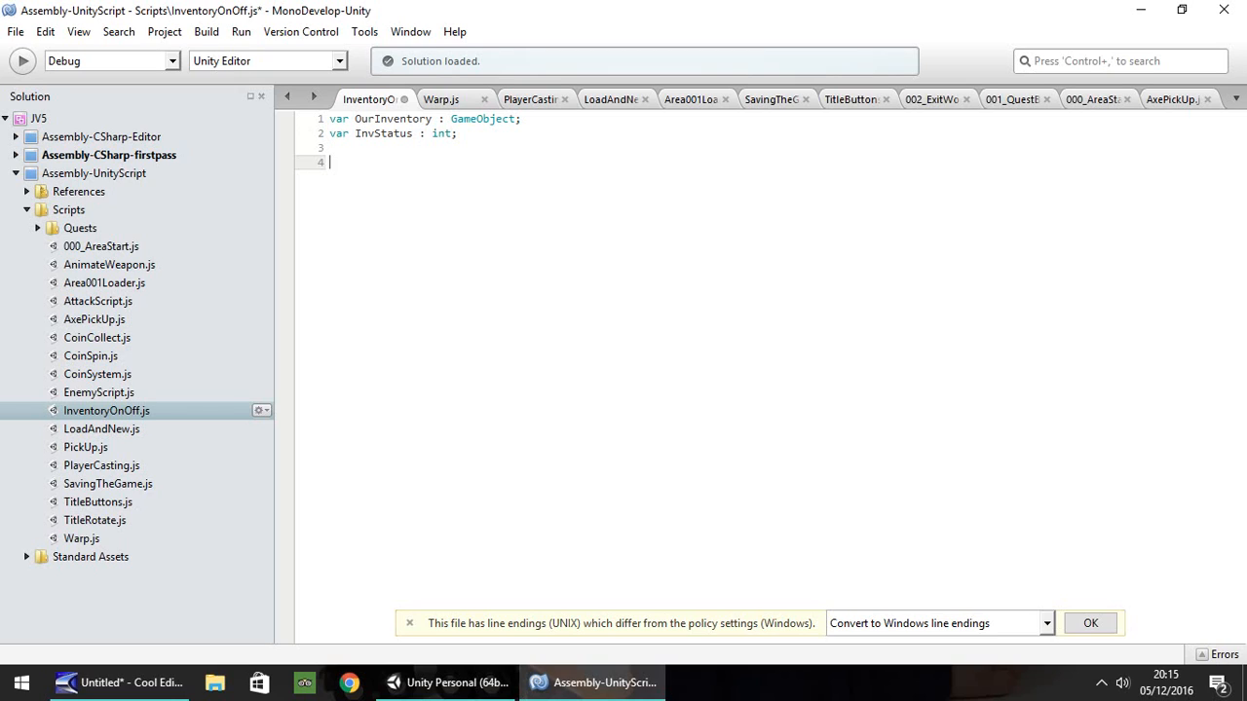
Write function Update () containing if (Input.GetButtonDown("Inventory")) { and start its body
type("fun")
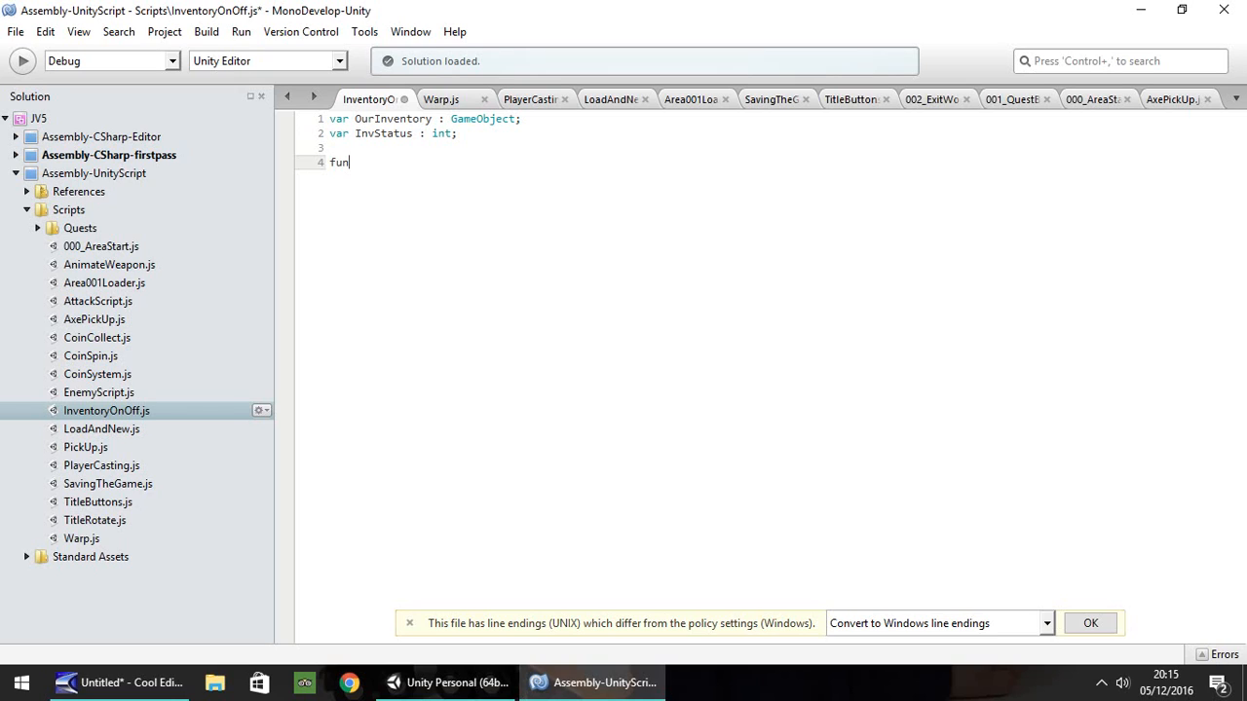
type("ction Update () {")
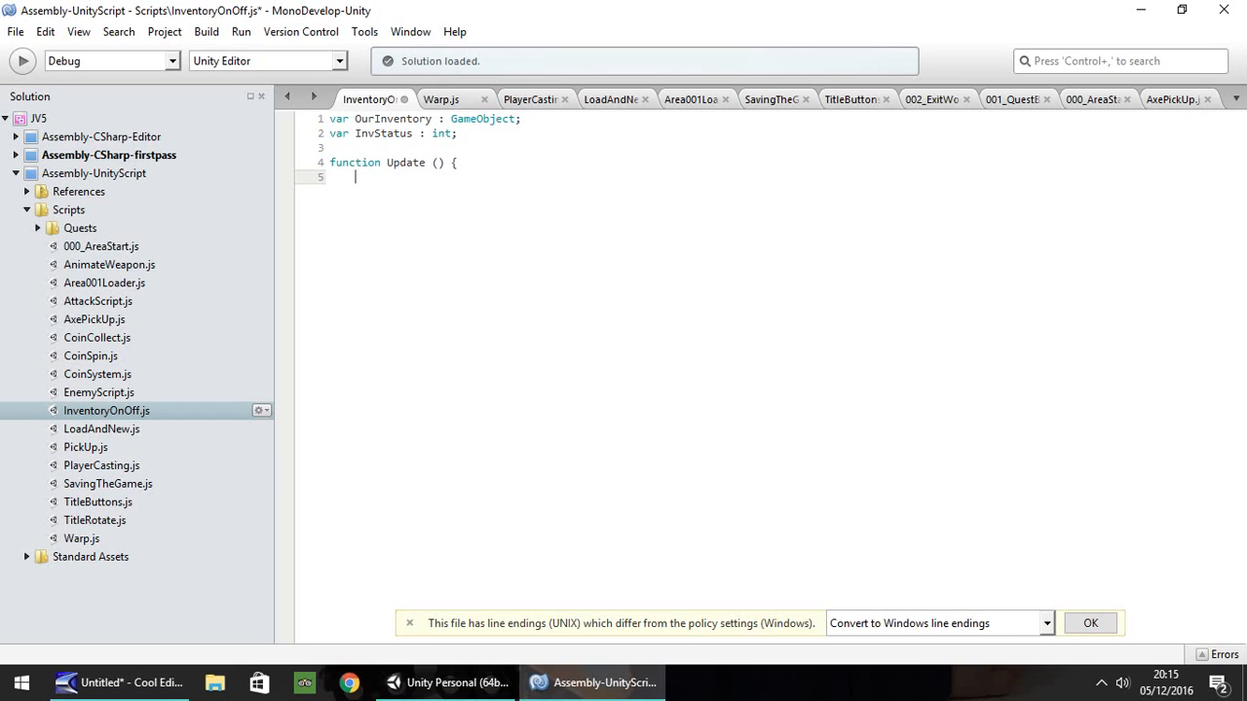
type("i")
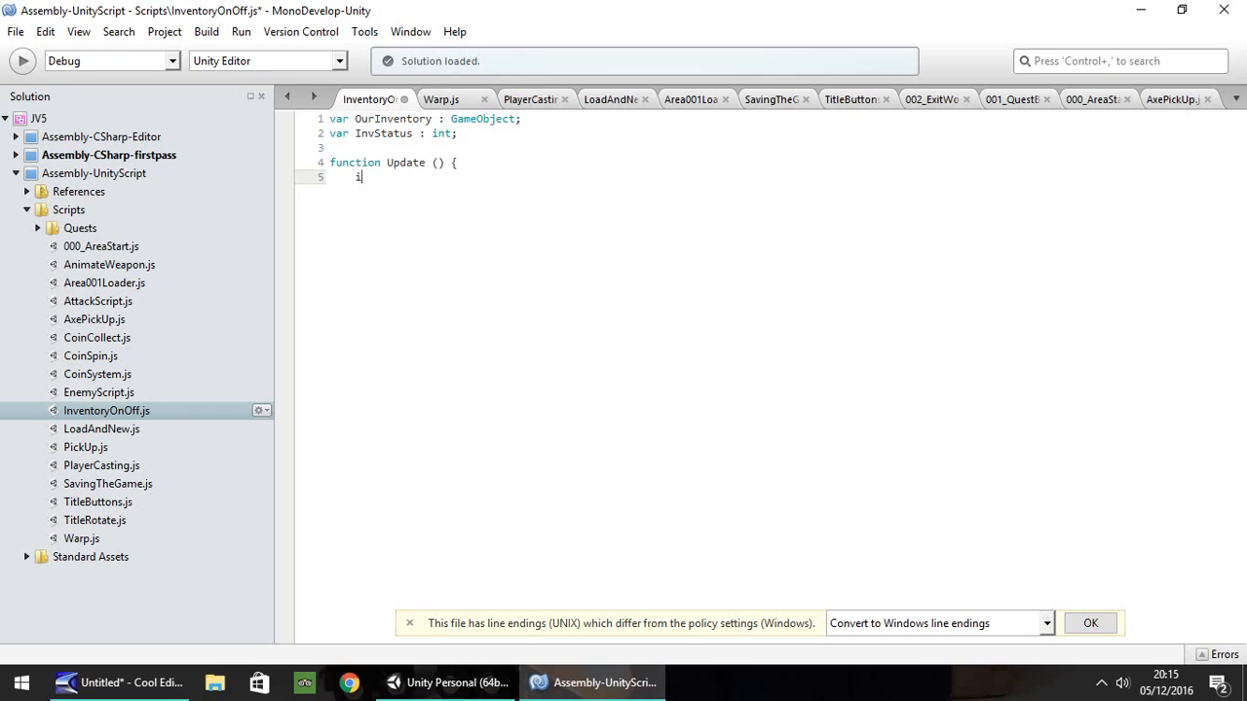
type("(")
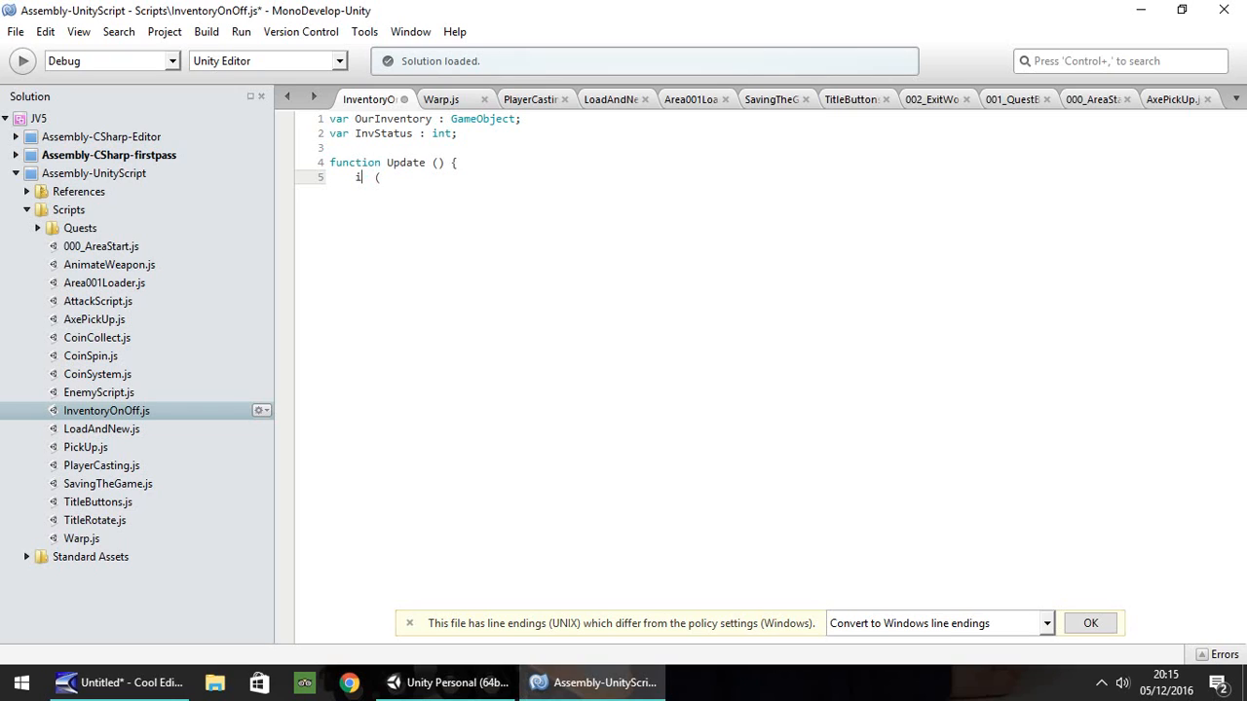
type("Input.GetButtonDown(\"")
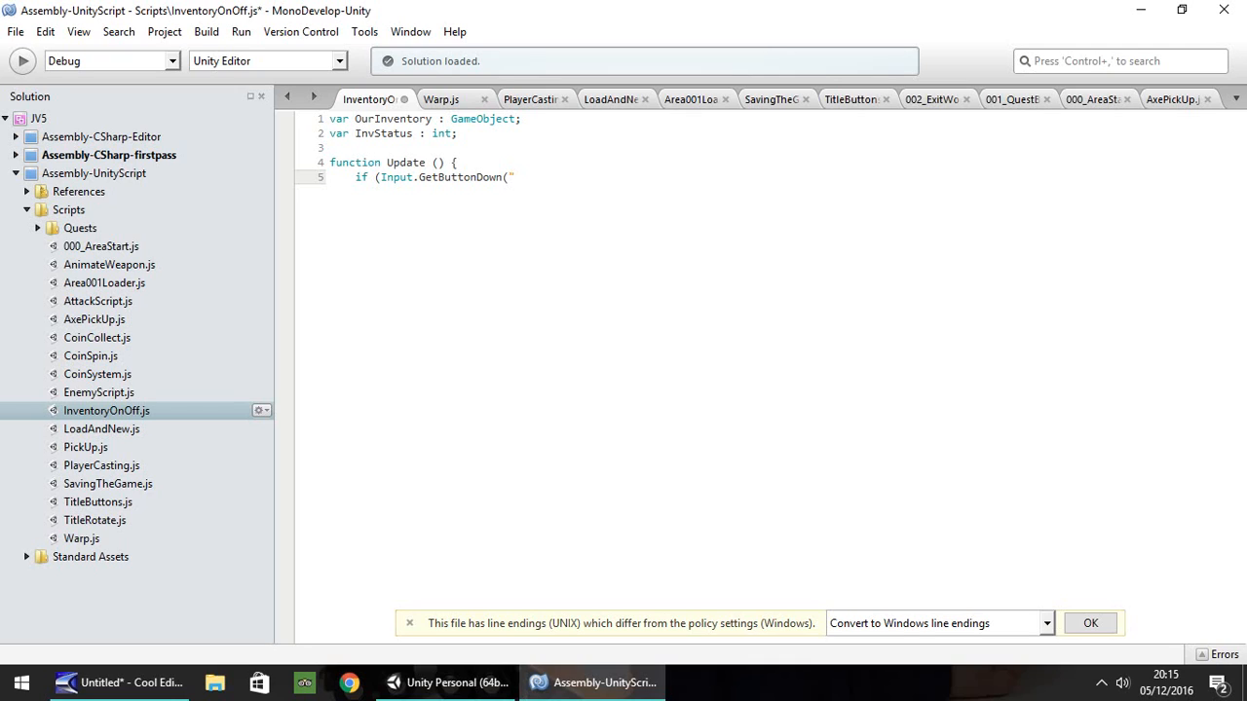
type("In")
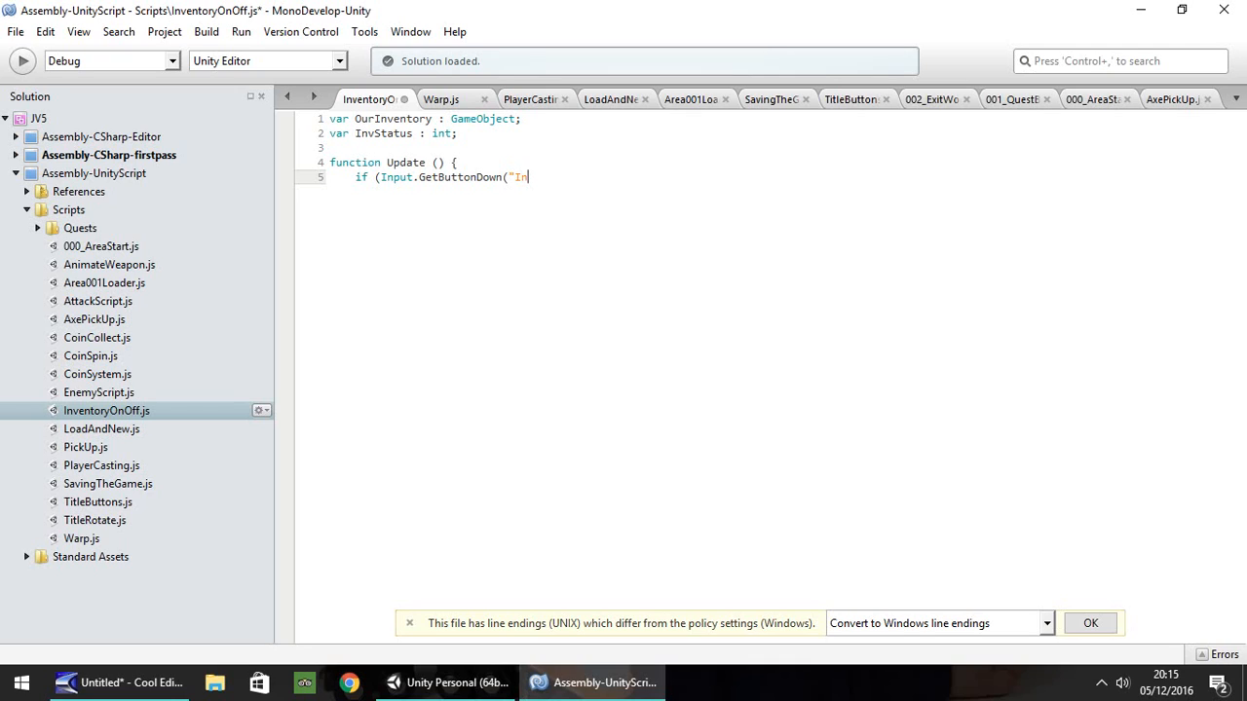
type("ventory")
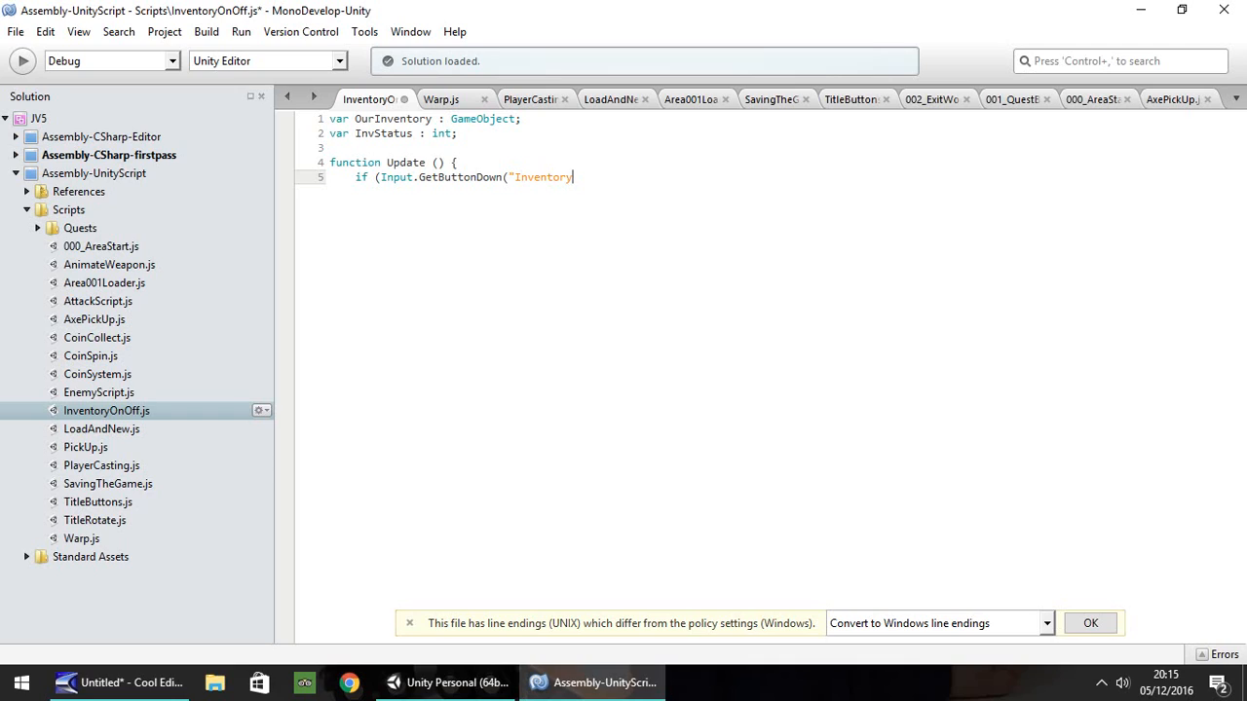
type("\"))")
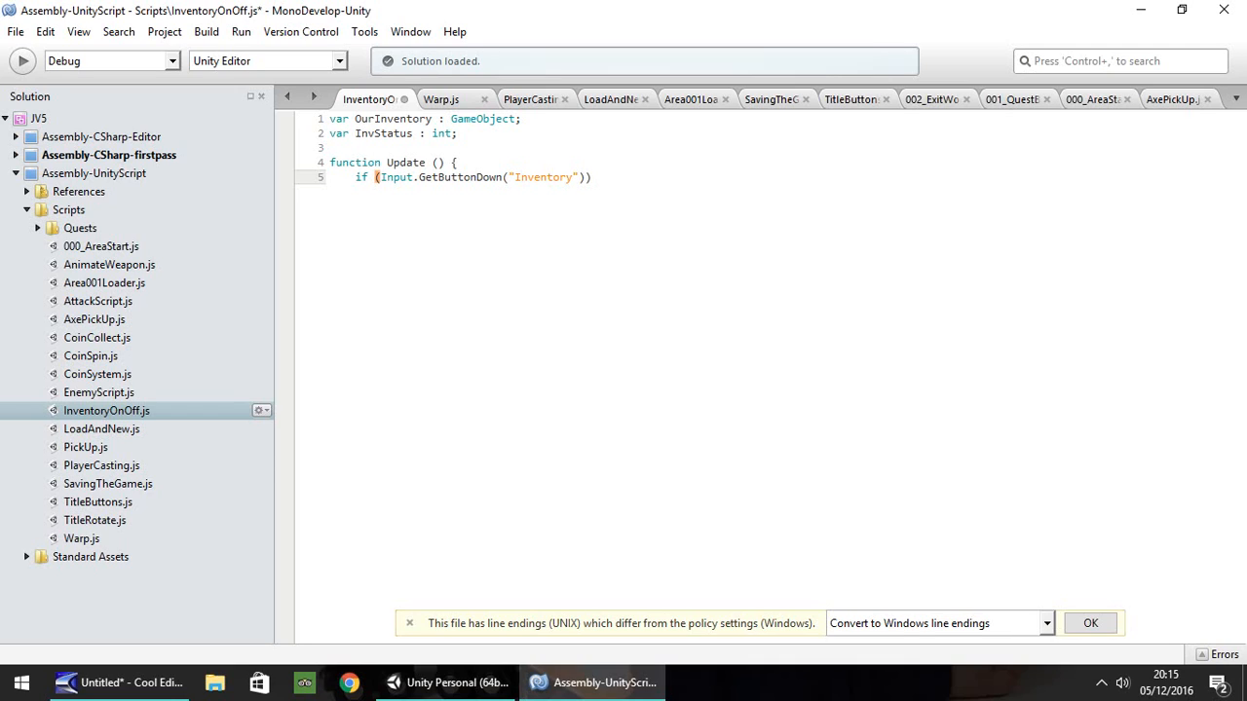
left_click(588, 176)
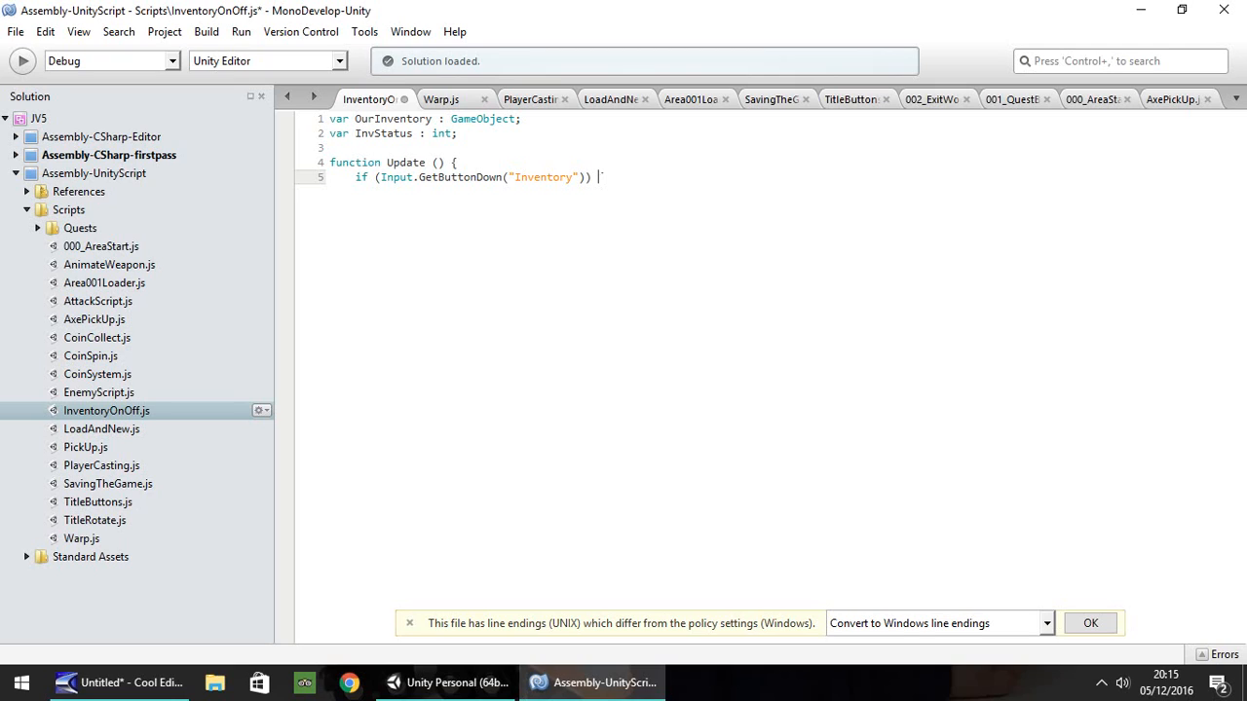
key("Return")
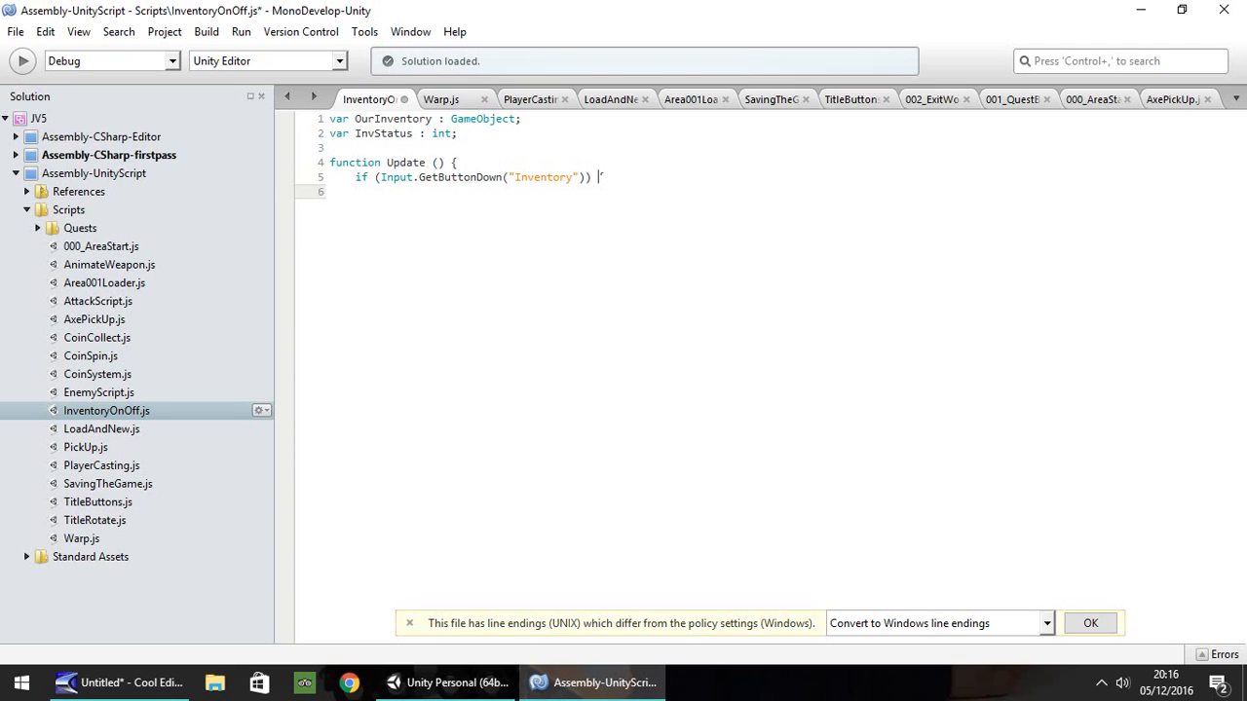
key("Return")
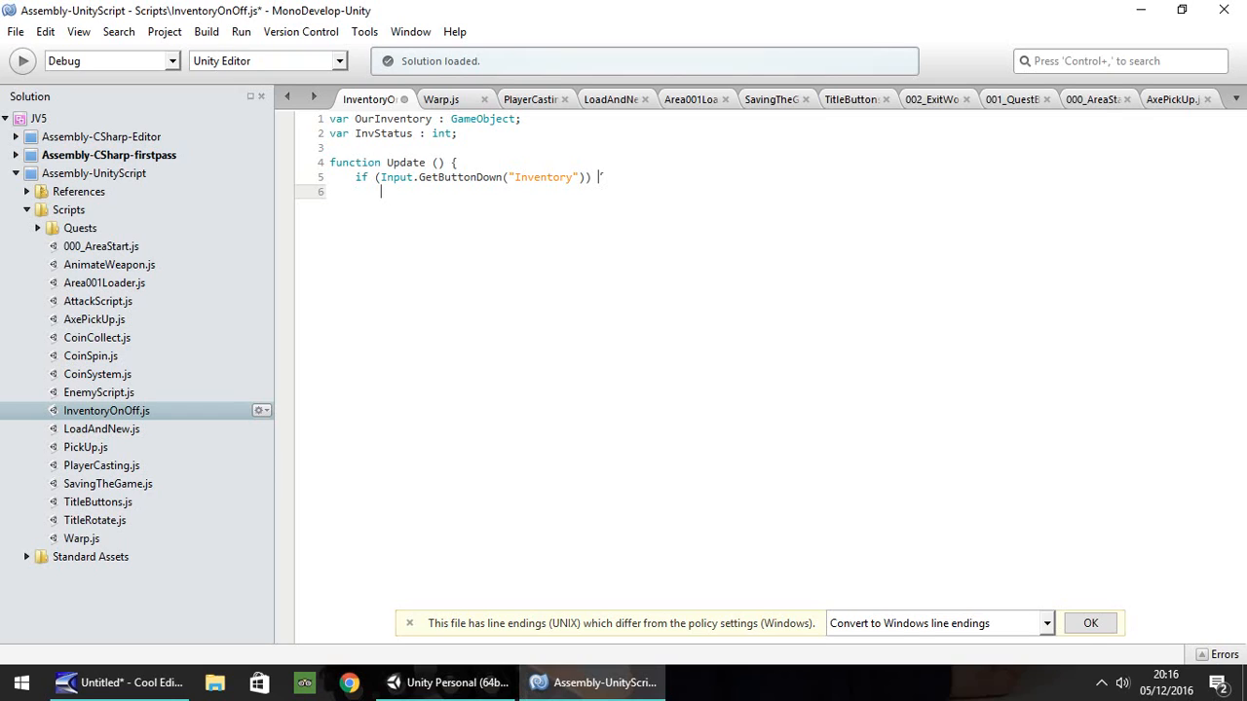
Add the inner check if (InvStatus == 0) inside the Inventory branch
type("if (Inv")
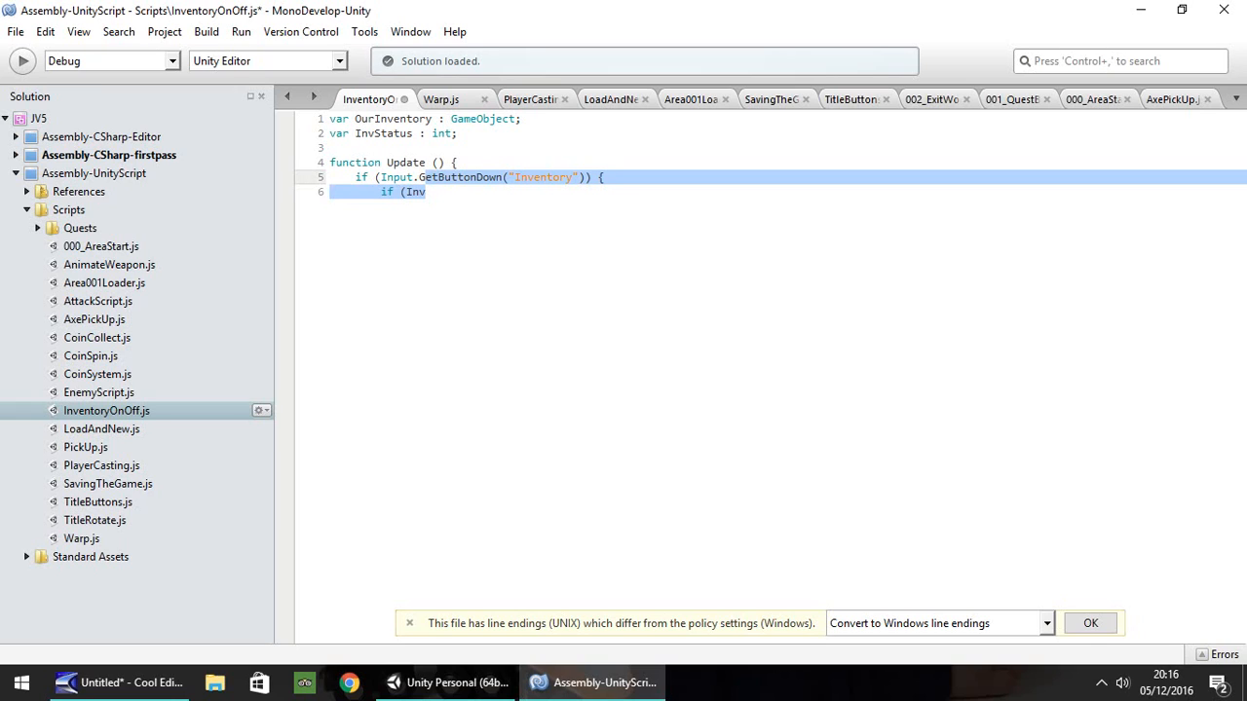
type("S")
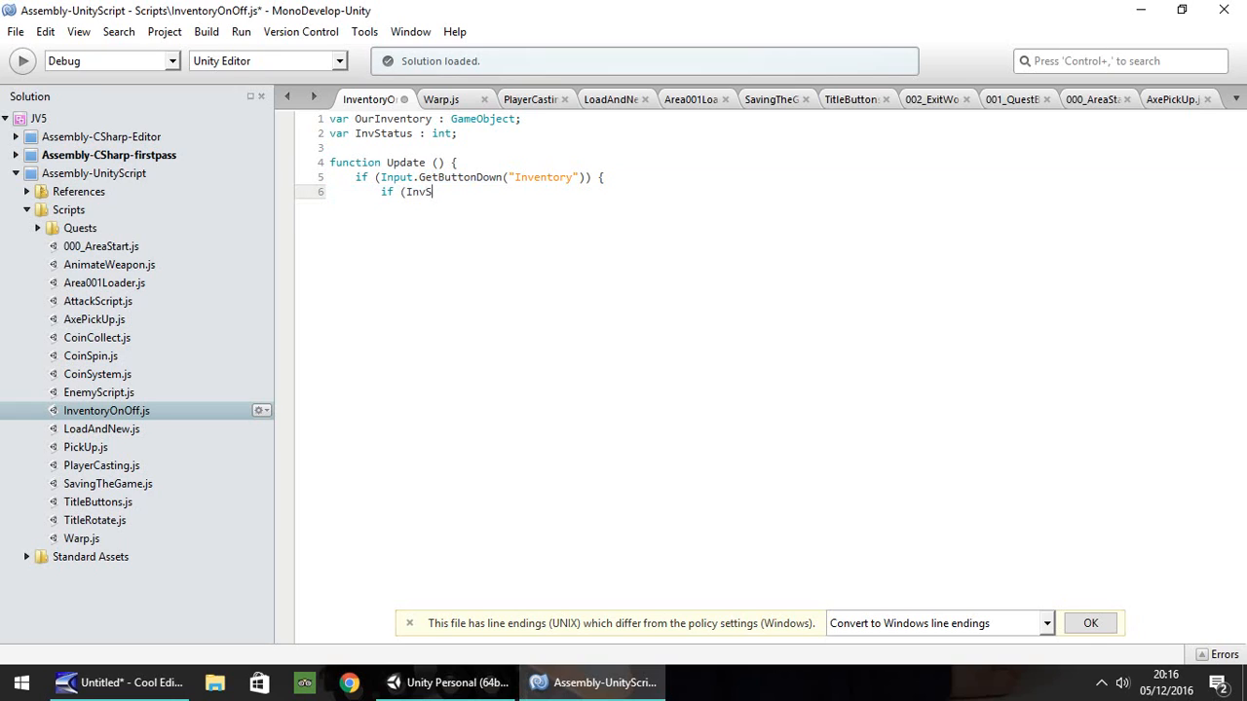
type("tatus ==")
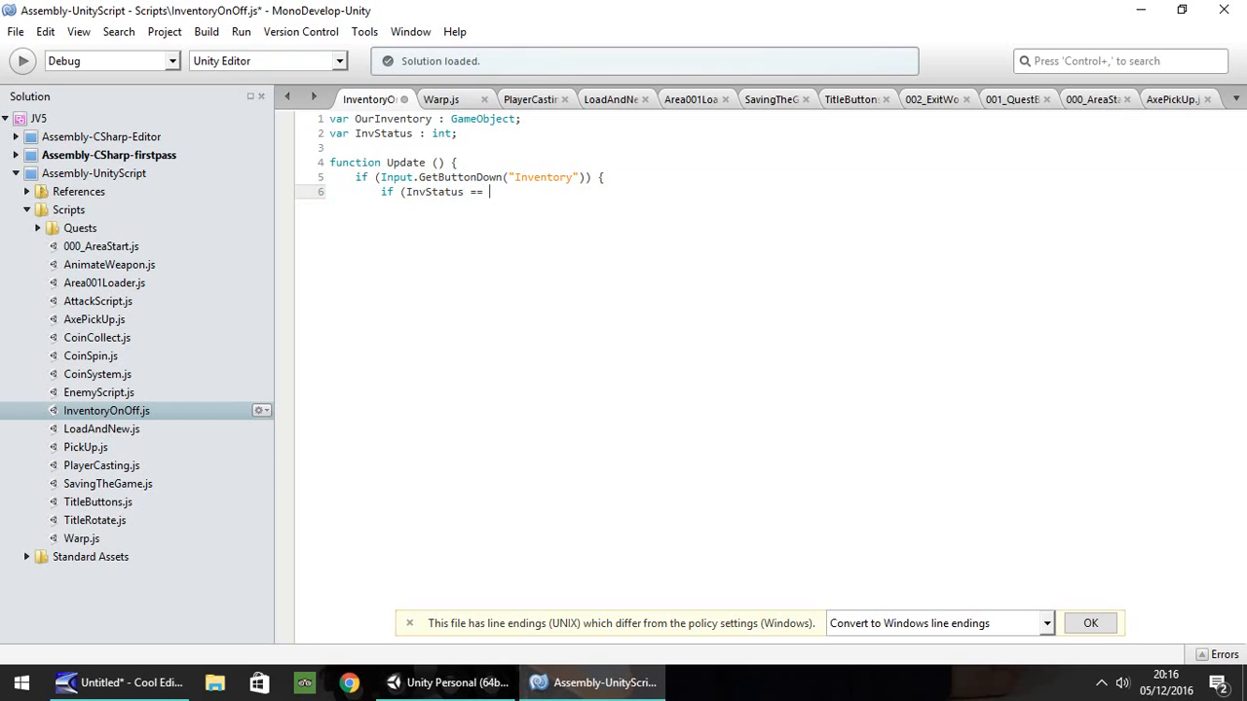
type("0")
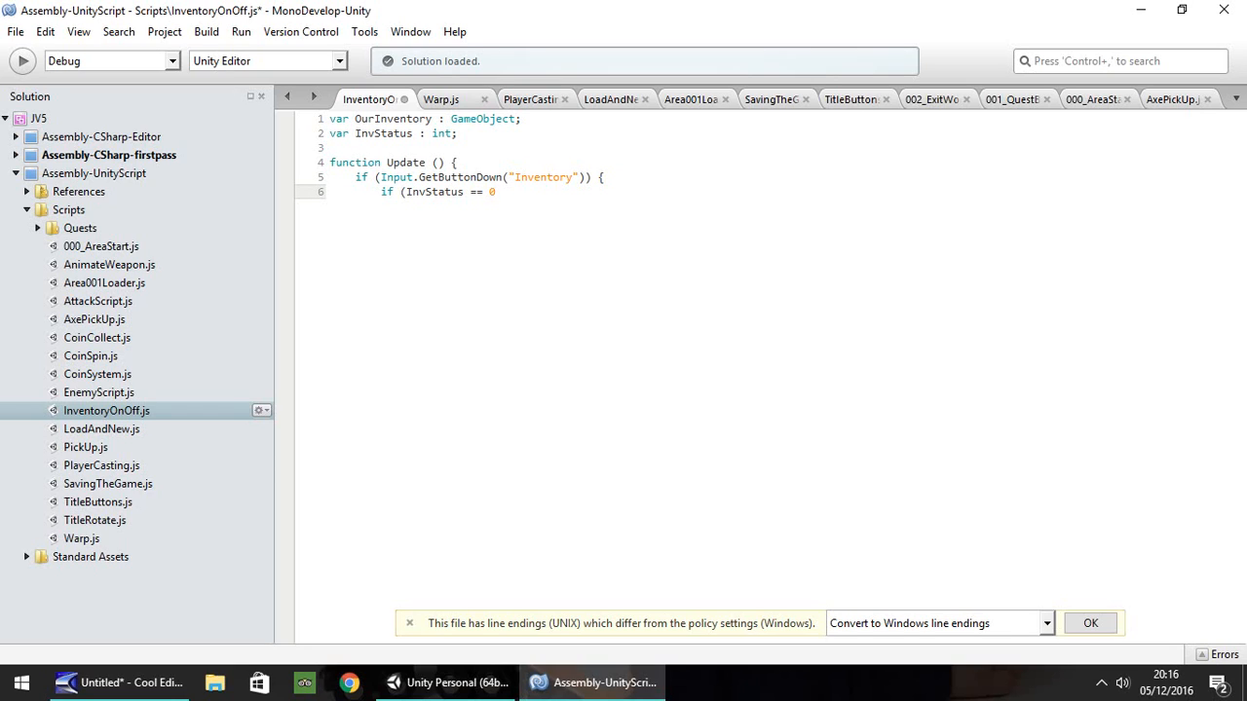
type(") {")
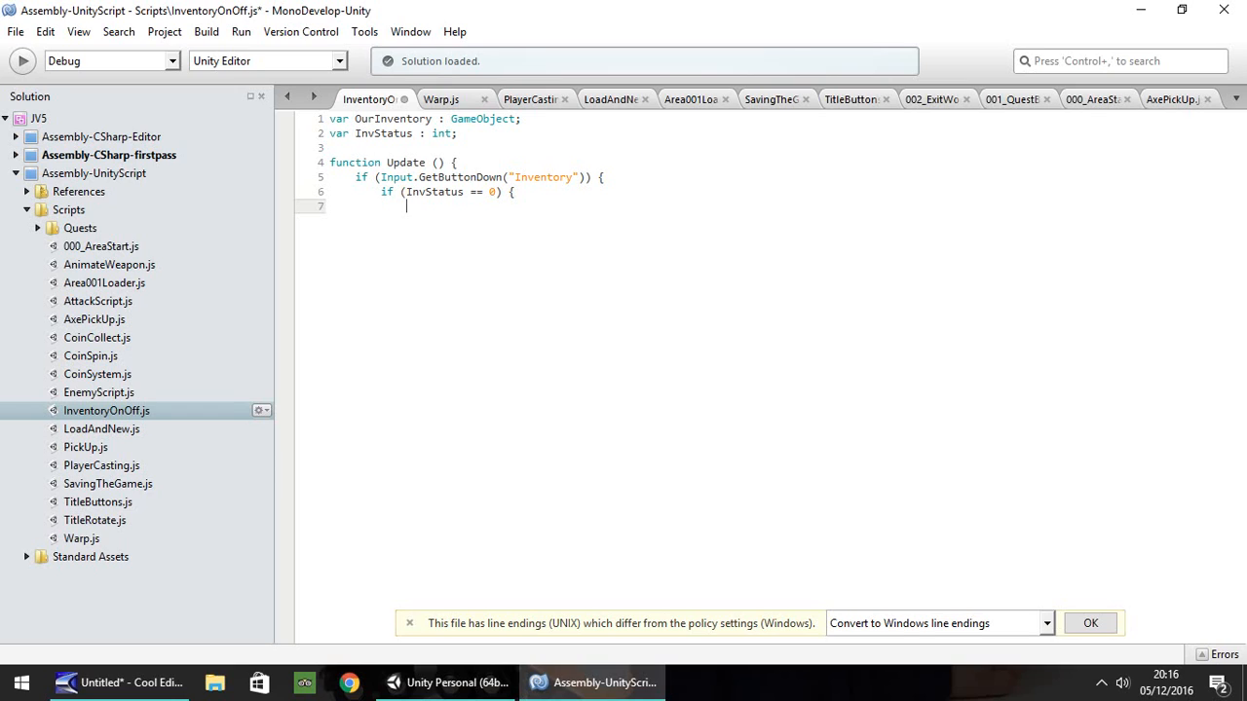
Inside it, set InvStatus = 1; and call OurInventory.SetActive(true);
type("InvSta")
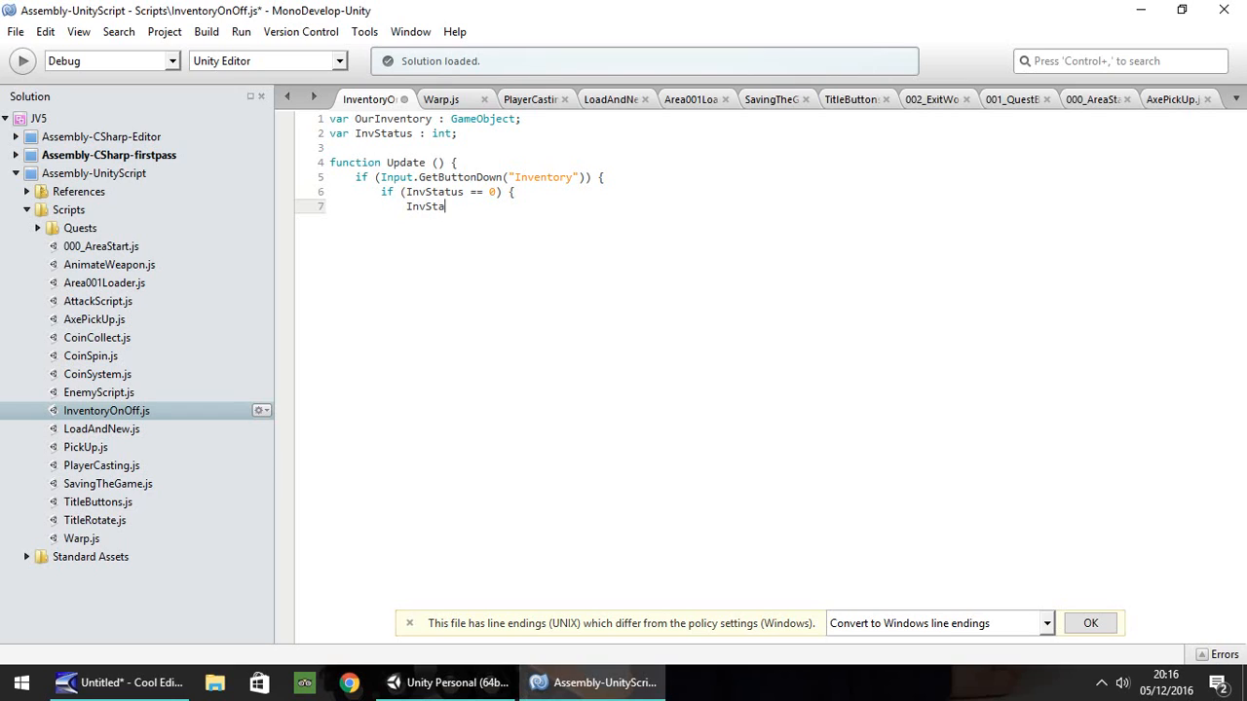
type("tus1")
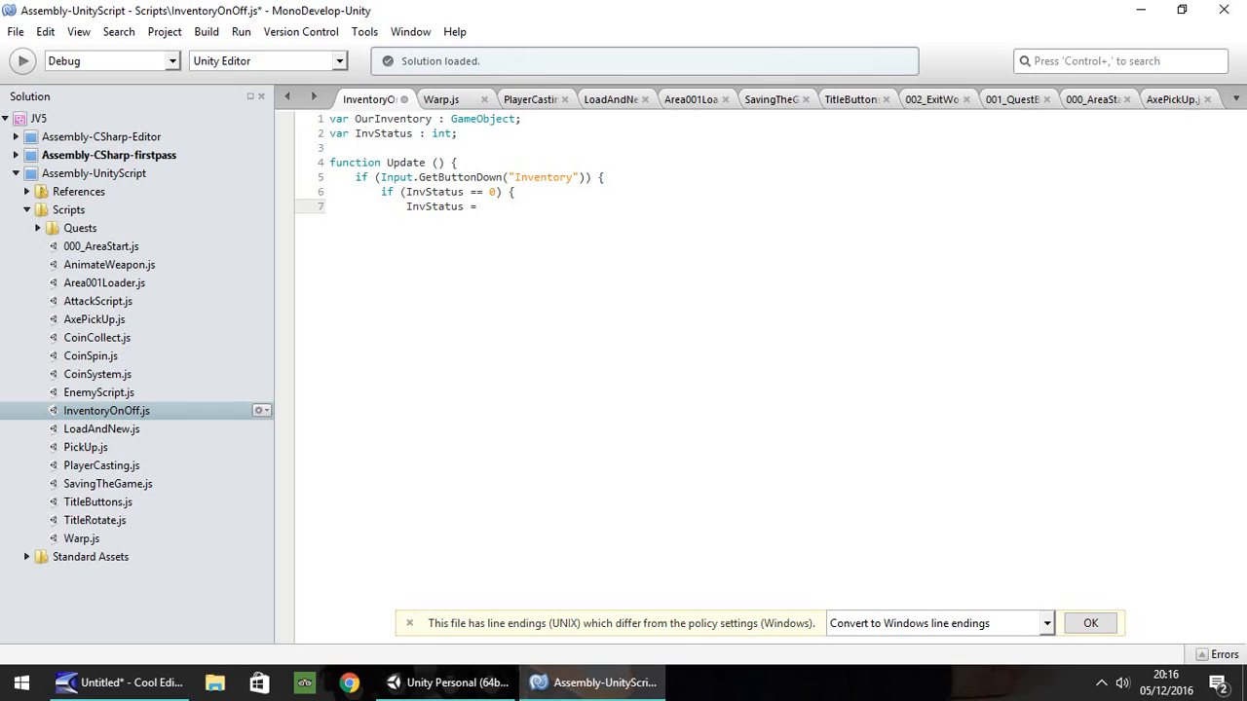
type("1")
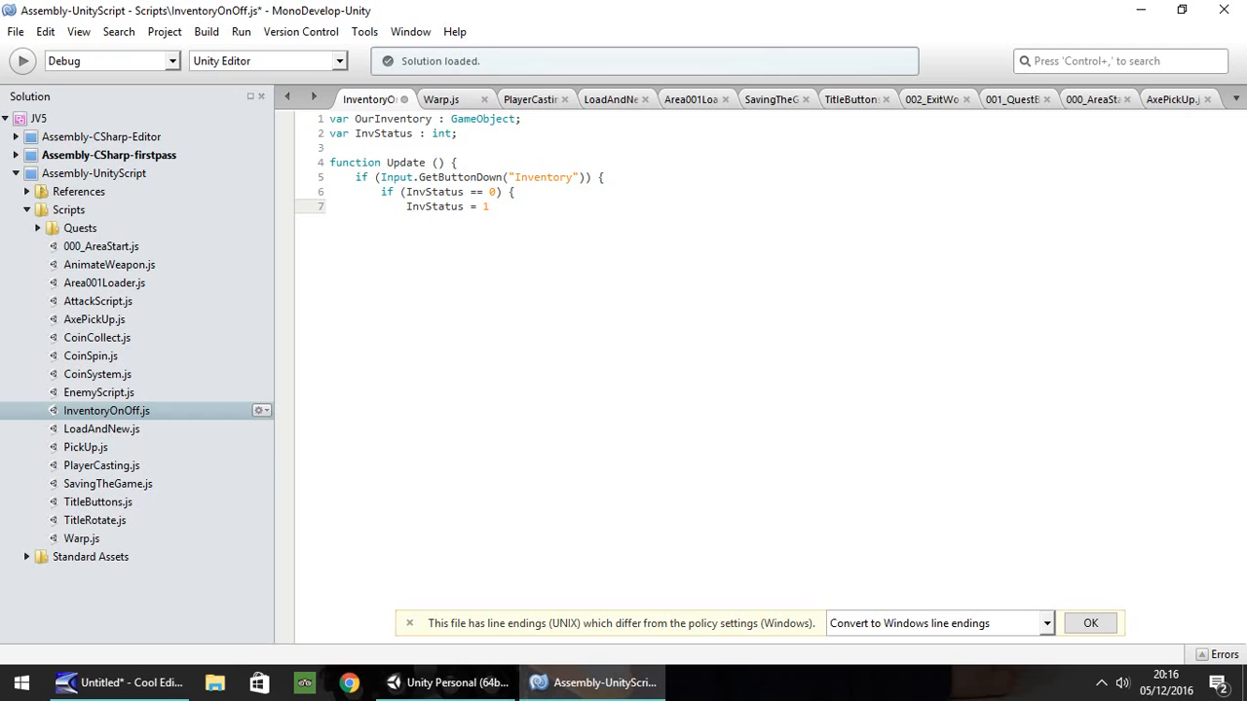
type(";")
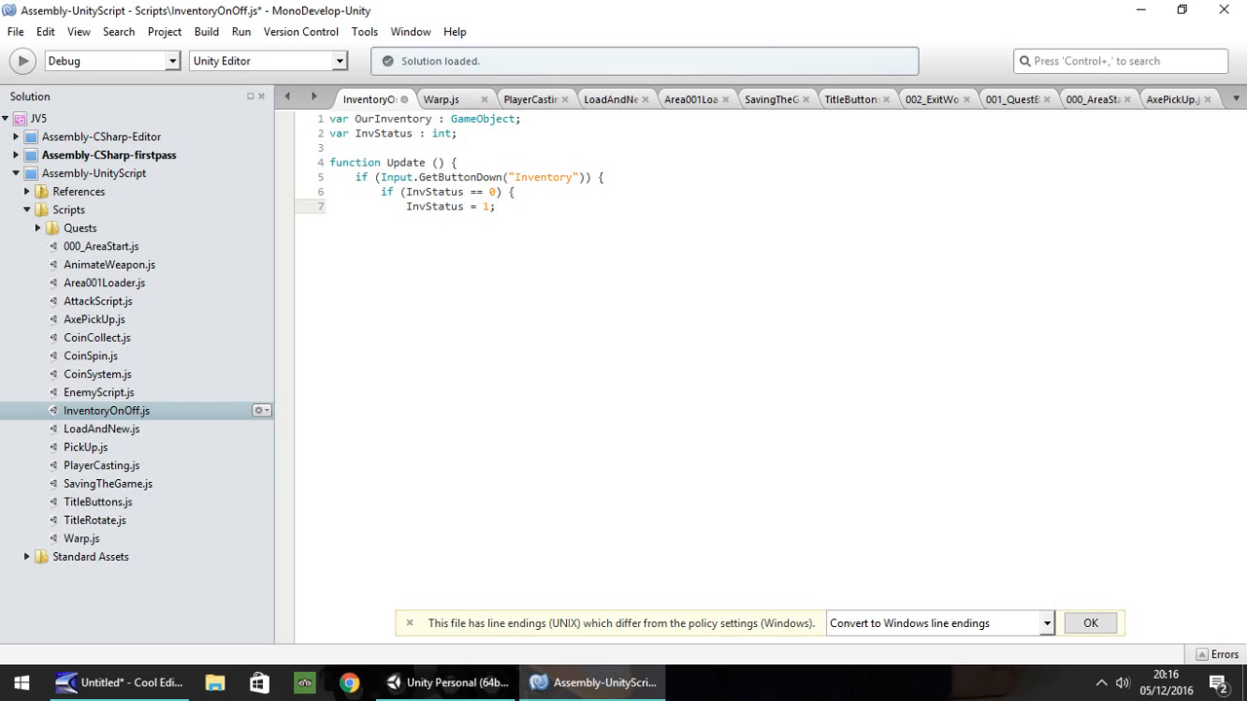
type("Ou")
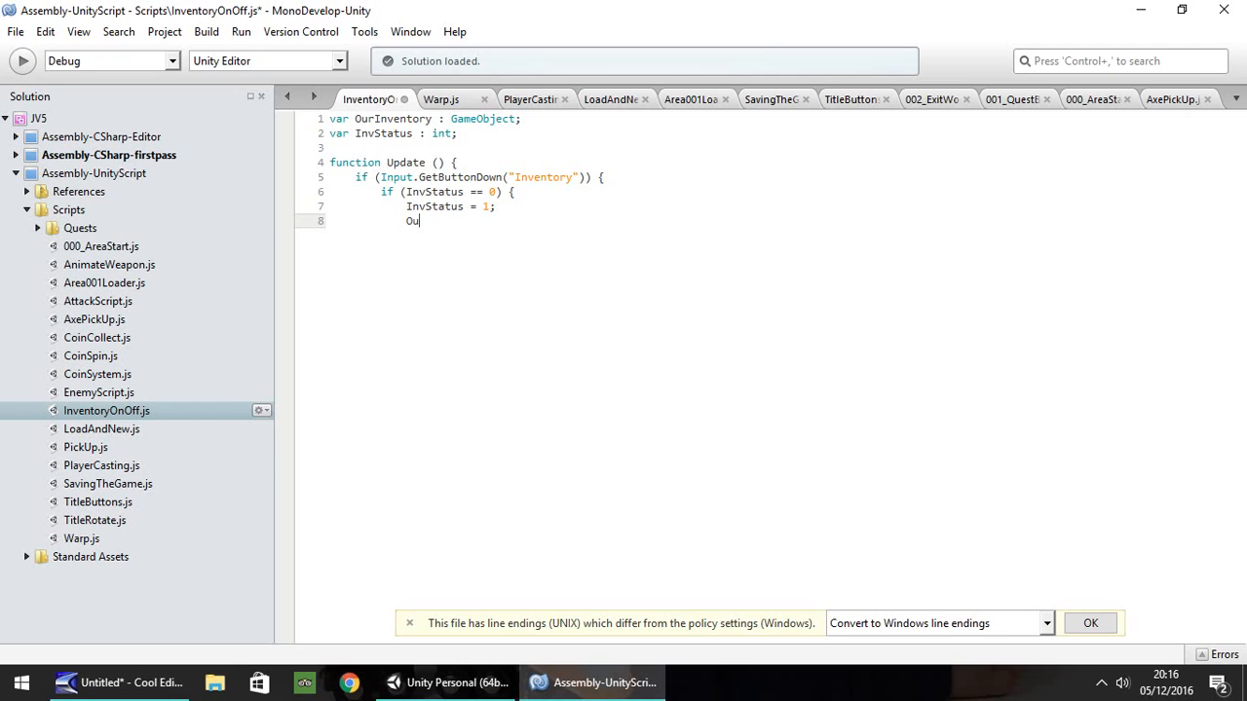
type("rInventory.Set")
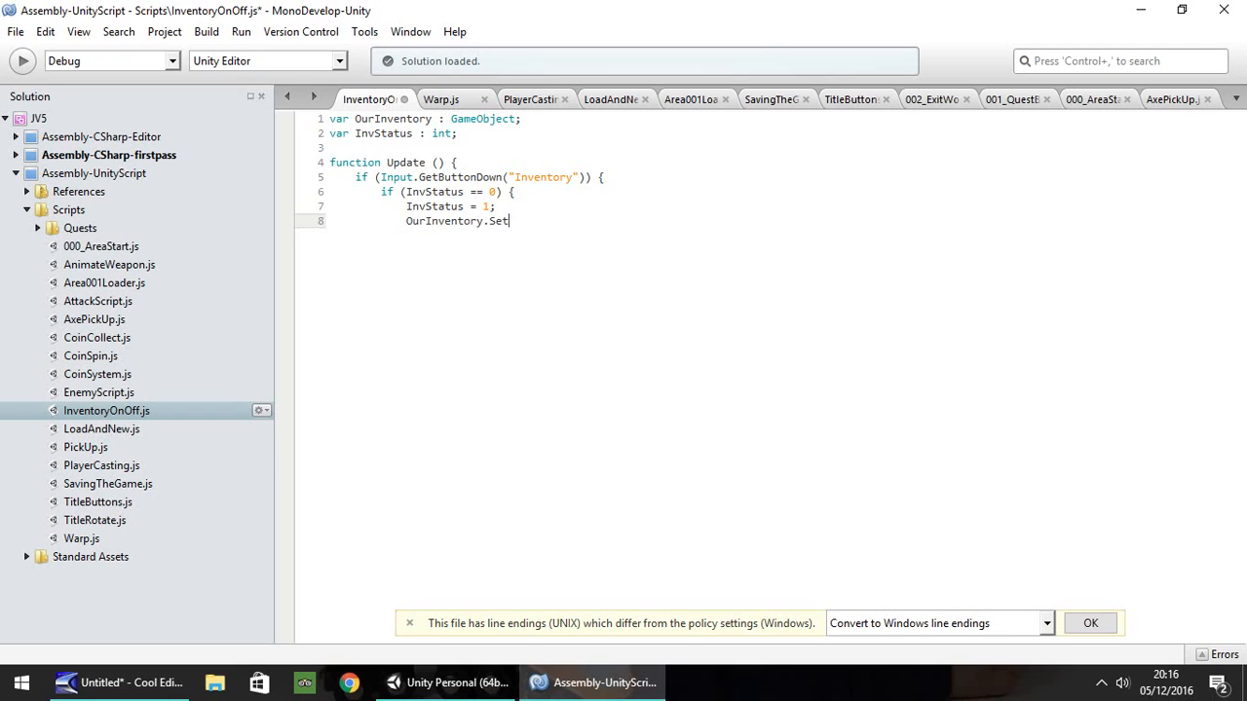
type("Active")
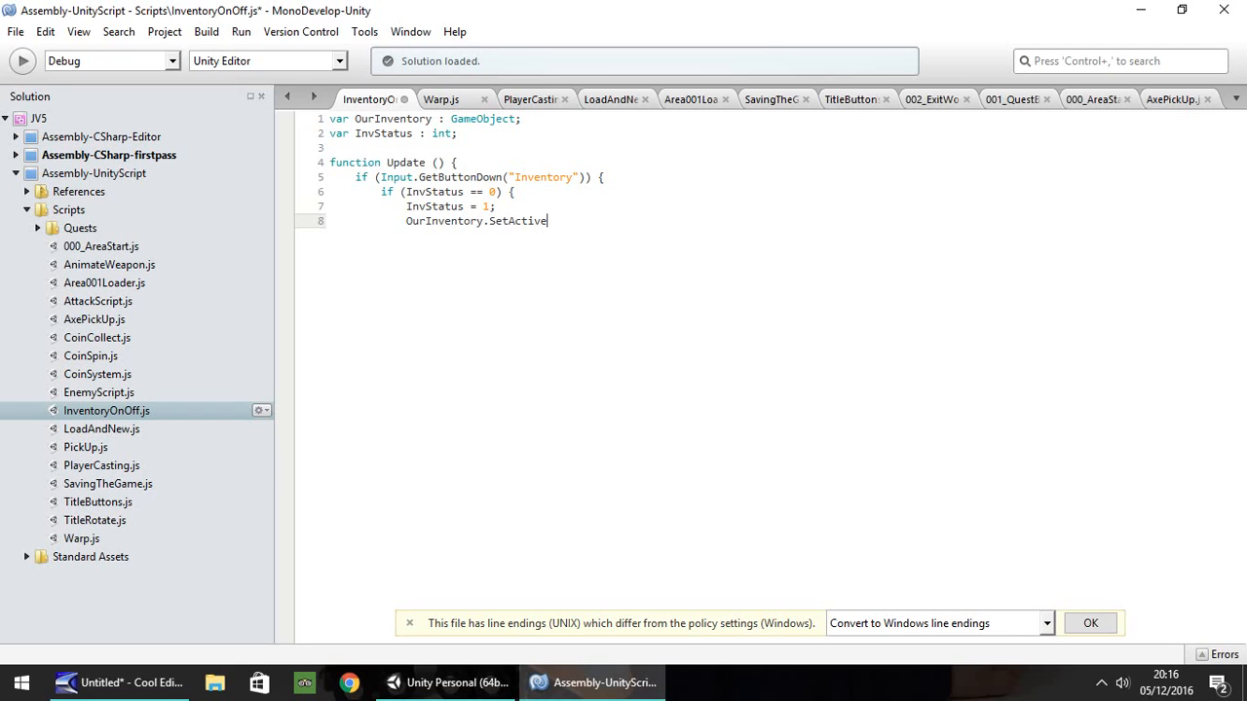
type("(")
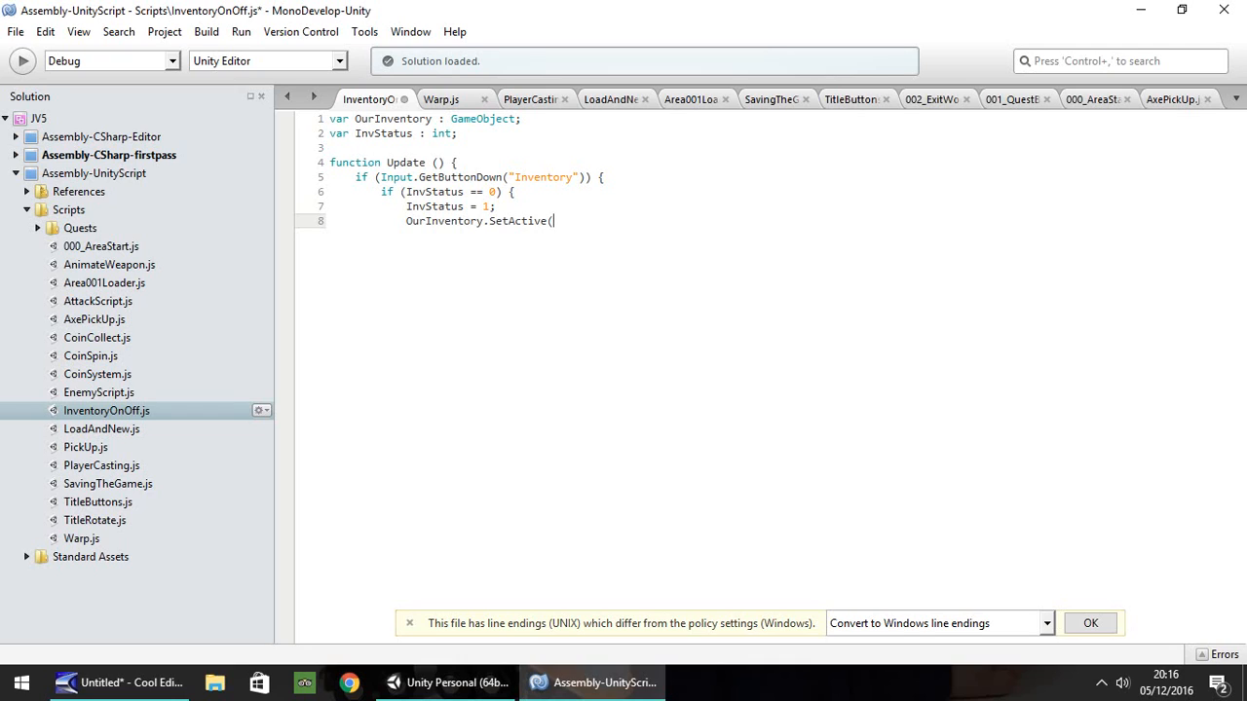
type("true);")
type("}")
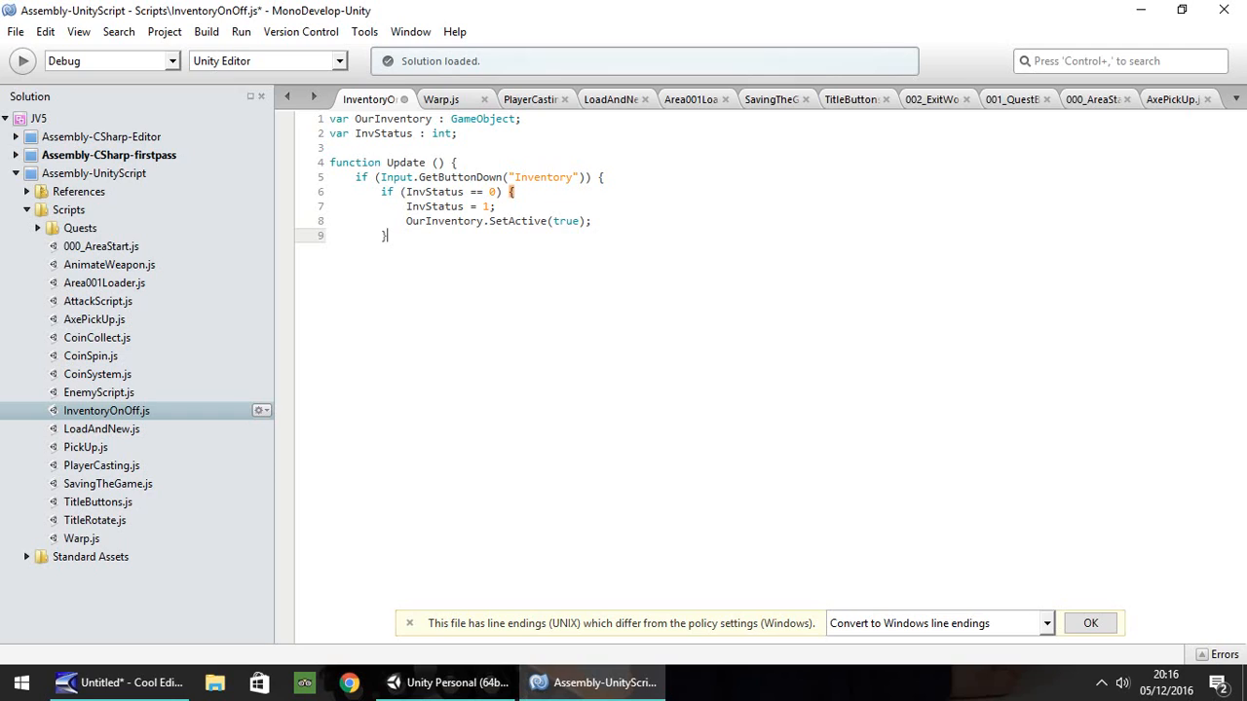
key("Return")
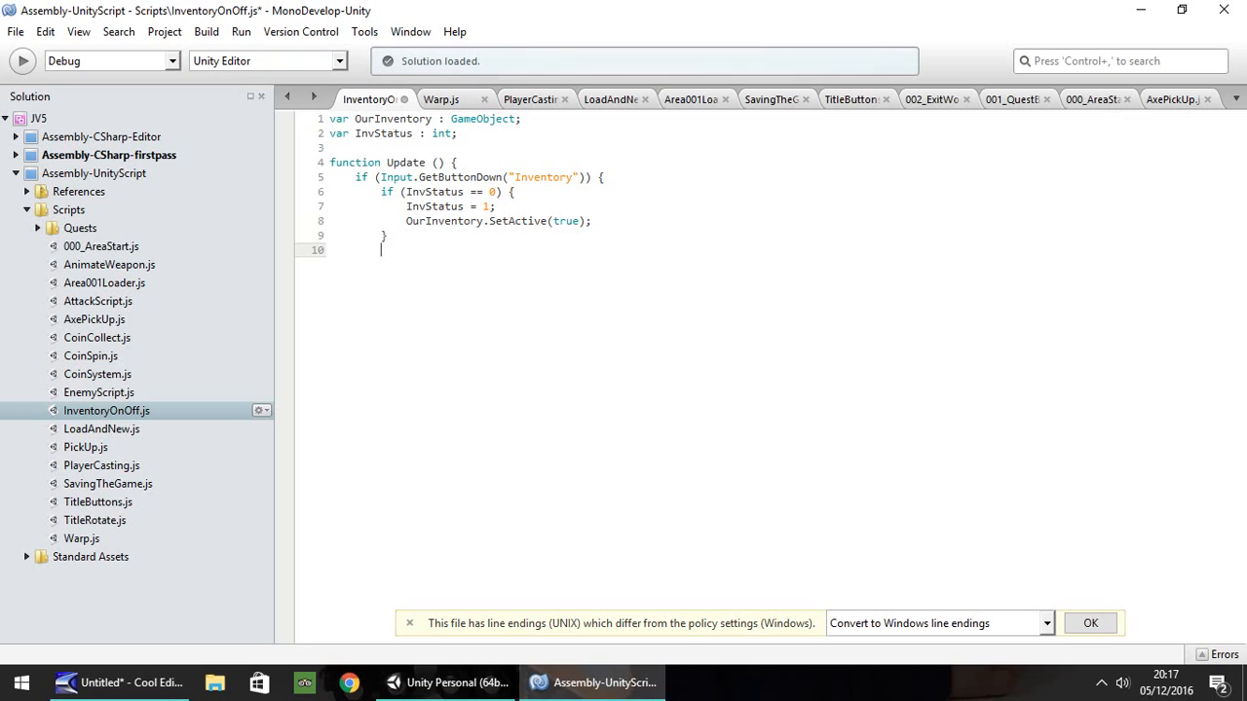
Add else { OurInventory.SetActive(false); InvStatus = 0; } and close Update's braces
type("else {")
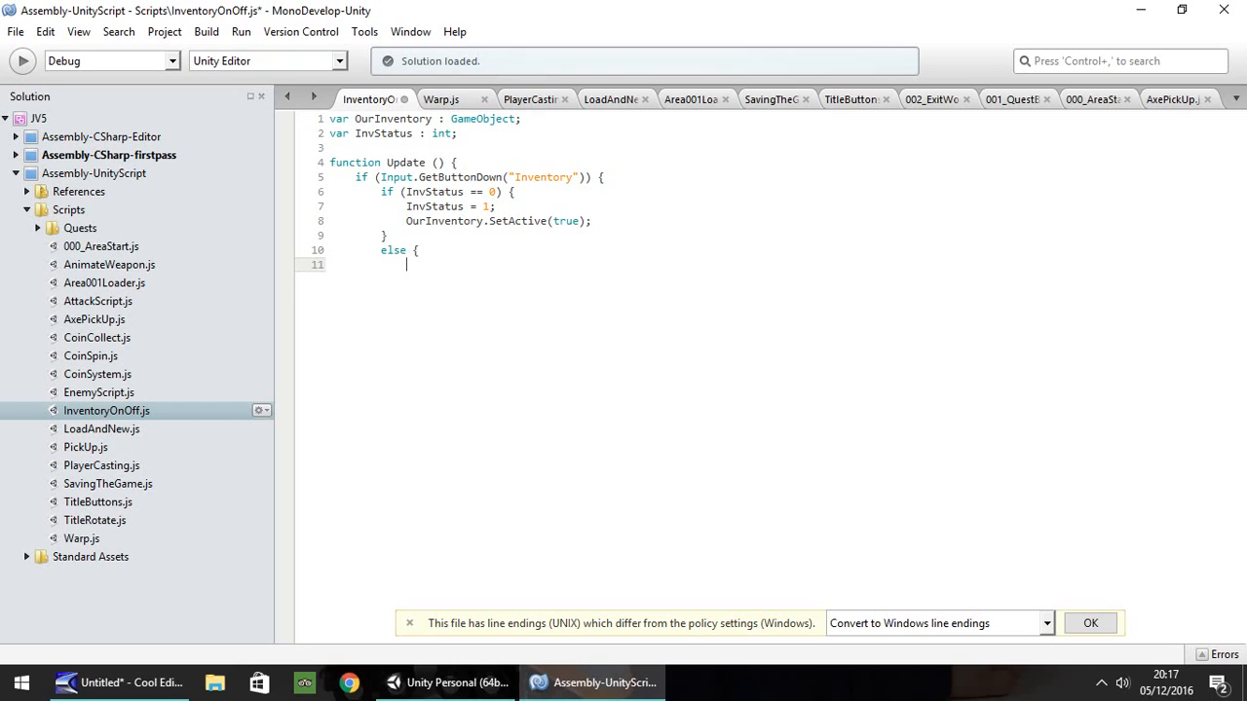
type("OurInventory.S")
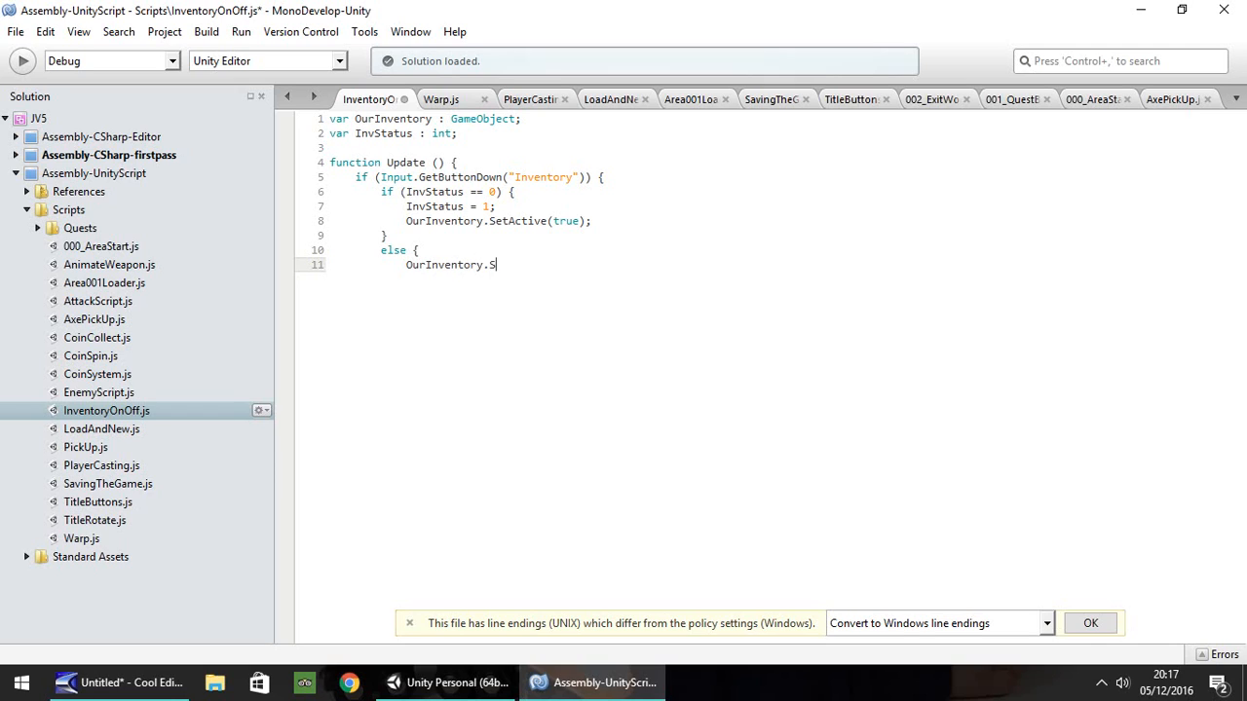
type("etActive")
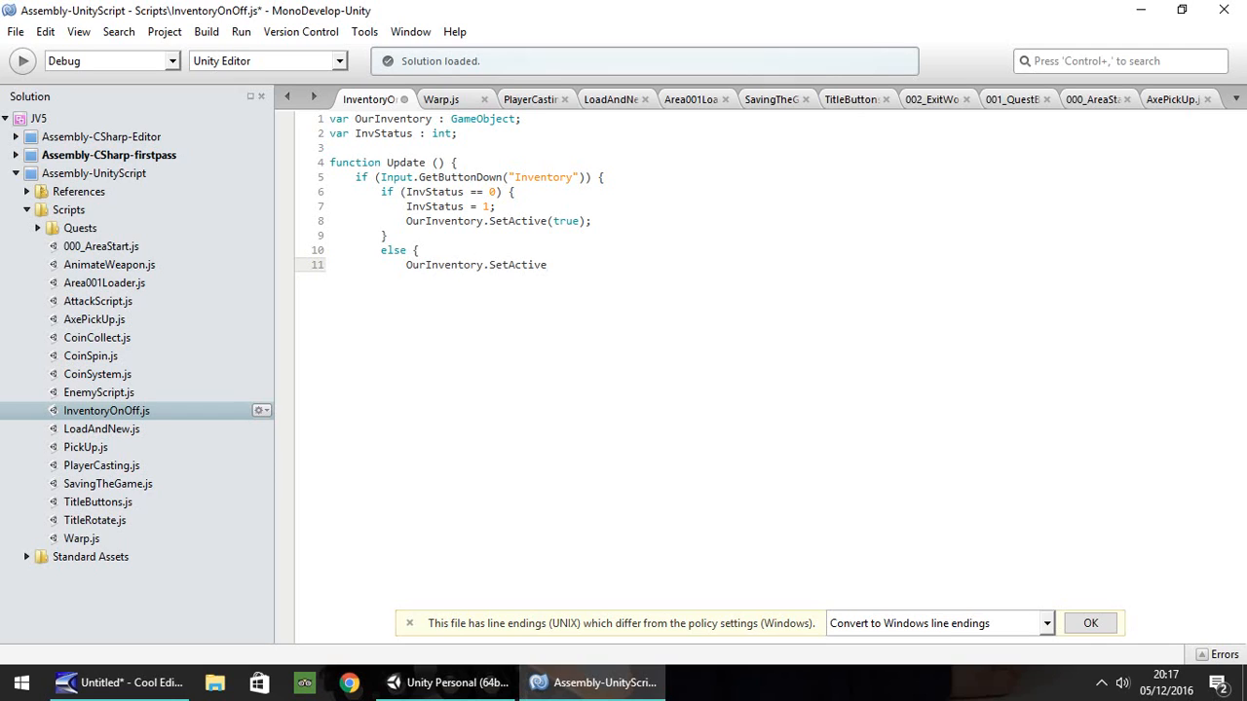
type("(false);")
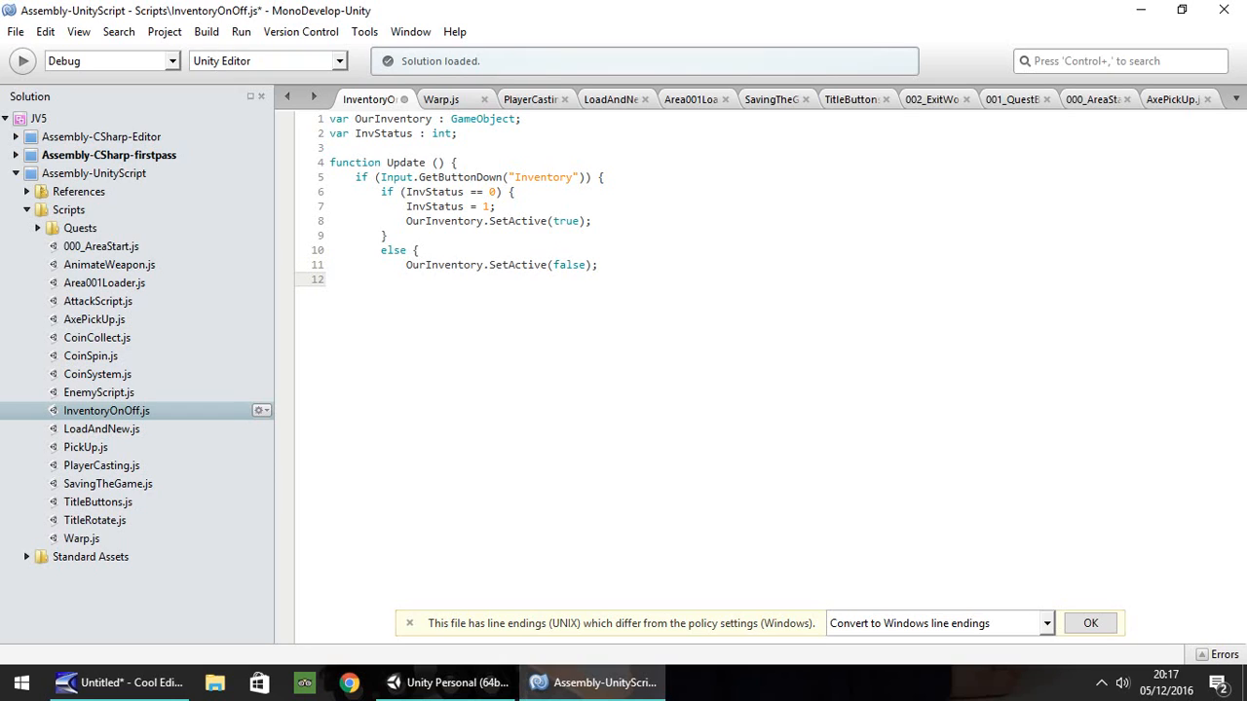
type("InvSta")
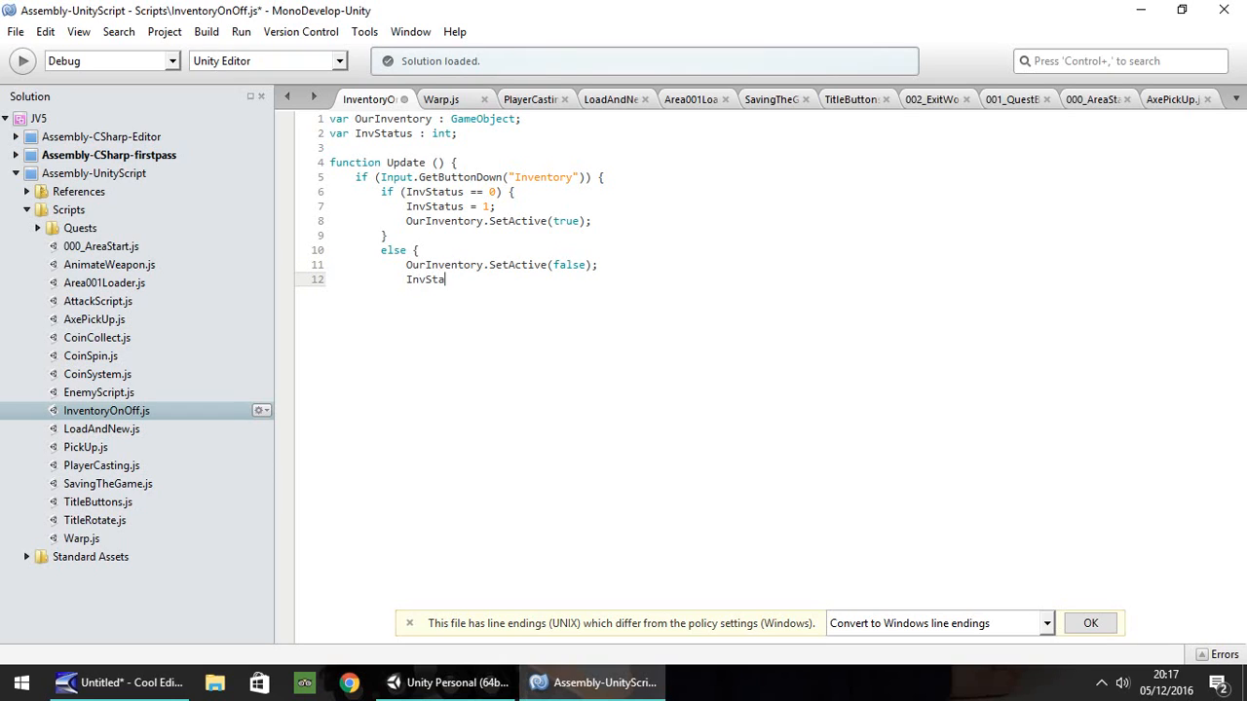
type("tus -")
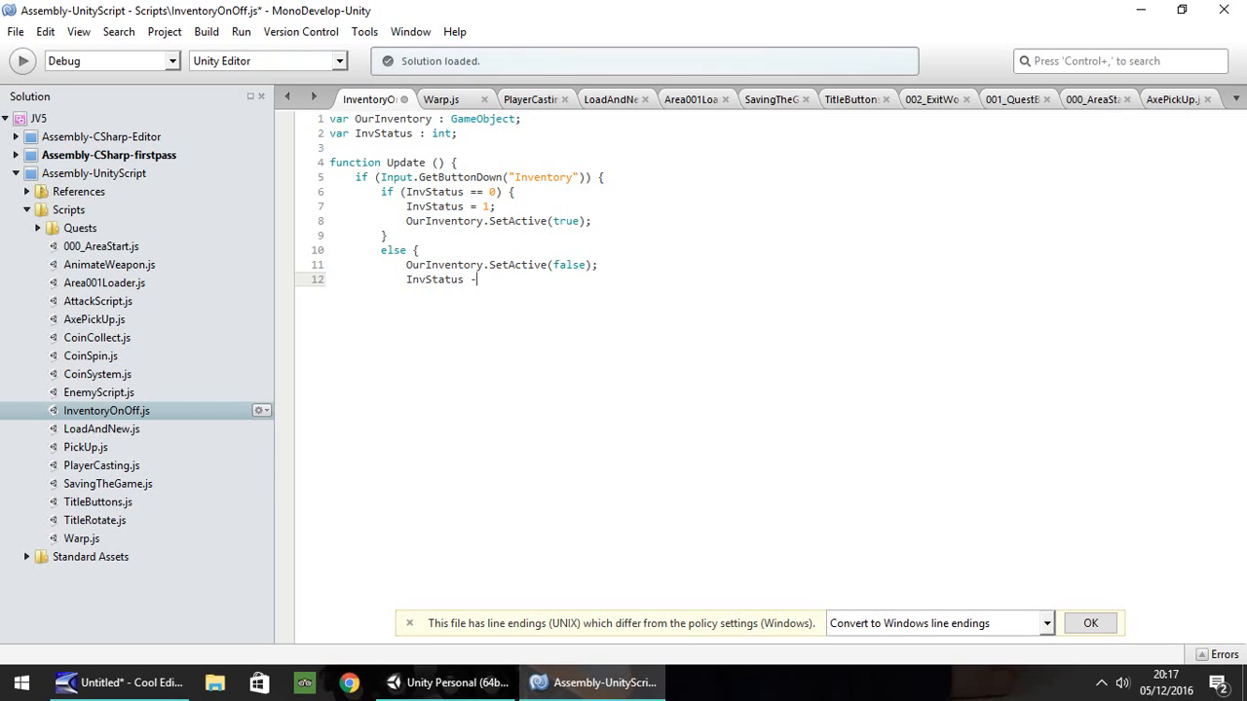
type("= 0;")
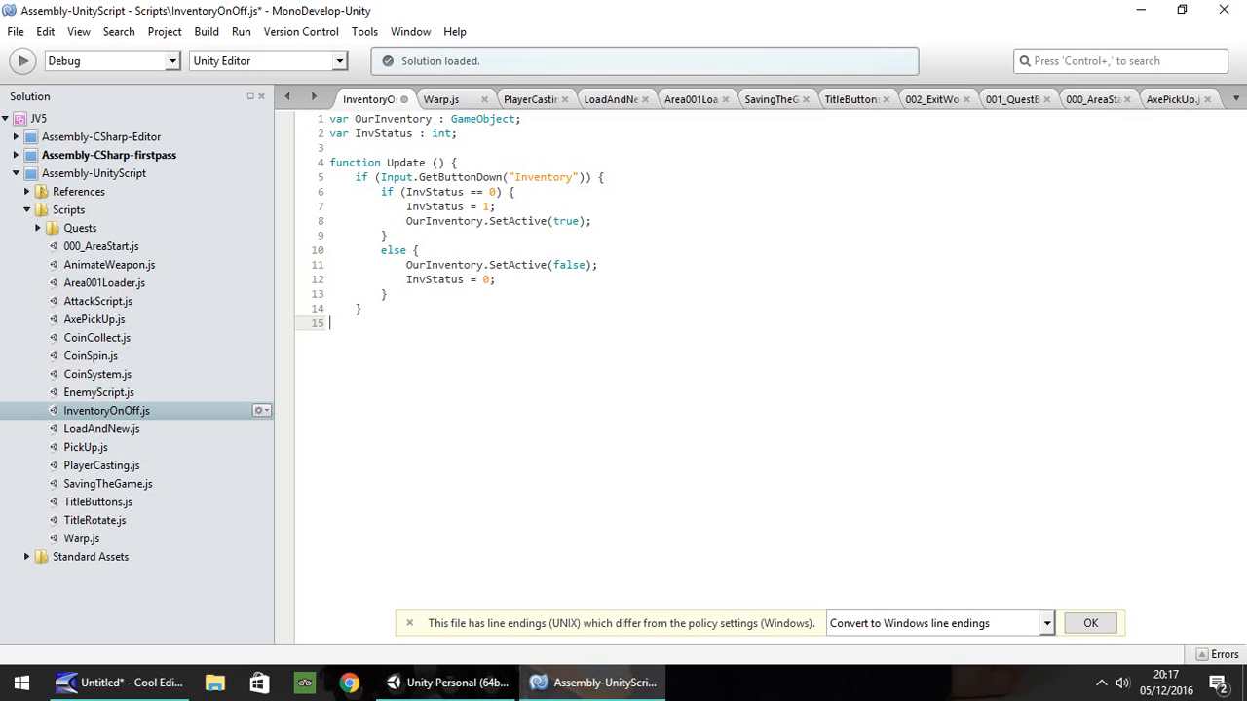
type("}")
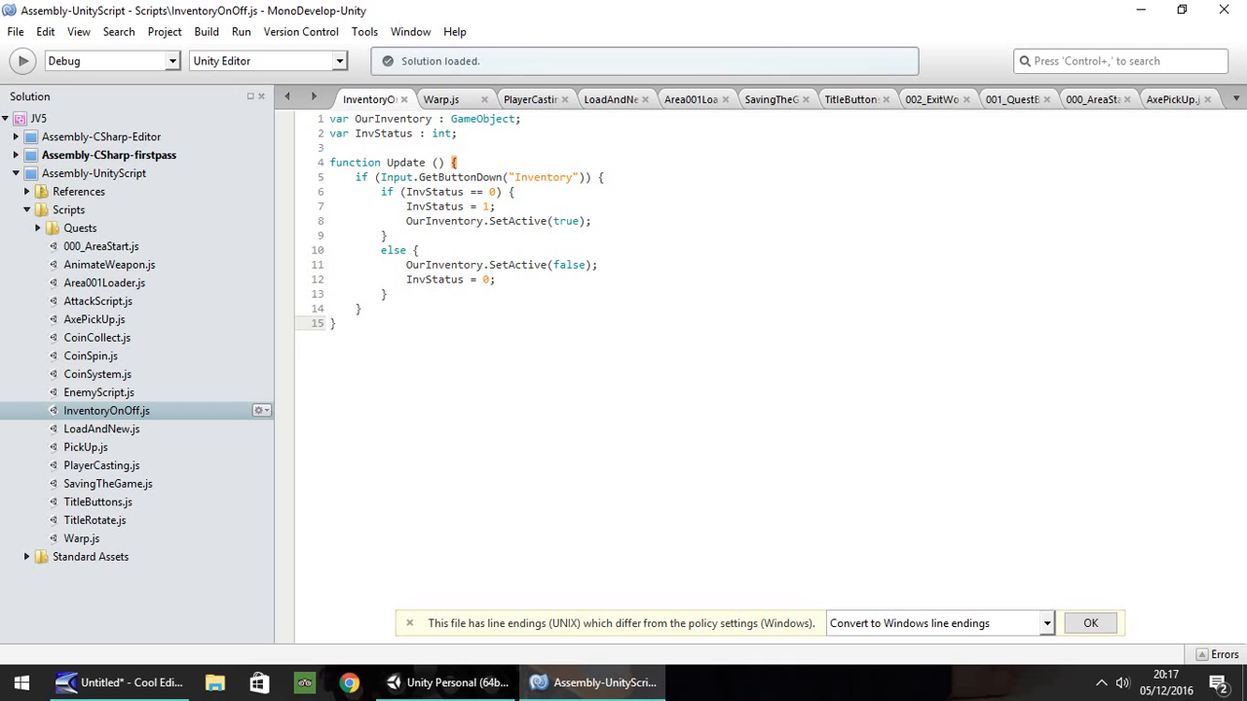
mouse_move(887, 41)
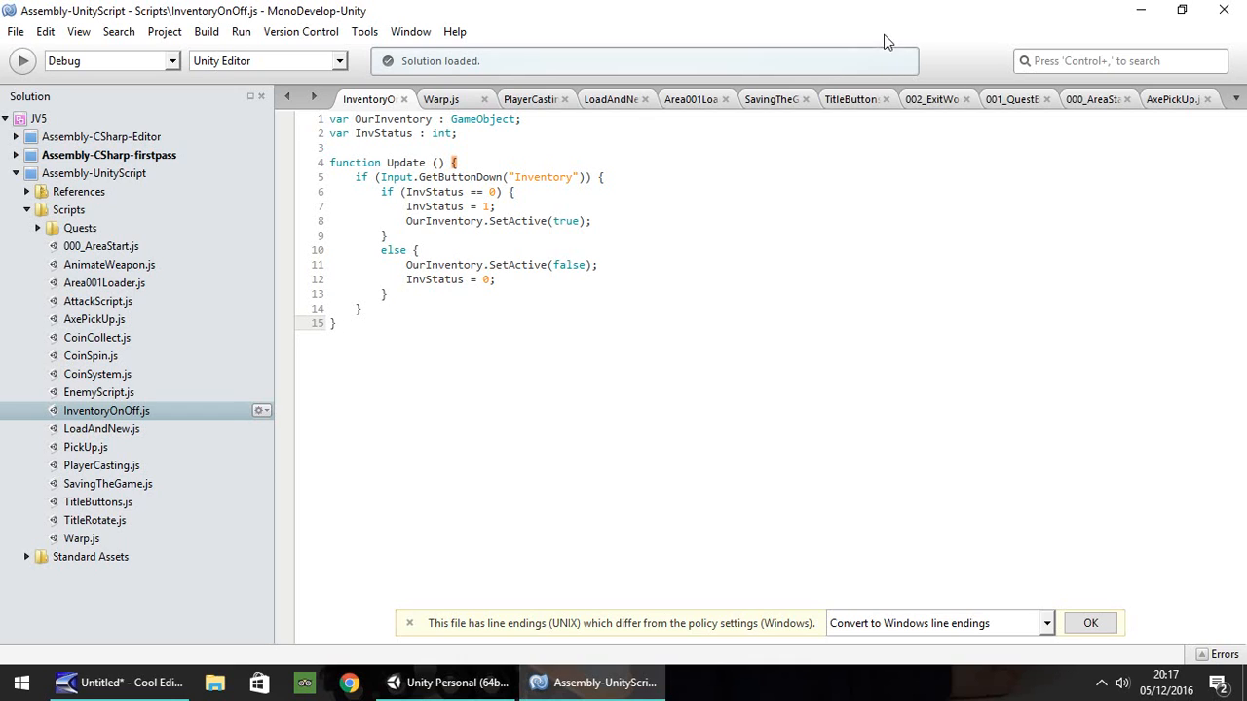
Return to Unity, let InventoryOnOff compile, and run two brief Play-mode tests
left_click(448, 682)
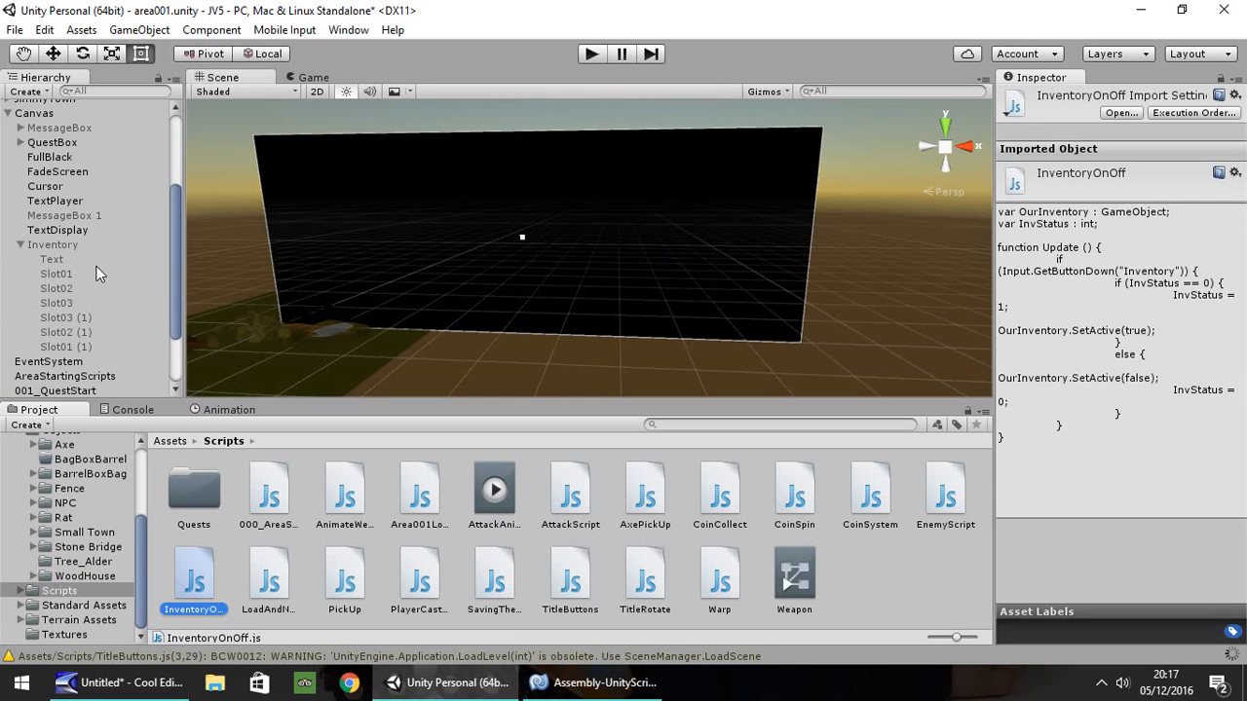
left_click(592, 54)
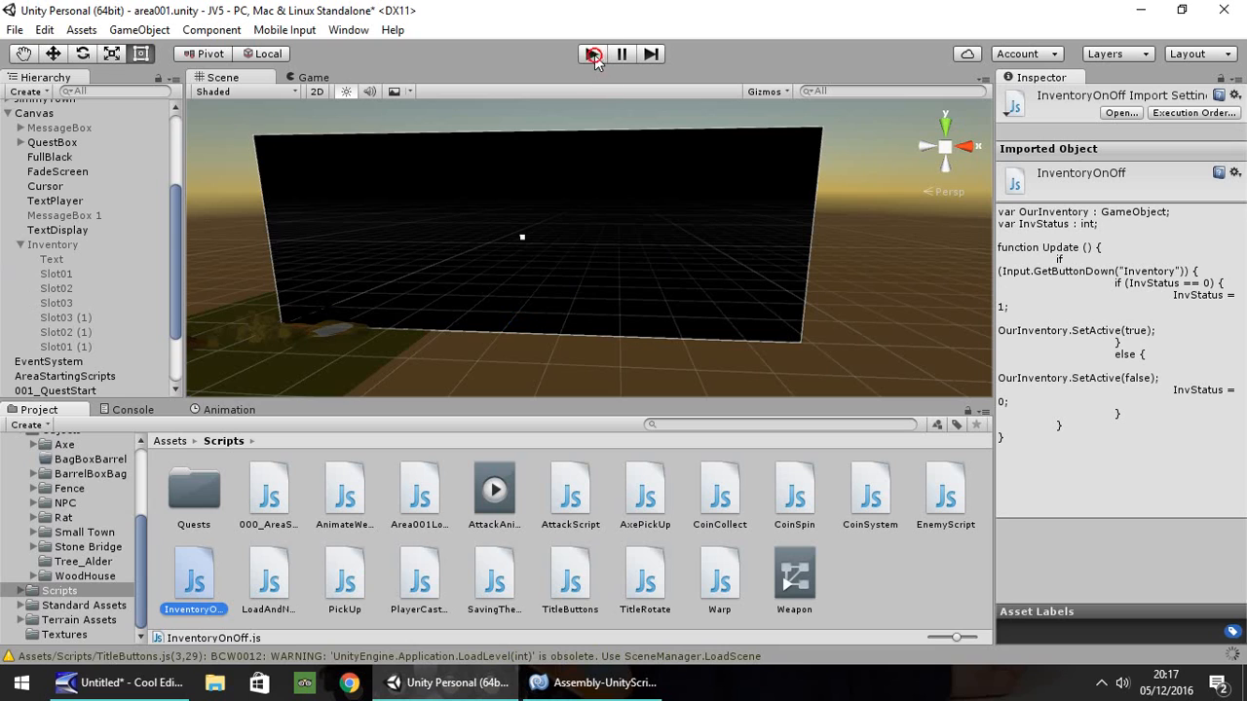
left_click(592, 54)
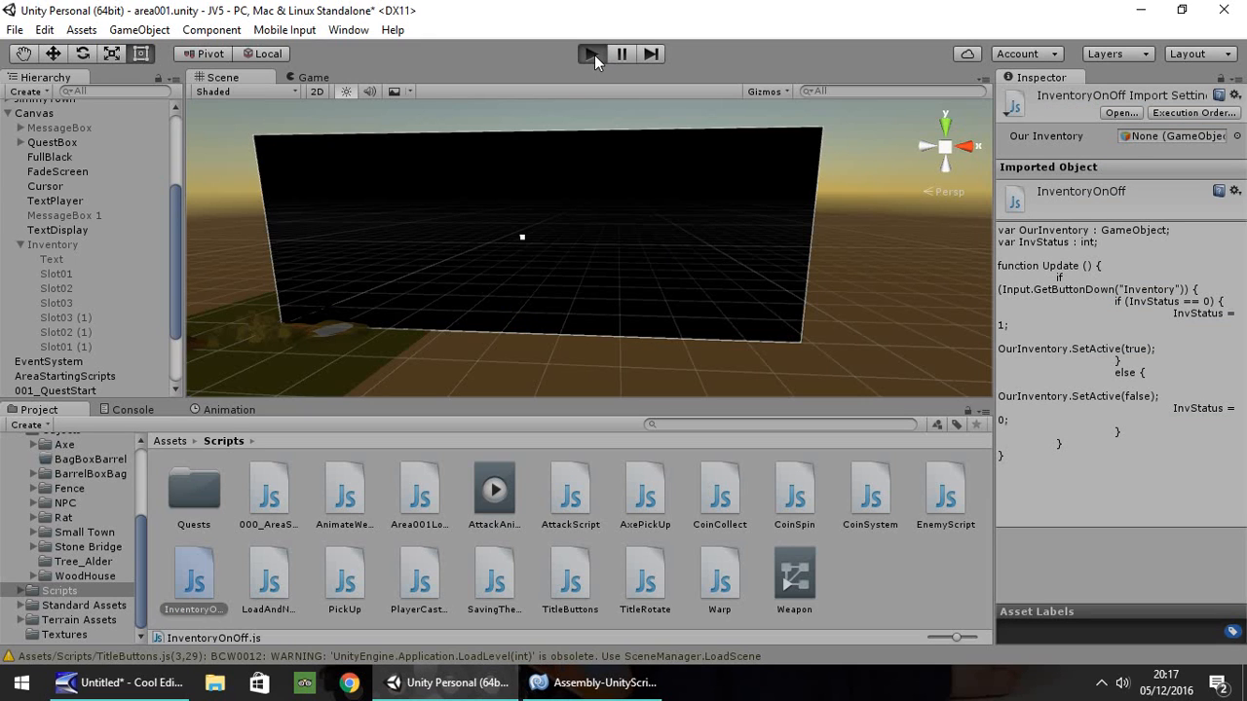
left_click(593, 55)
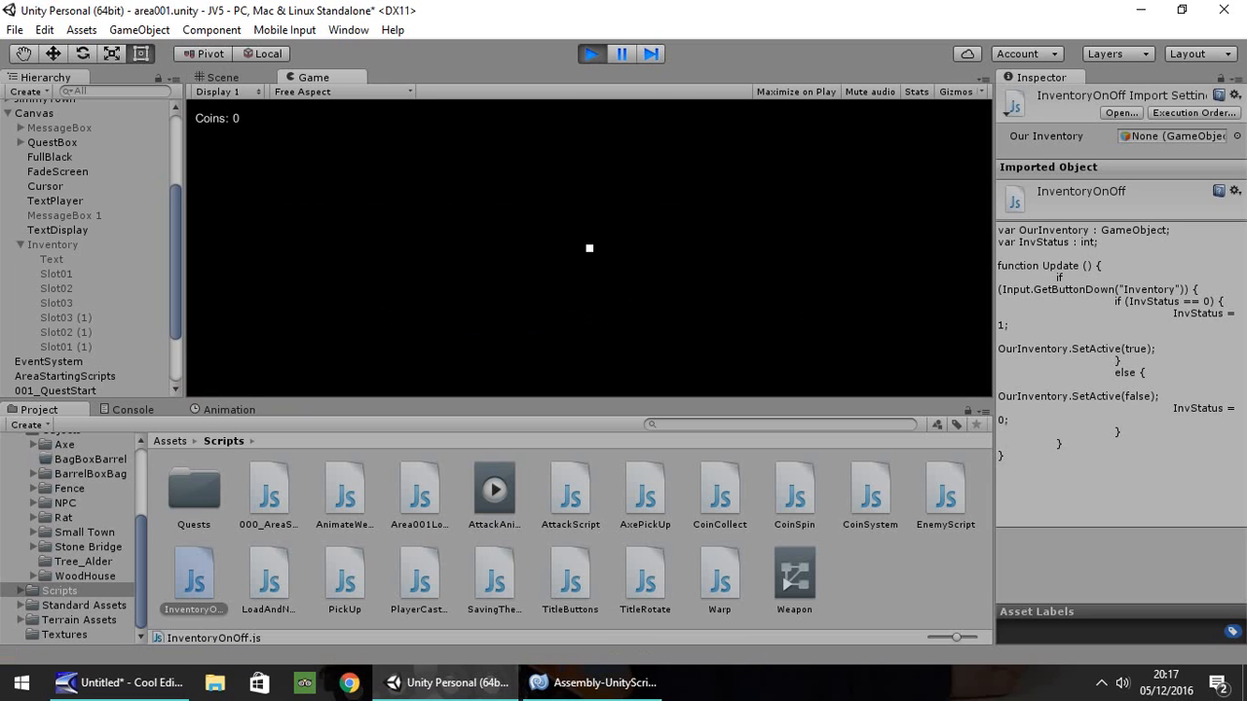
left_click(592, 54)
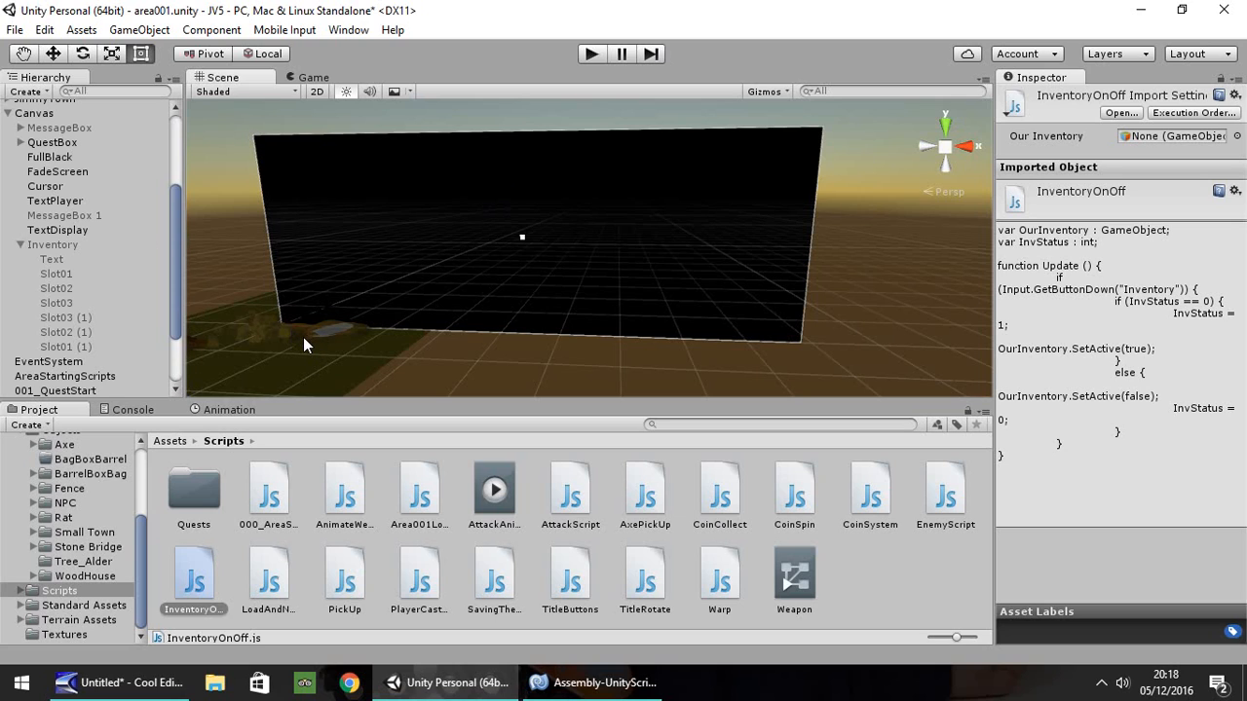
Create an empty GameObject to become InventoryTracker
left_click(140, 30)
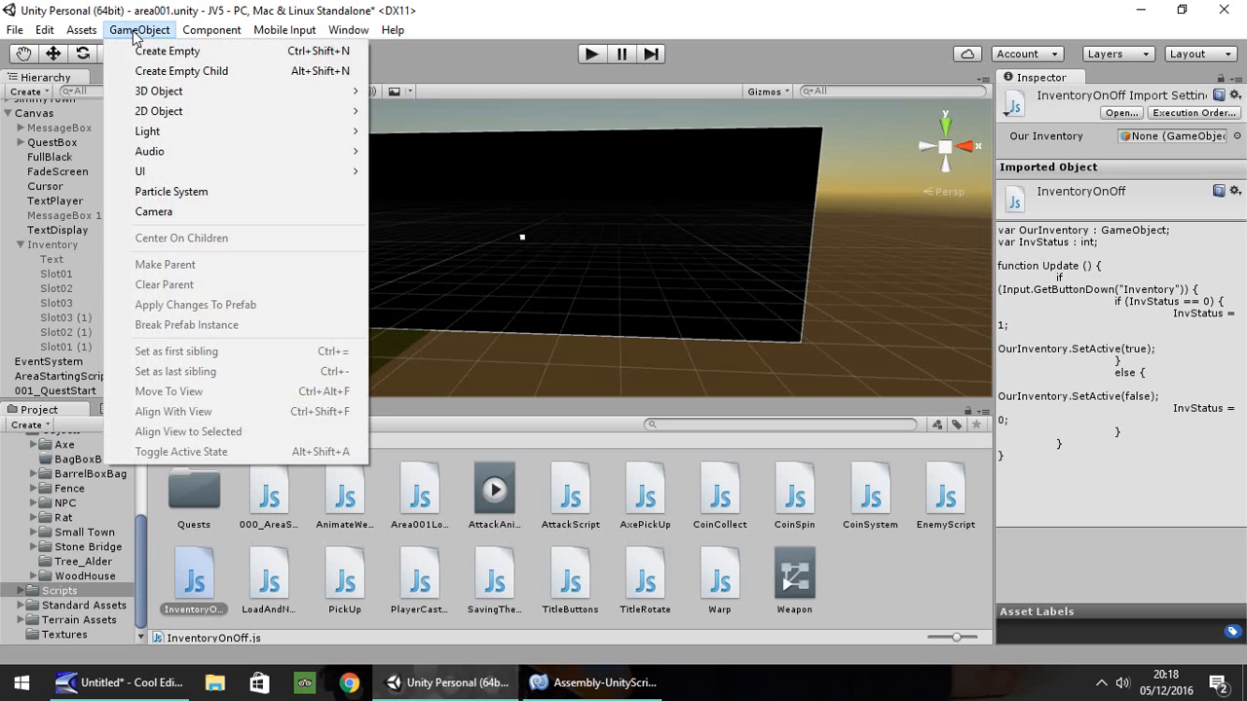
left_click(168, 51)
type("InventoryTracker")
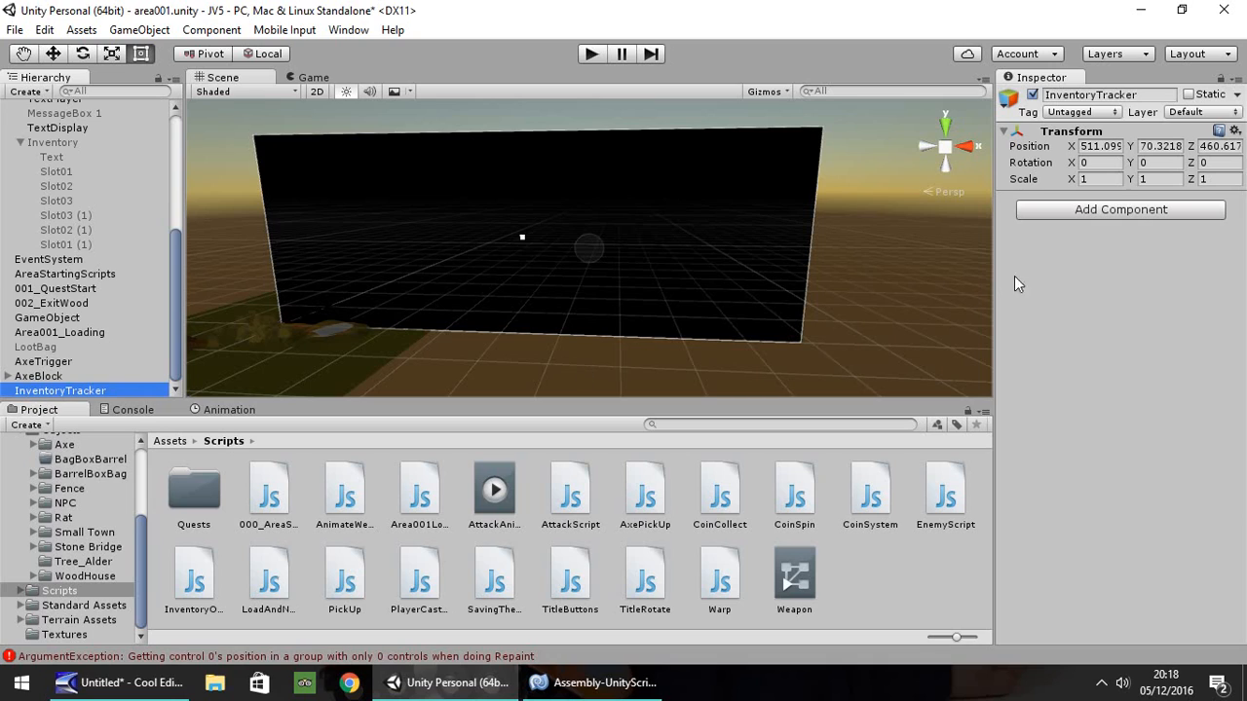
mouse_move(440, 271)
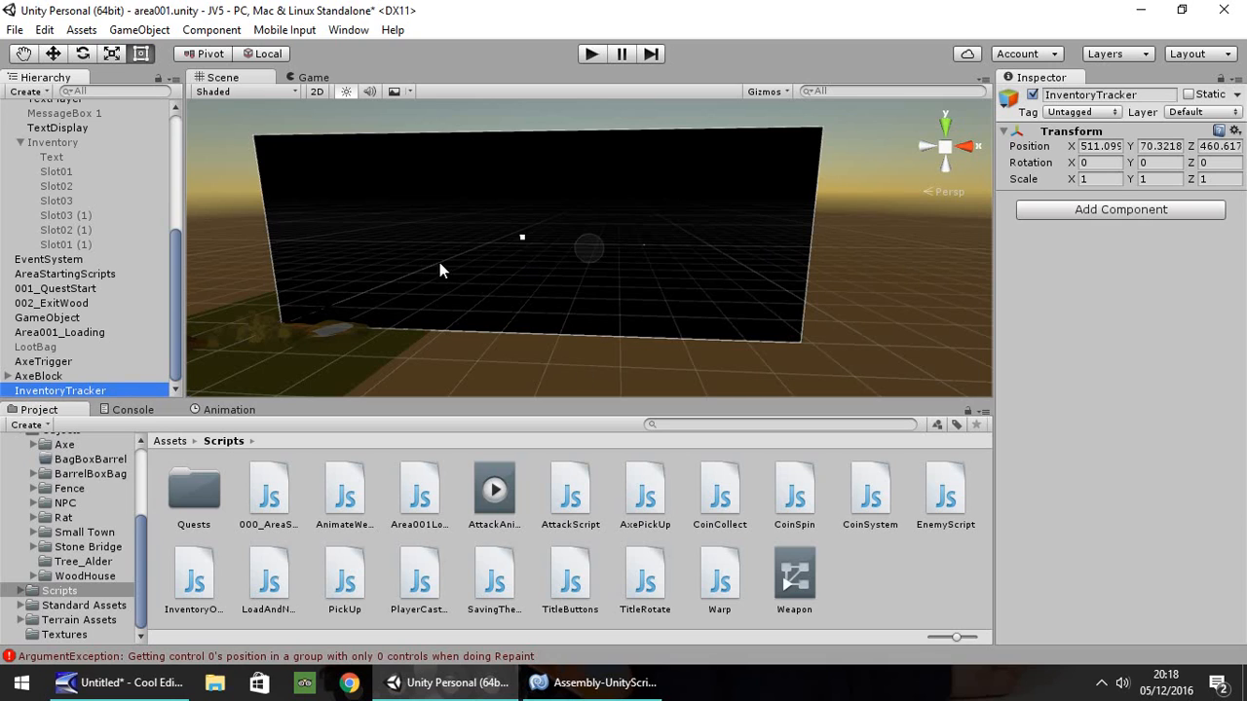
mouse_move(608, 511)
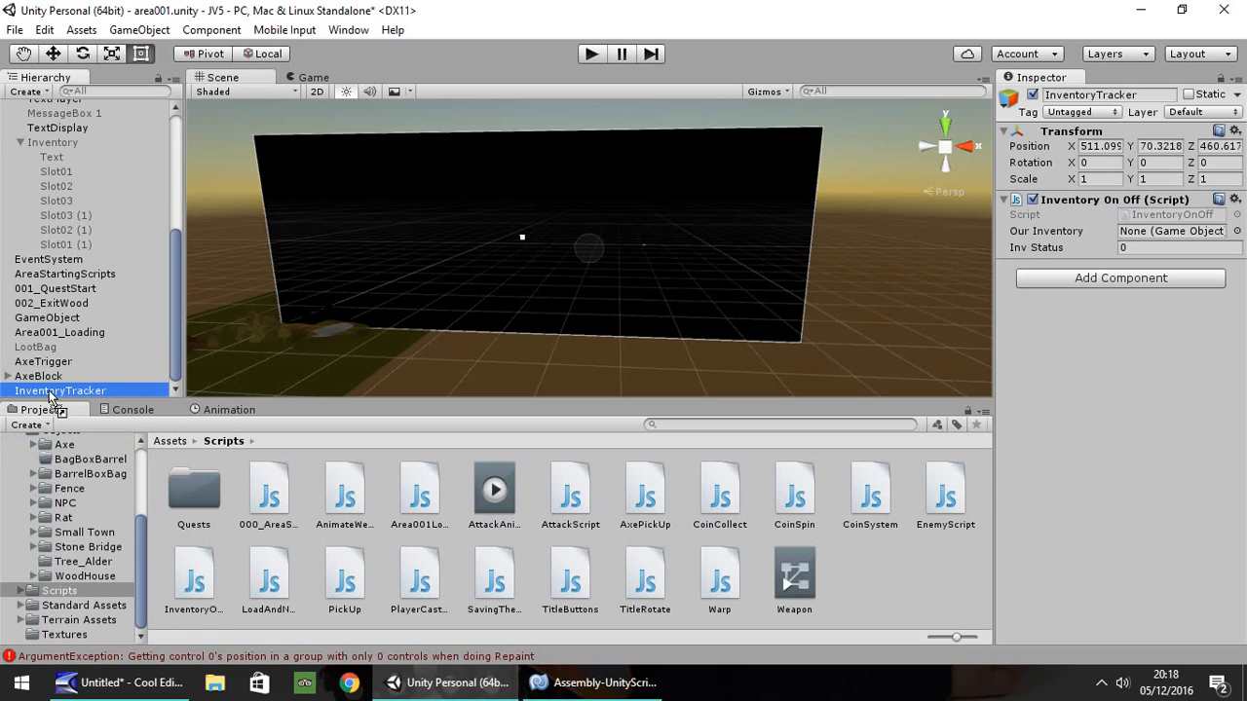
mouse_move(55, 394)
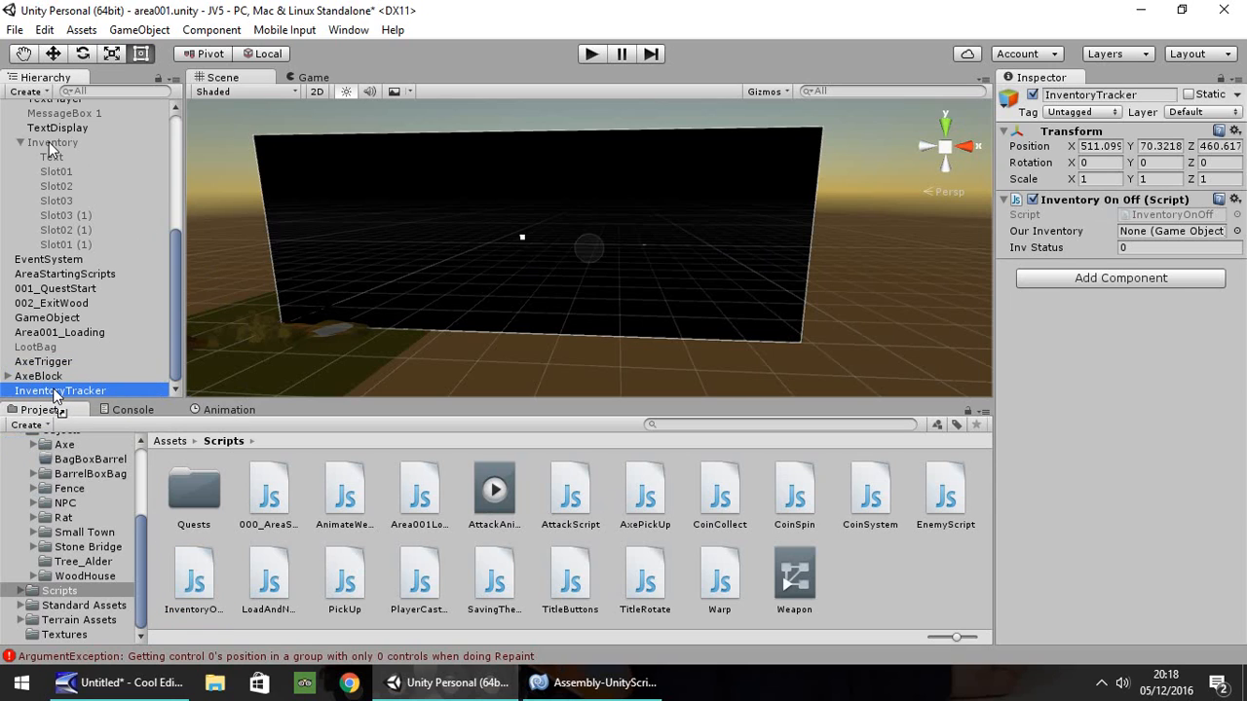
Assign the Inventory panel to InventoryTracker's Our Inventory field
left_click(1169, 230)
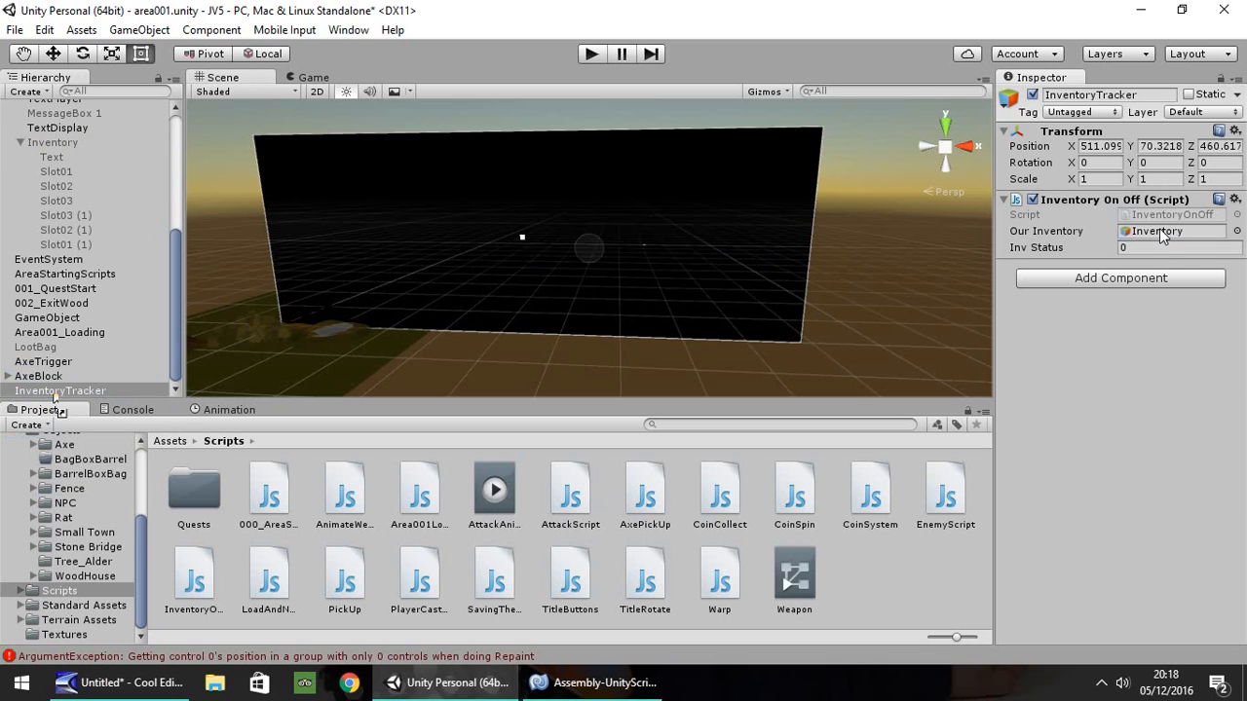
mouse_move(312, 277)
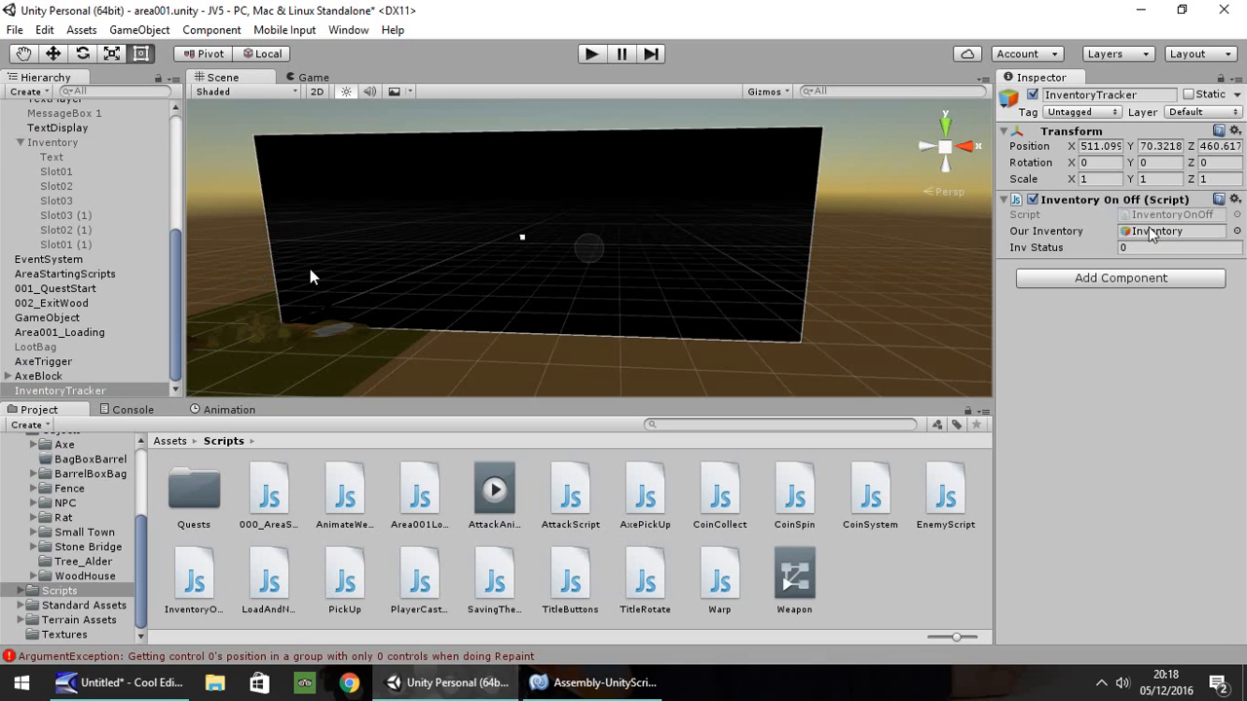
mouse_move(511, 121)
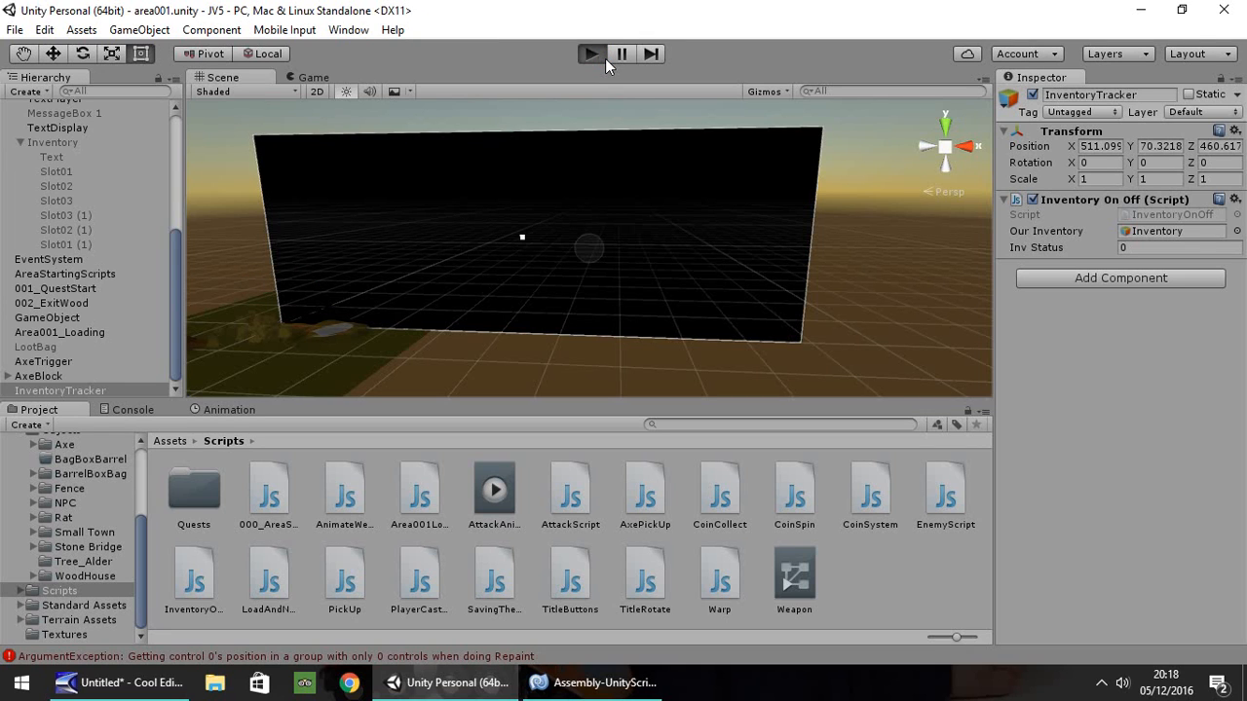
Play-test the inventory toggle, glancing at Area001Loader.js, then stop and return to edit mode
left_click(591, 55)
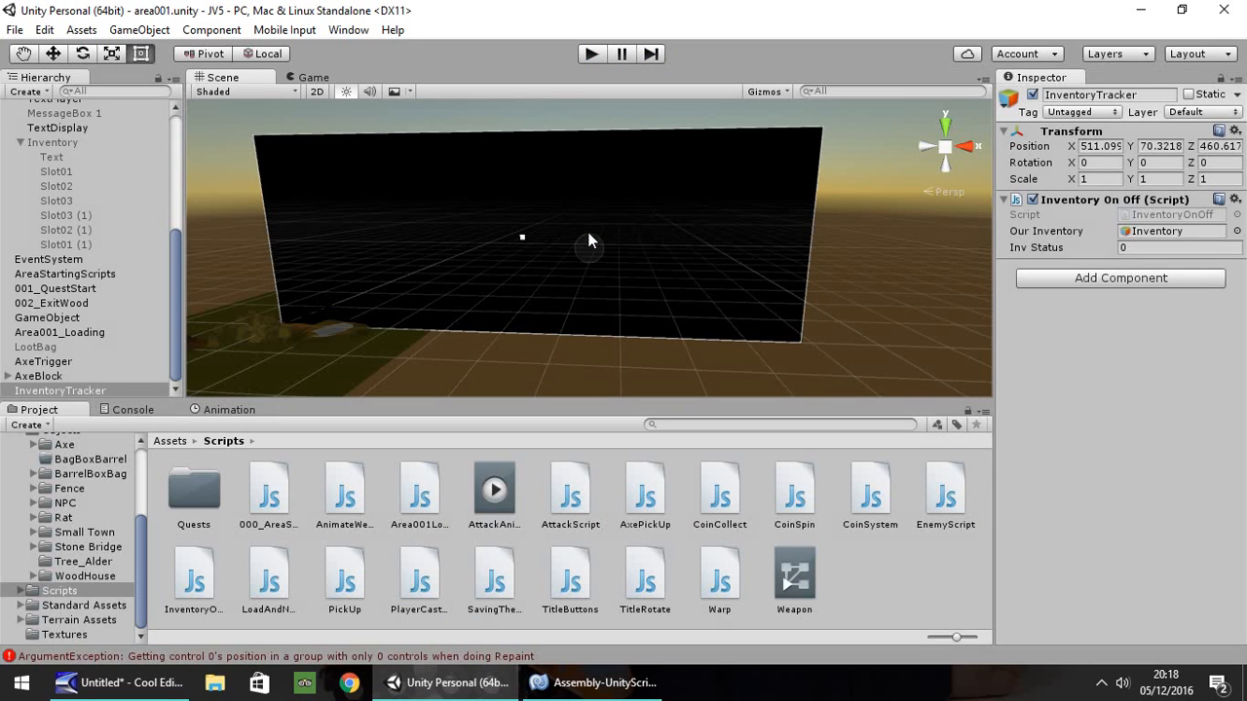
mouse_move(270, 506)
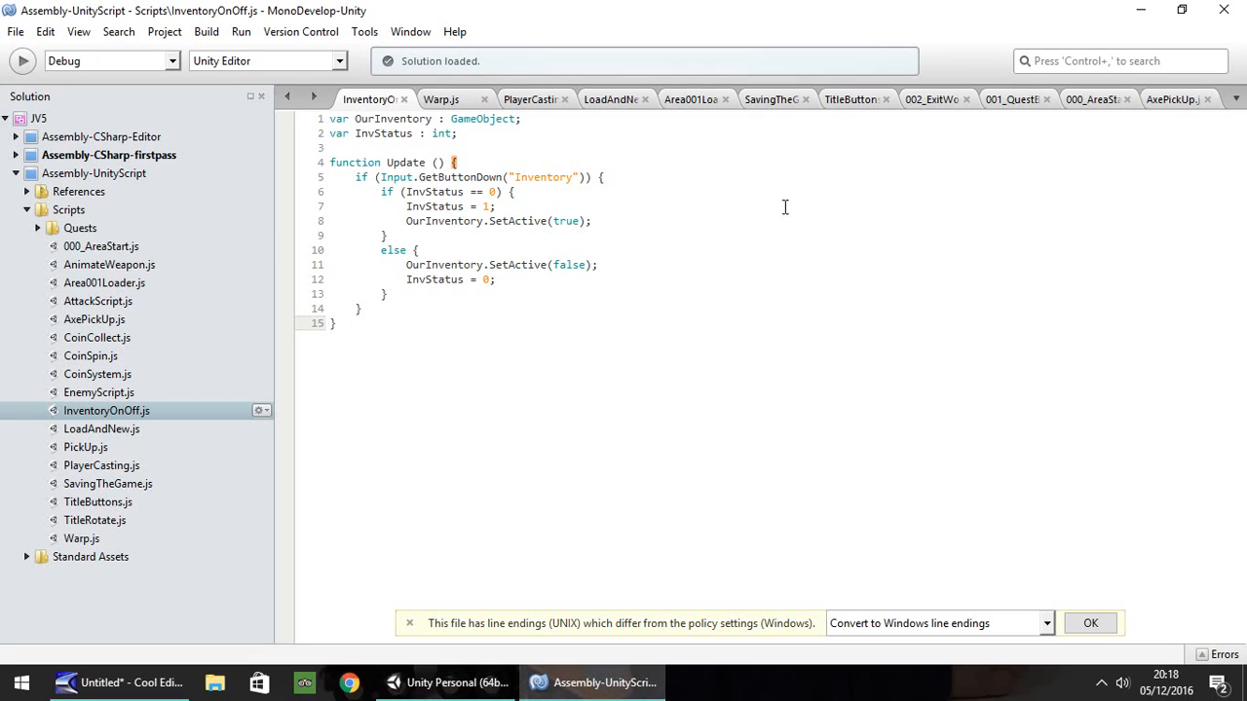
mouse_move(692, 98)
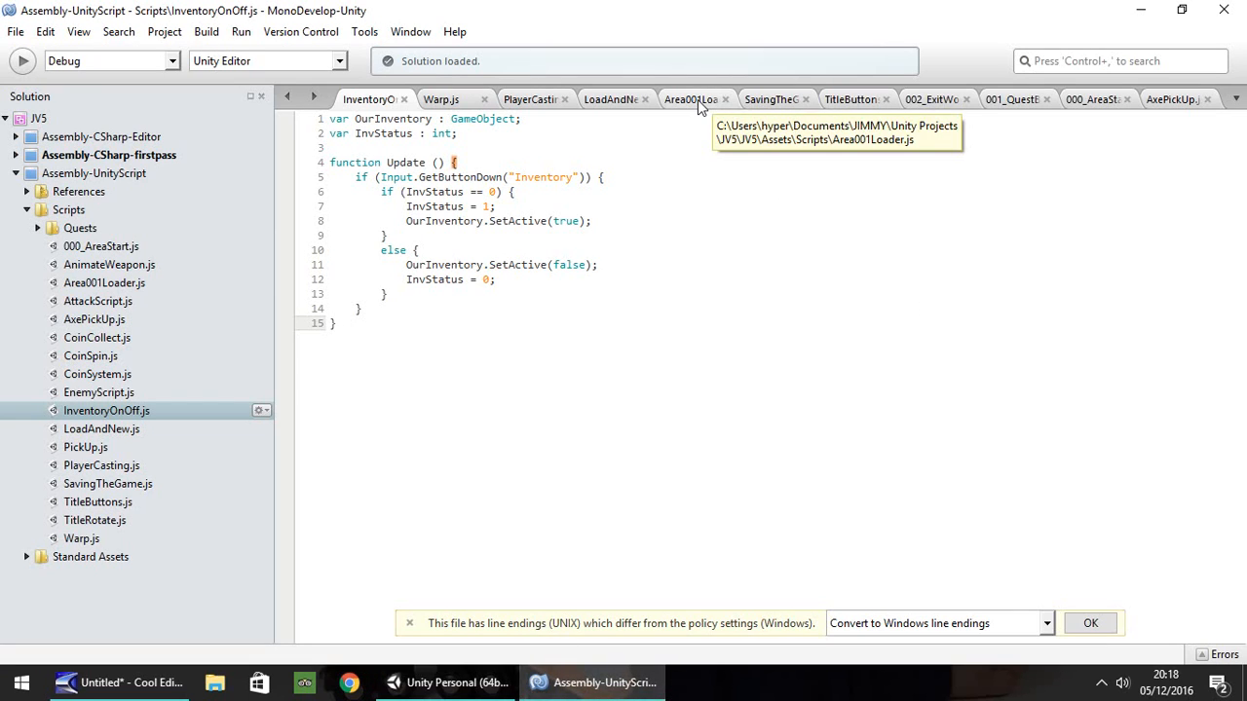
left_click(690, 99)
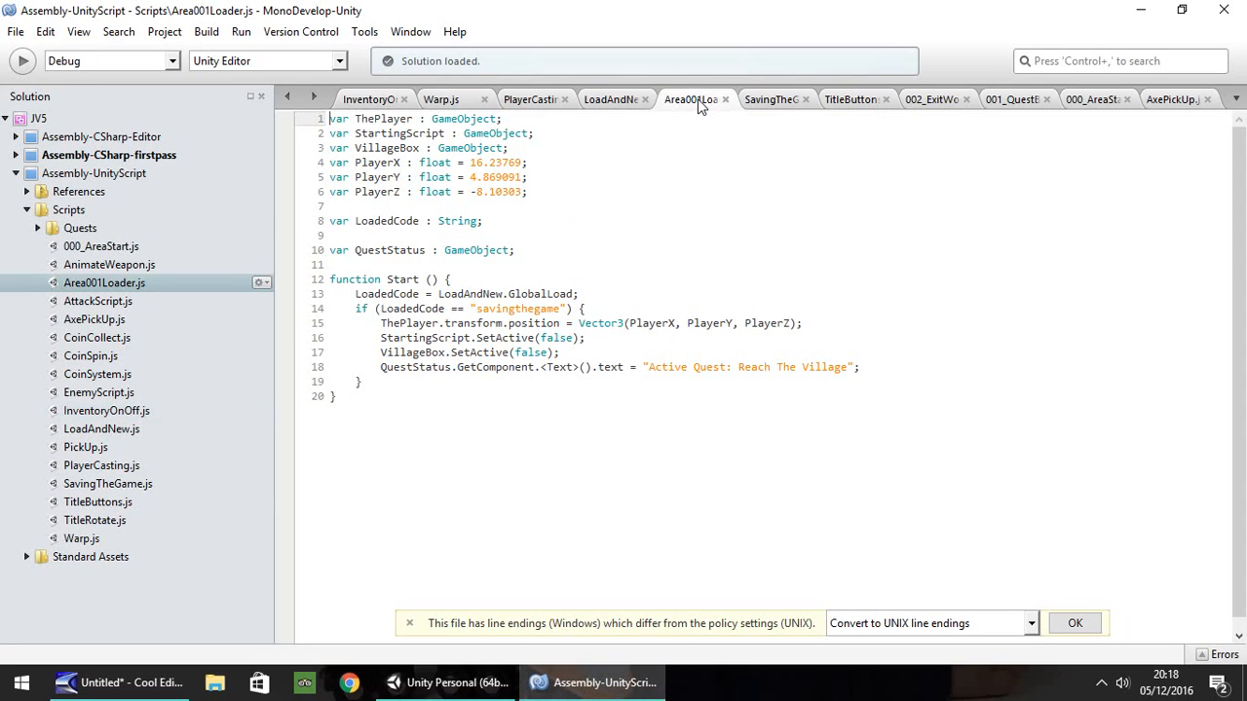
mouse_move(691, 100)
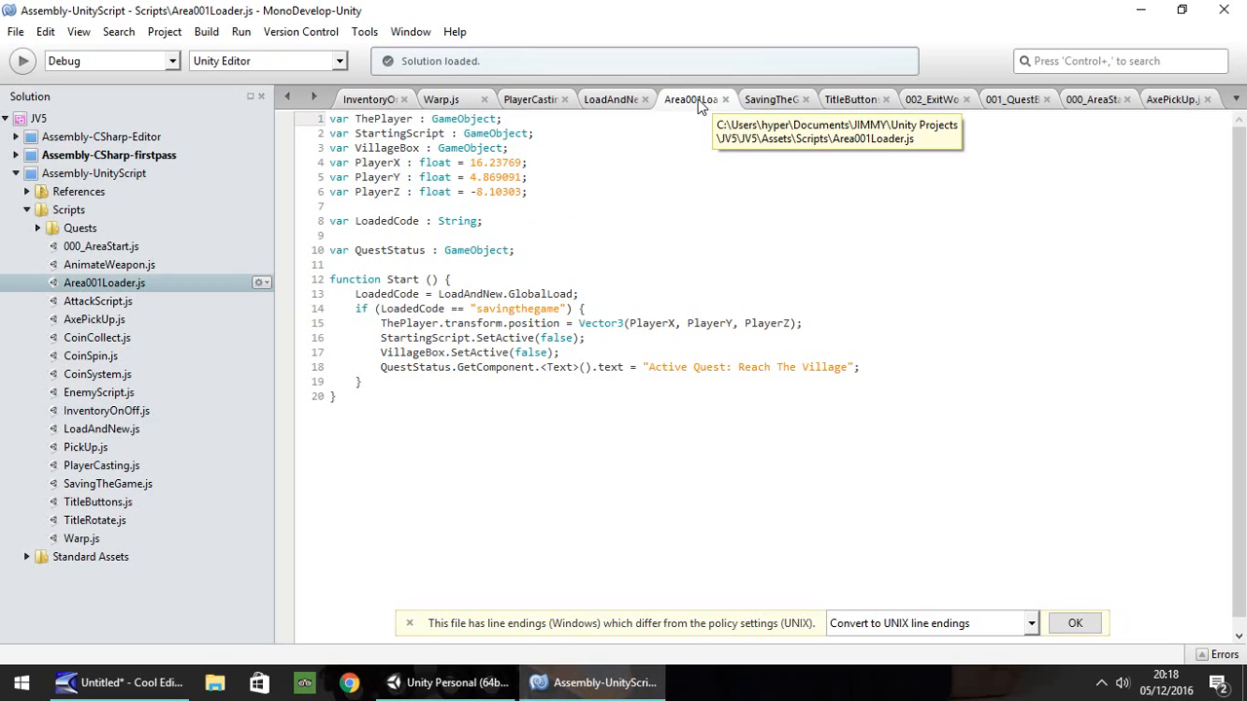
mouse_move(371, 99)
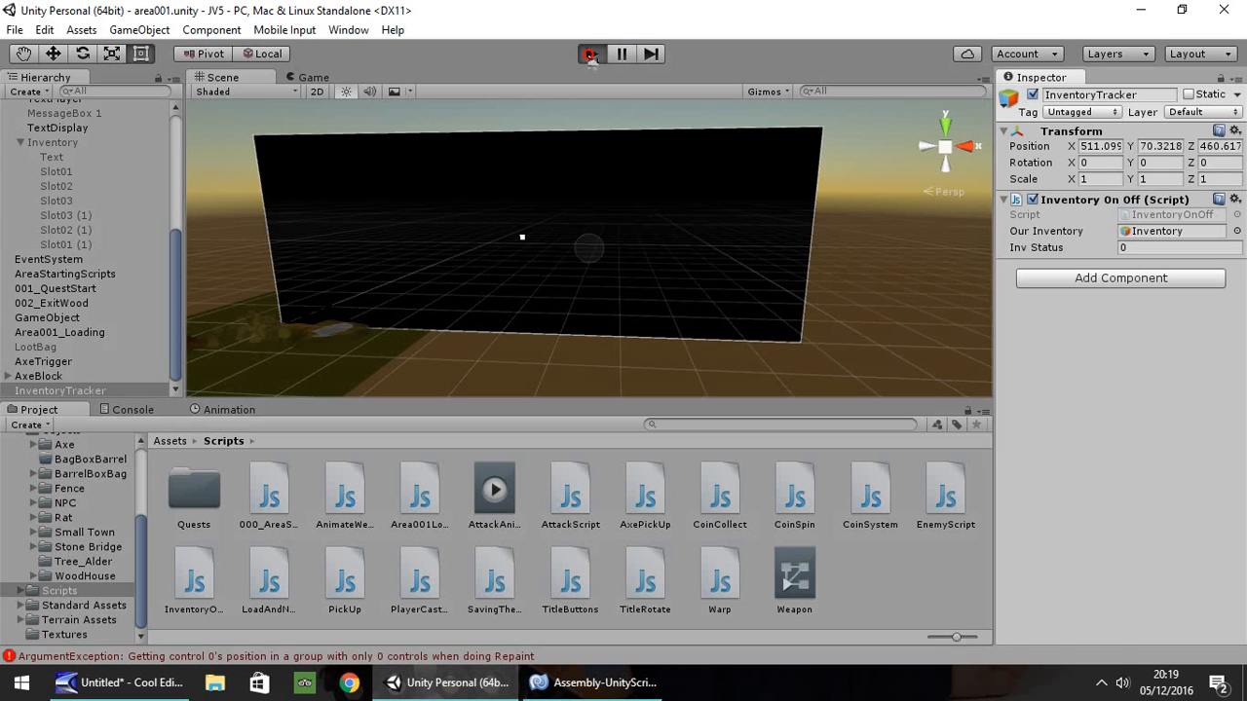
left_click(593, 55)
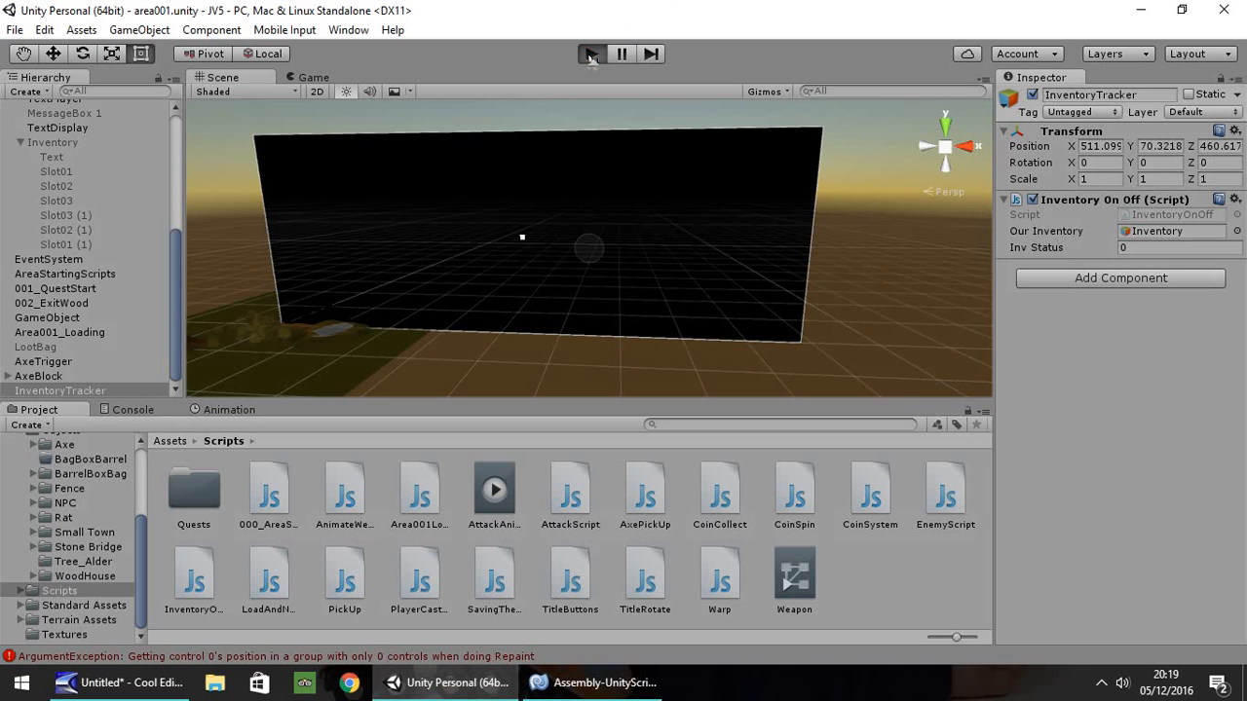
left_click(592, 55)
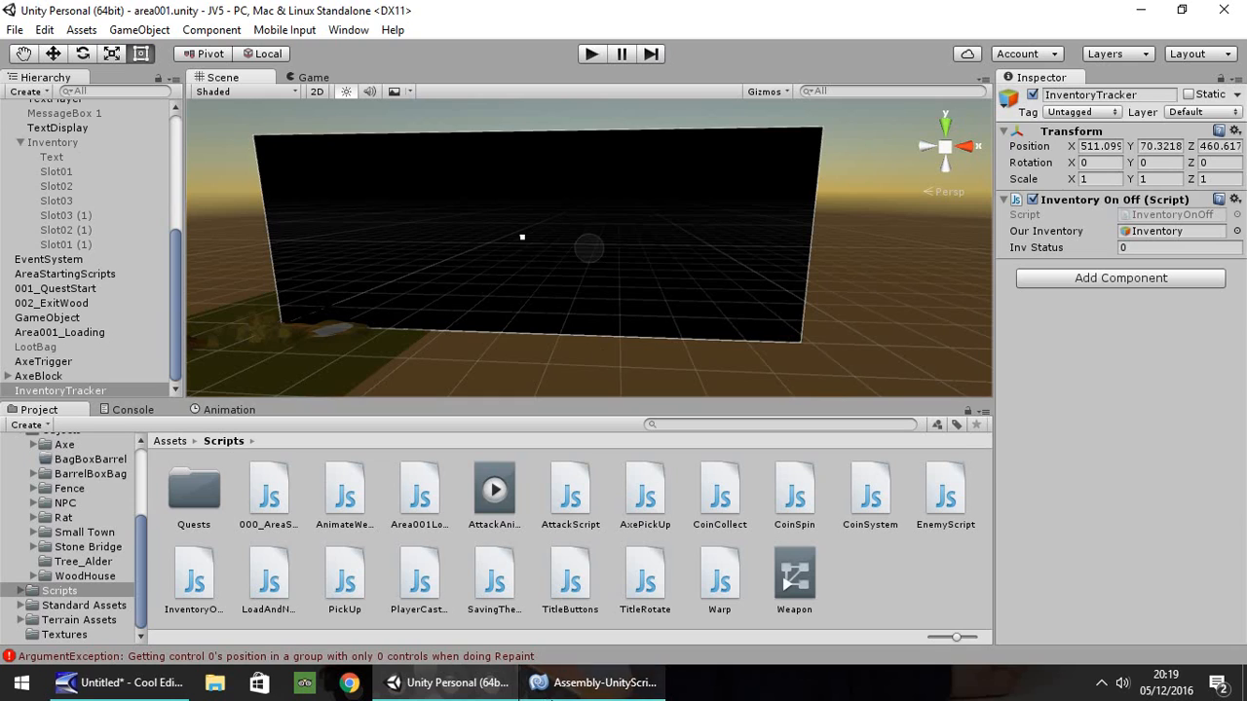
left_click(595, 682)
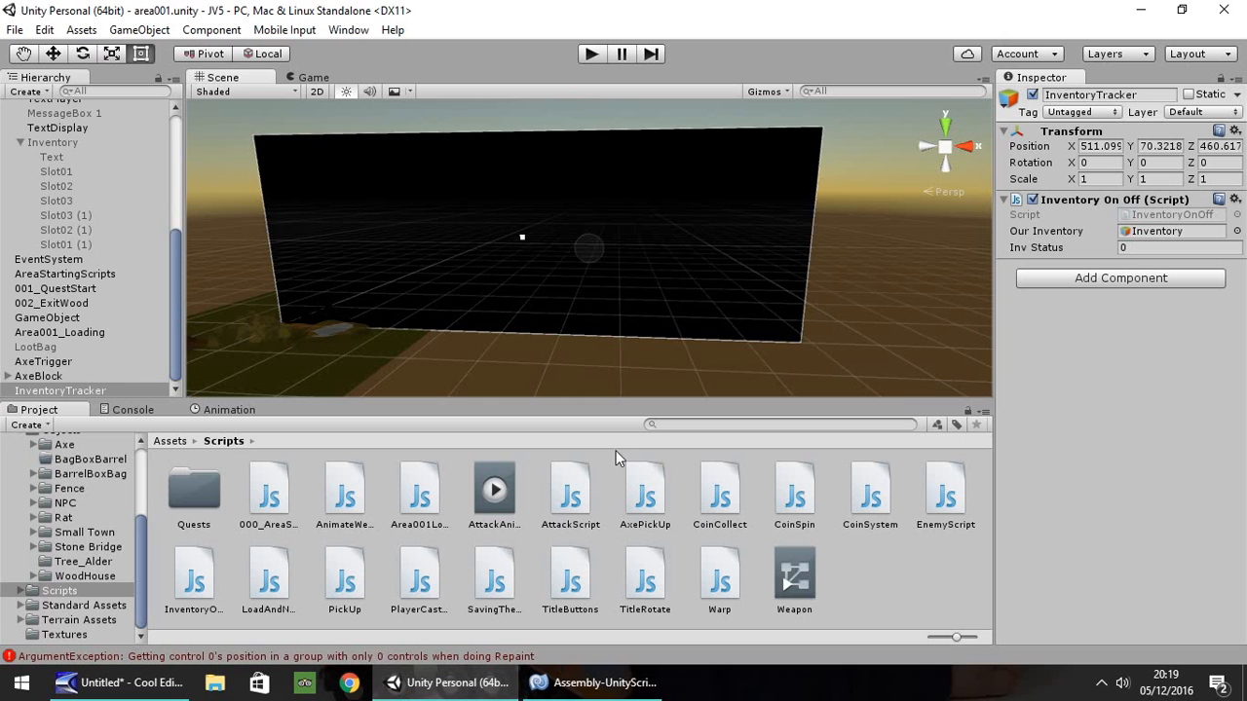
Preview 000_AreaStart's cursor-locking code, then reopen InventoryOnOff in MonoDevelop
left_click(269, 488)
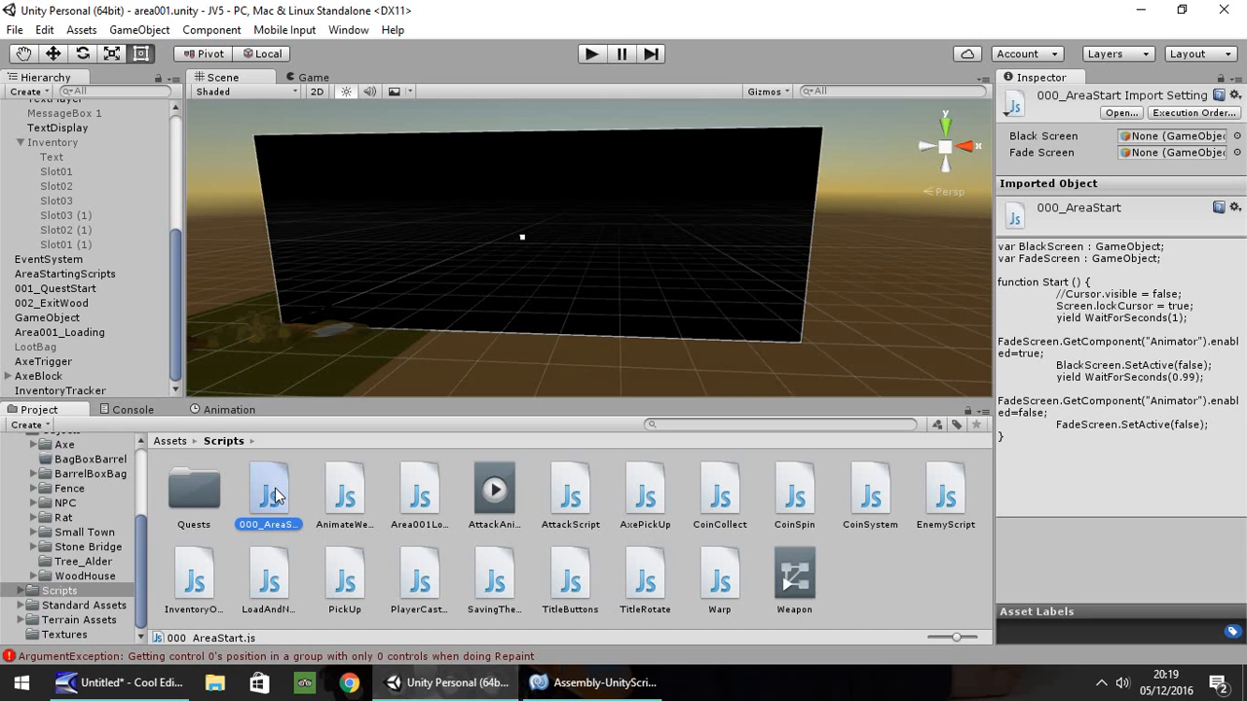
double_click(269, 487)
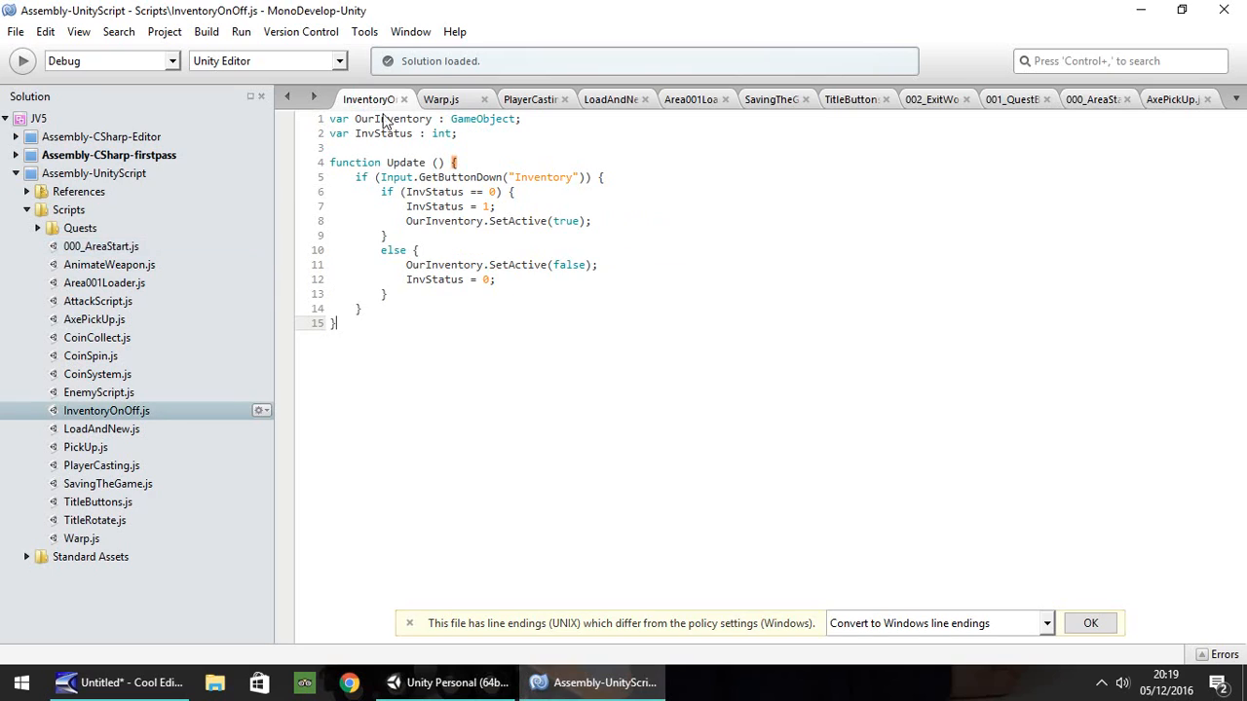
Set Screen.lockCursor = false in the open branch and Screen.lockCursor = true in the close branch
left_click(596, 222)
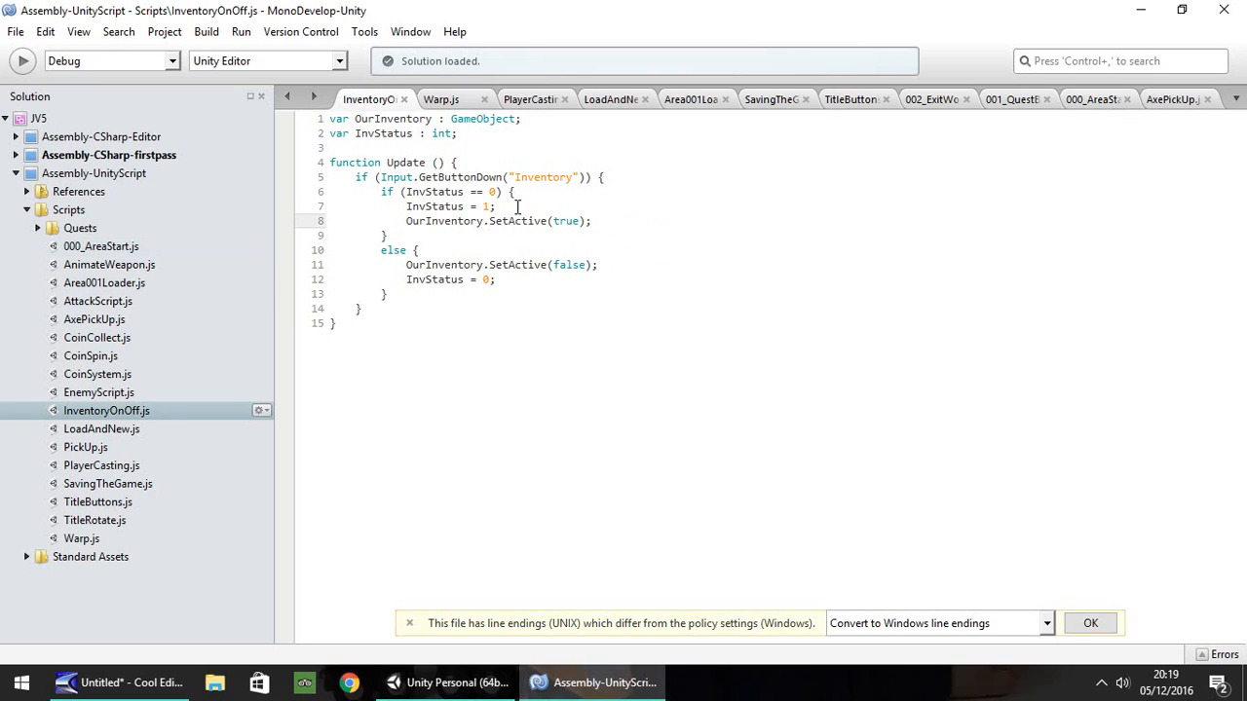
type("Screen.lockCursor = true;")
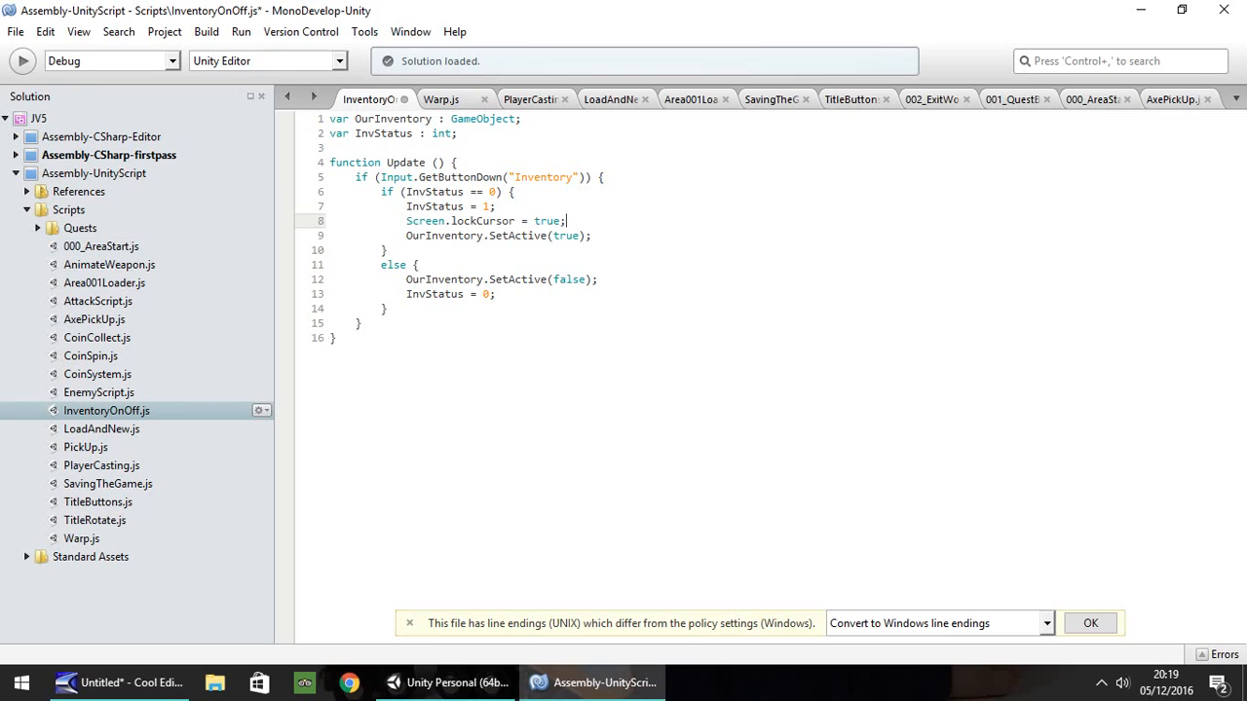
double_click(548, 220)
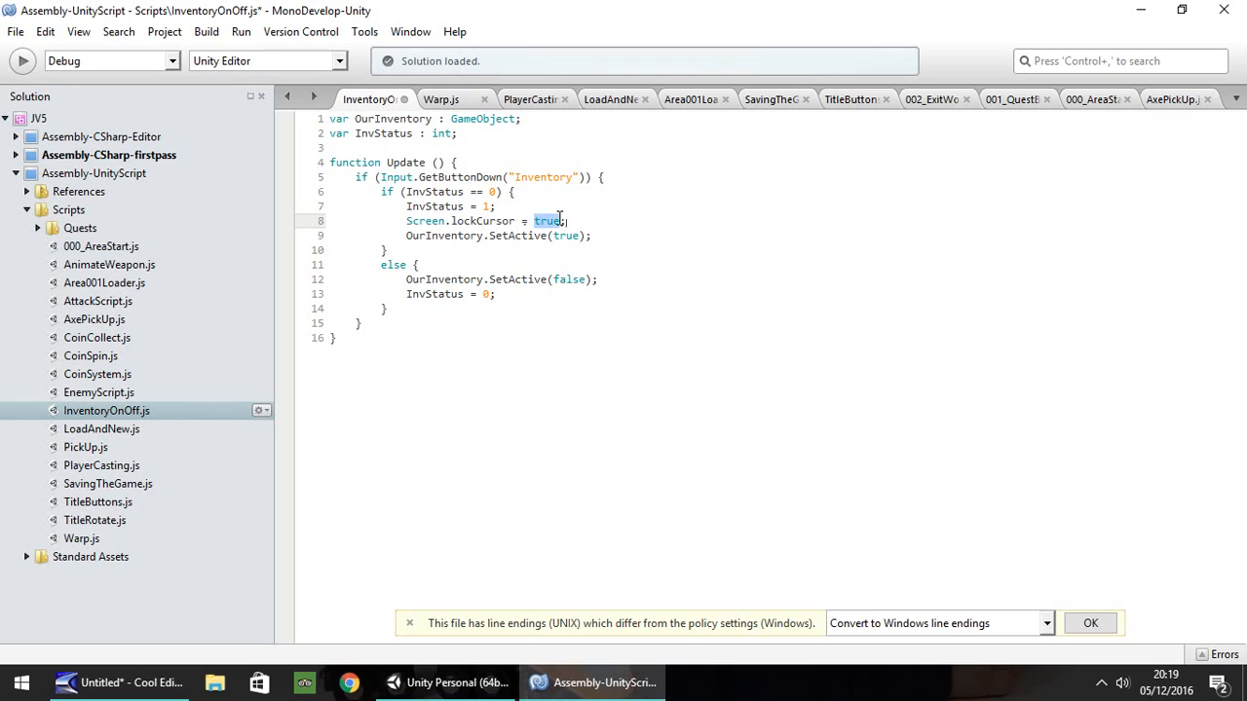
type("false")
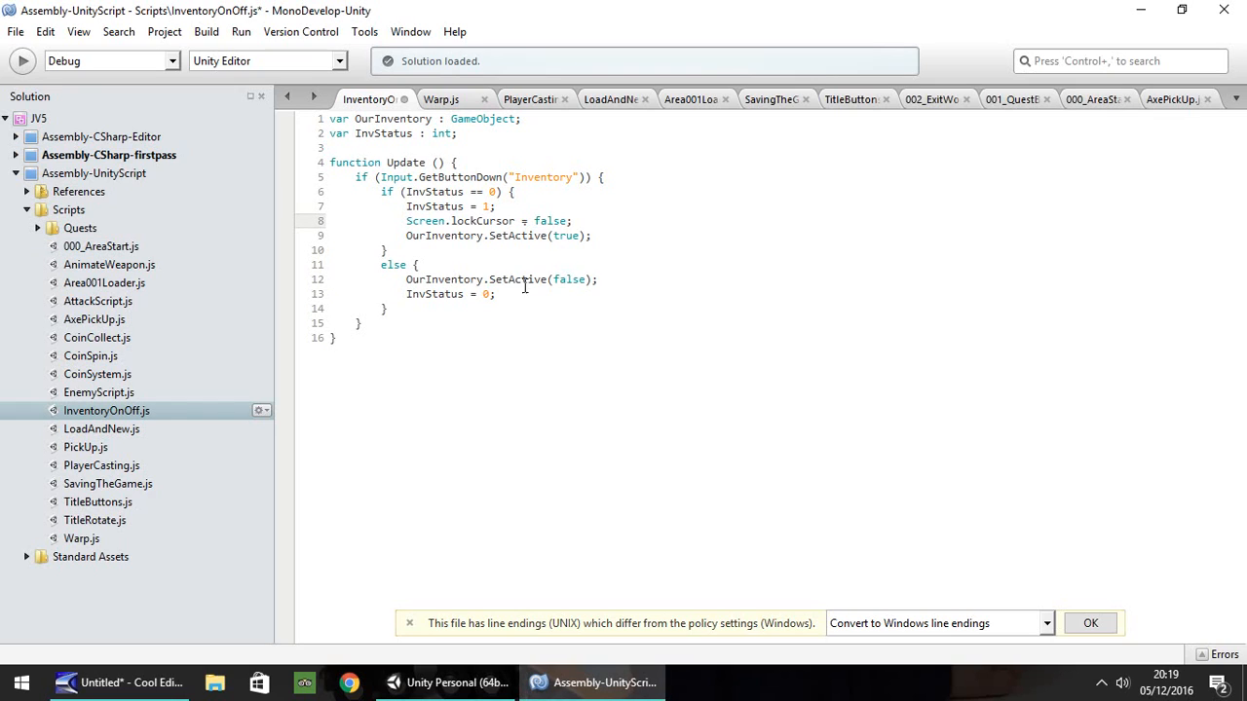
left_click(526, 280)
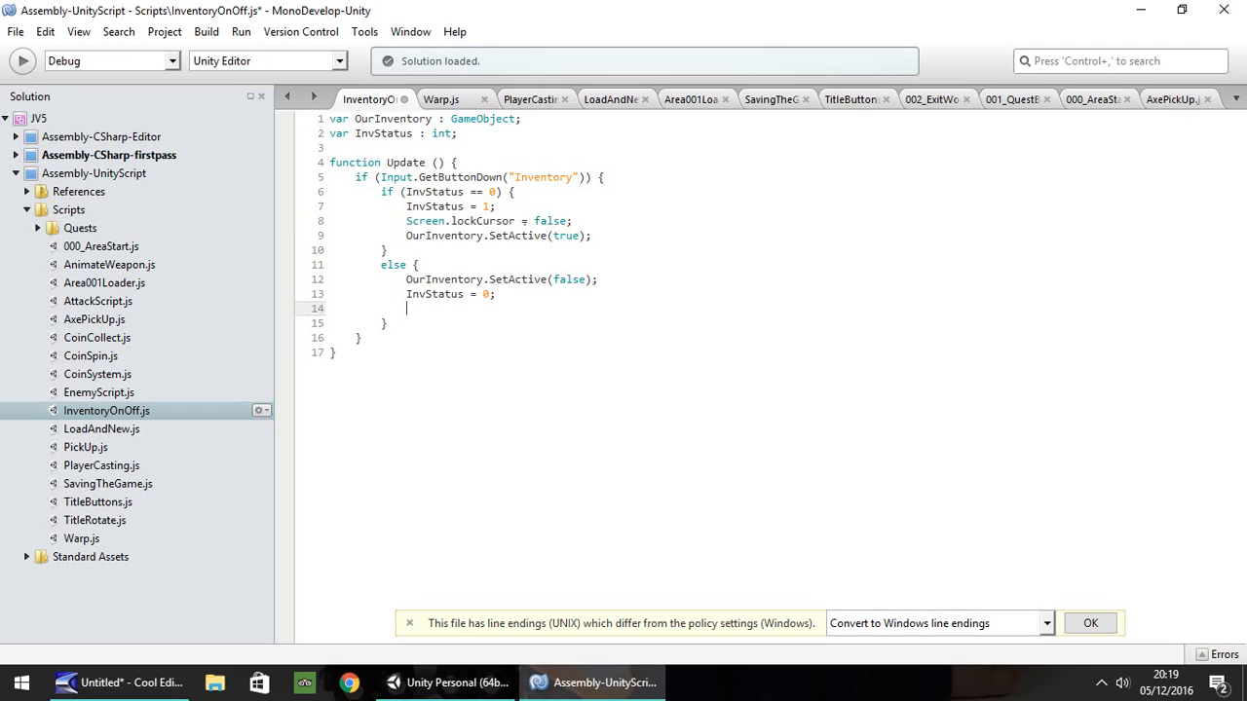
type("Screen.lockCursor = true;")
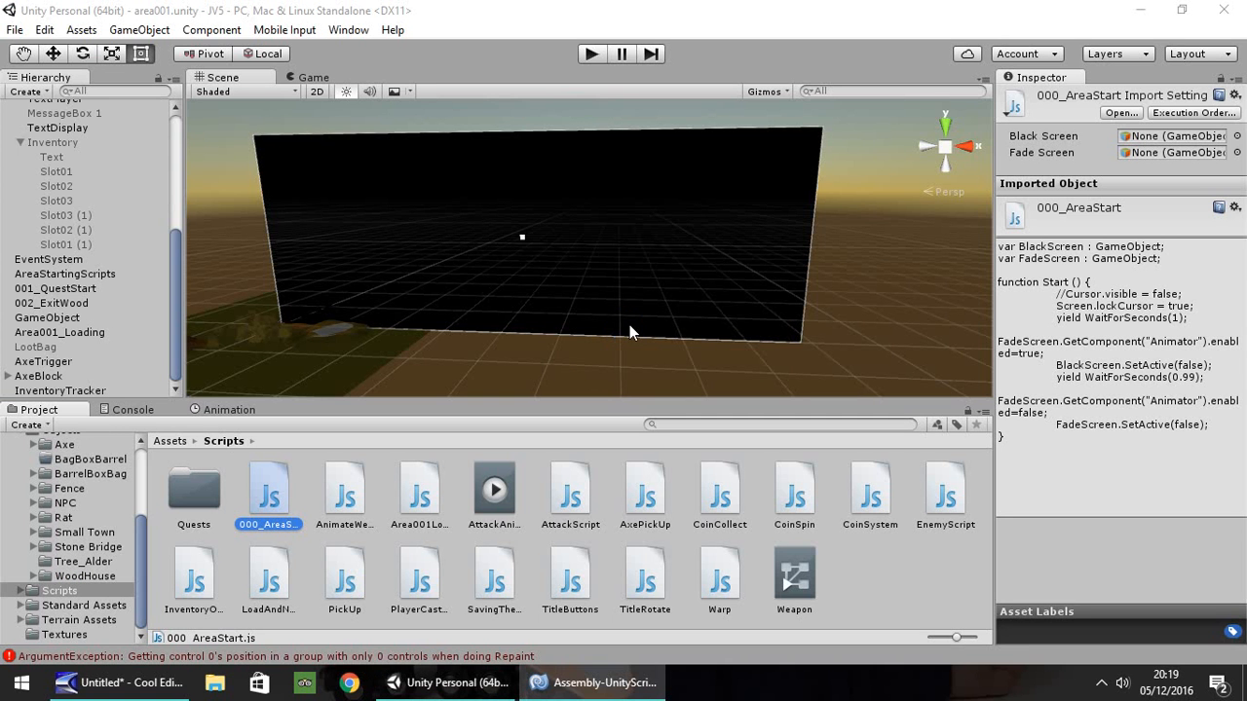
Play-test opening the inventory with the cursor unlocked, then stop the test
left_click(593, 55)
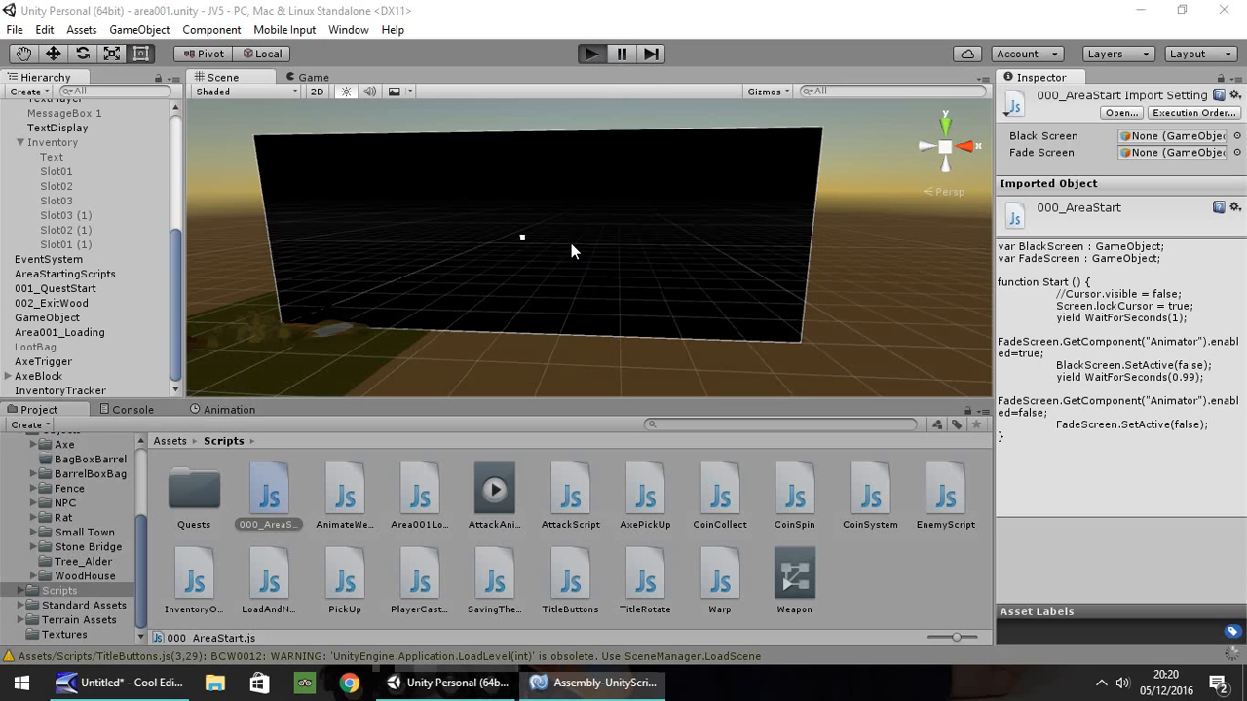
left_click(593, 54)
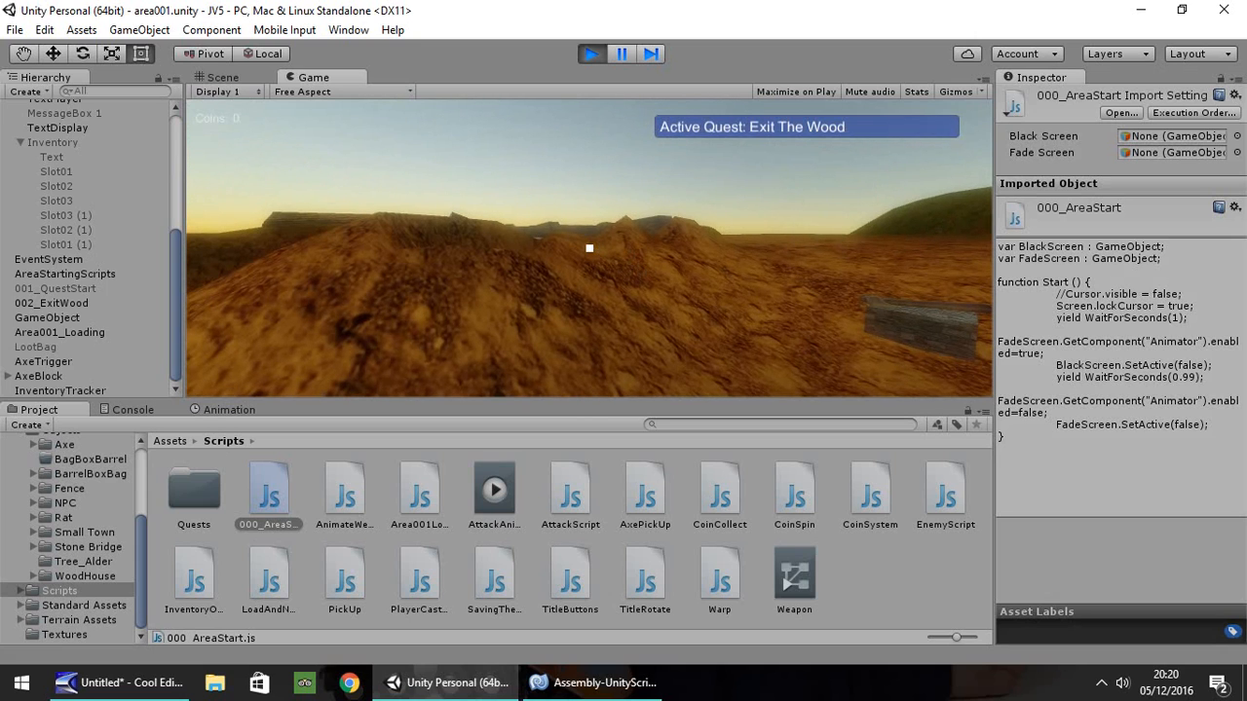
left_click(590, 55)
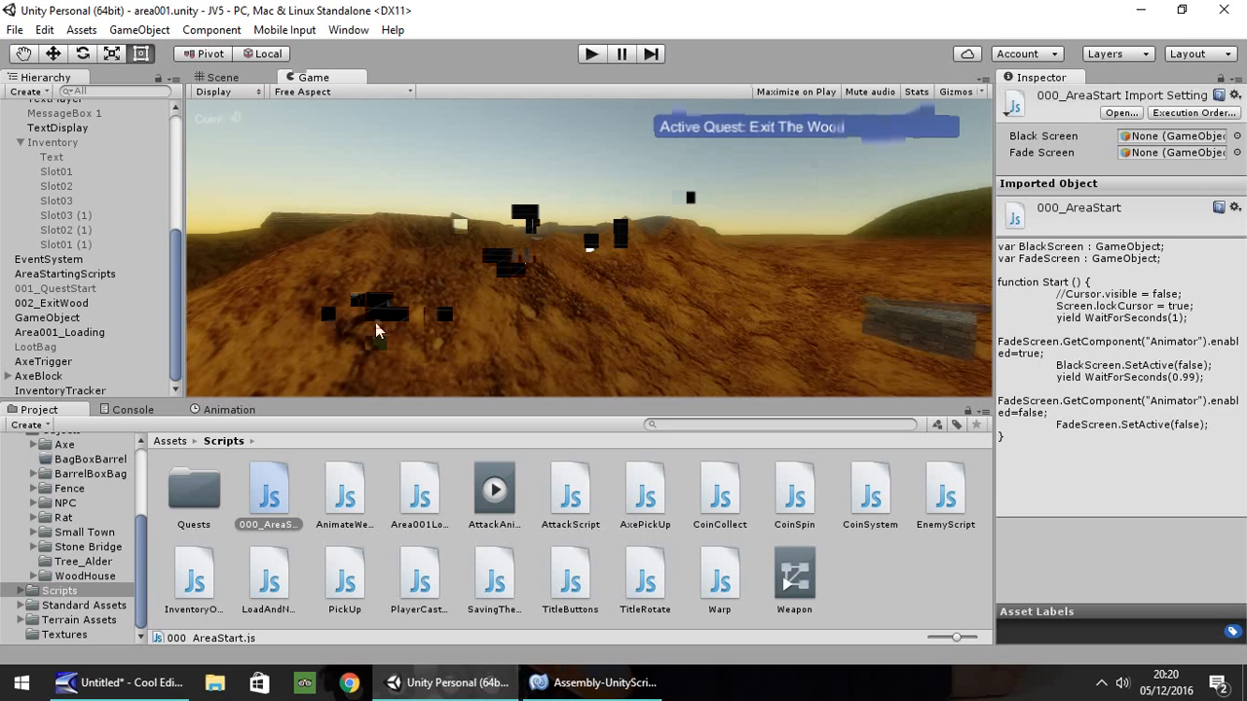
left_click(43, 361)
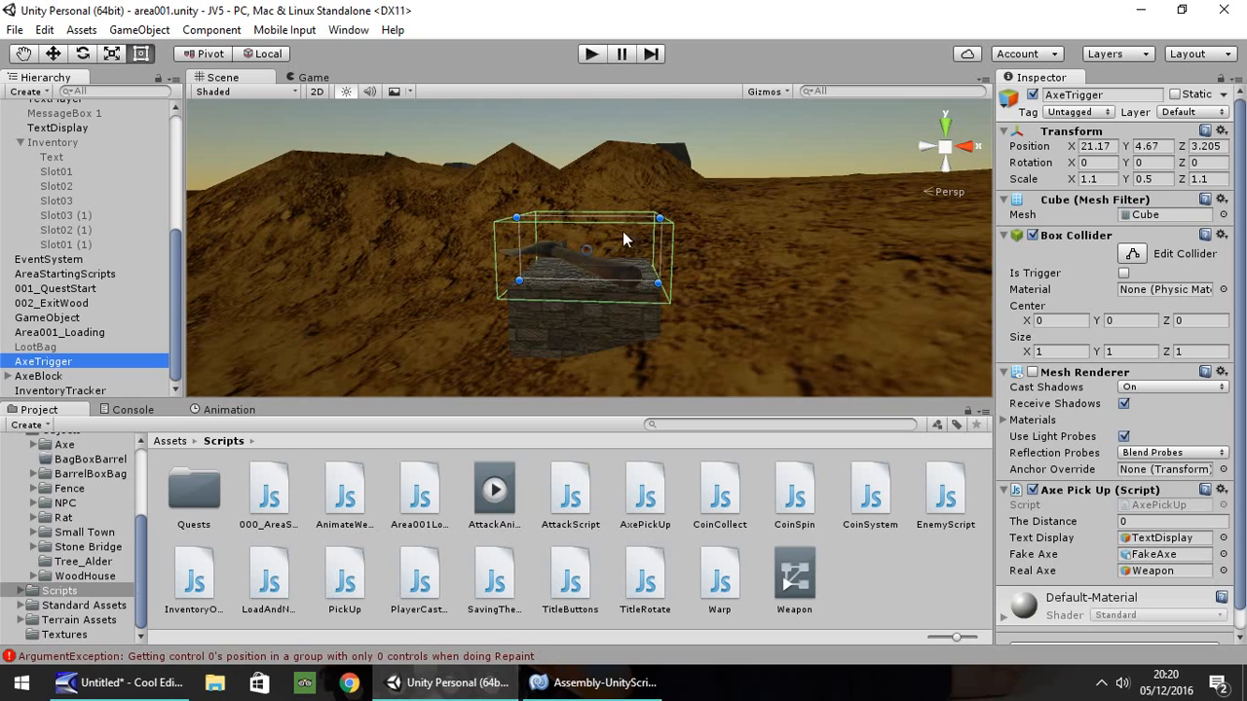
mouse_move(846, 209)
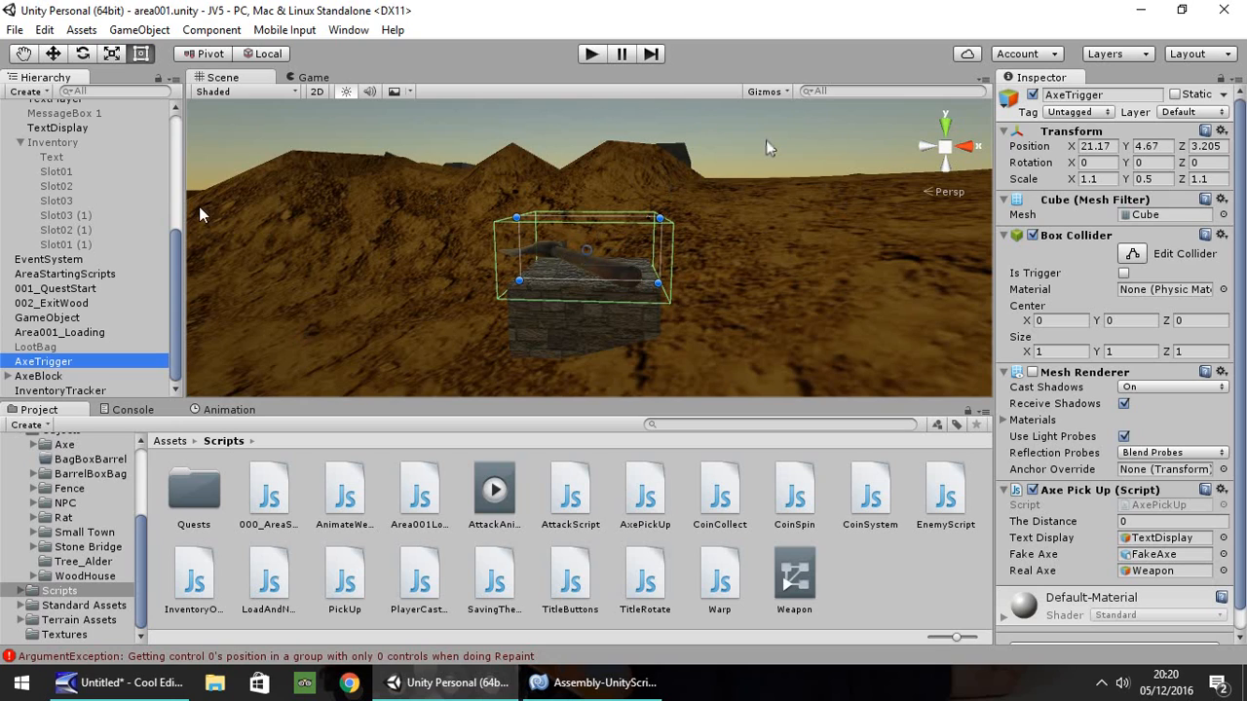
mouse_move(558, 243)
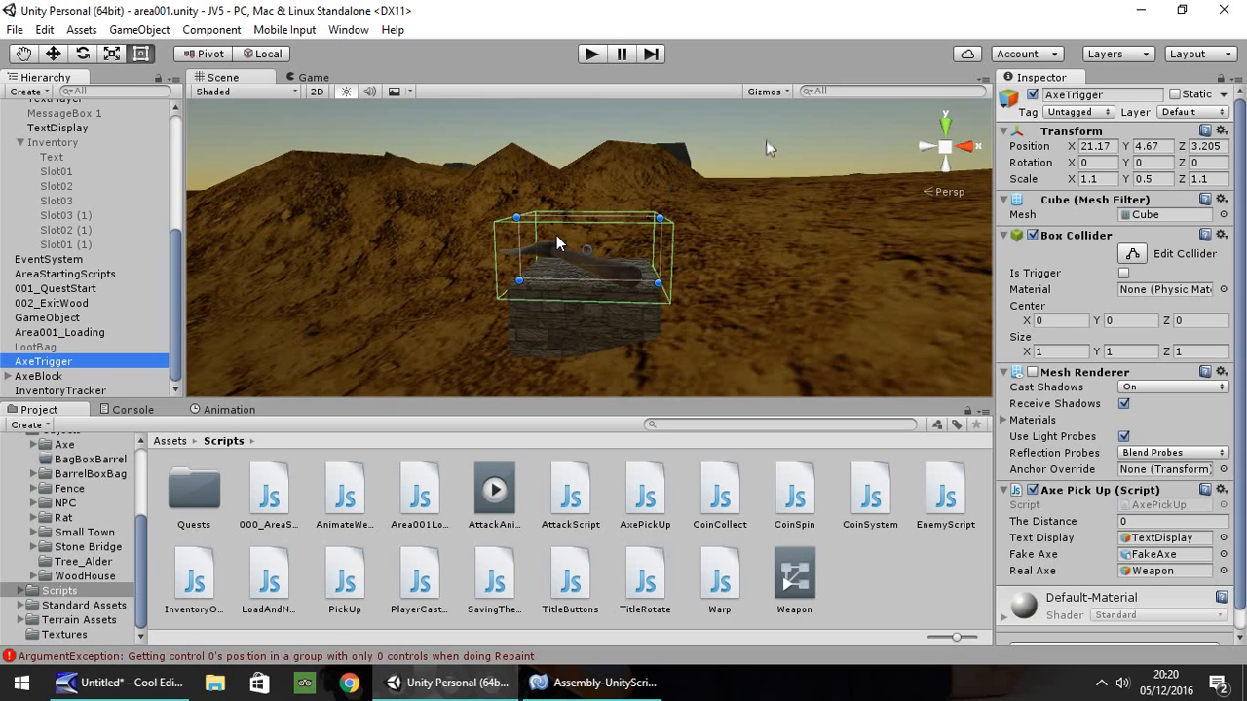
mouse_move(491, 105)
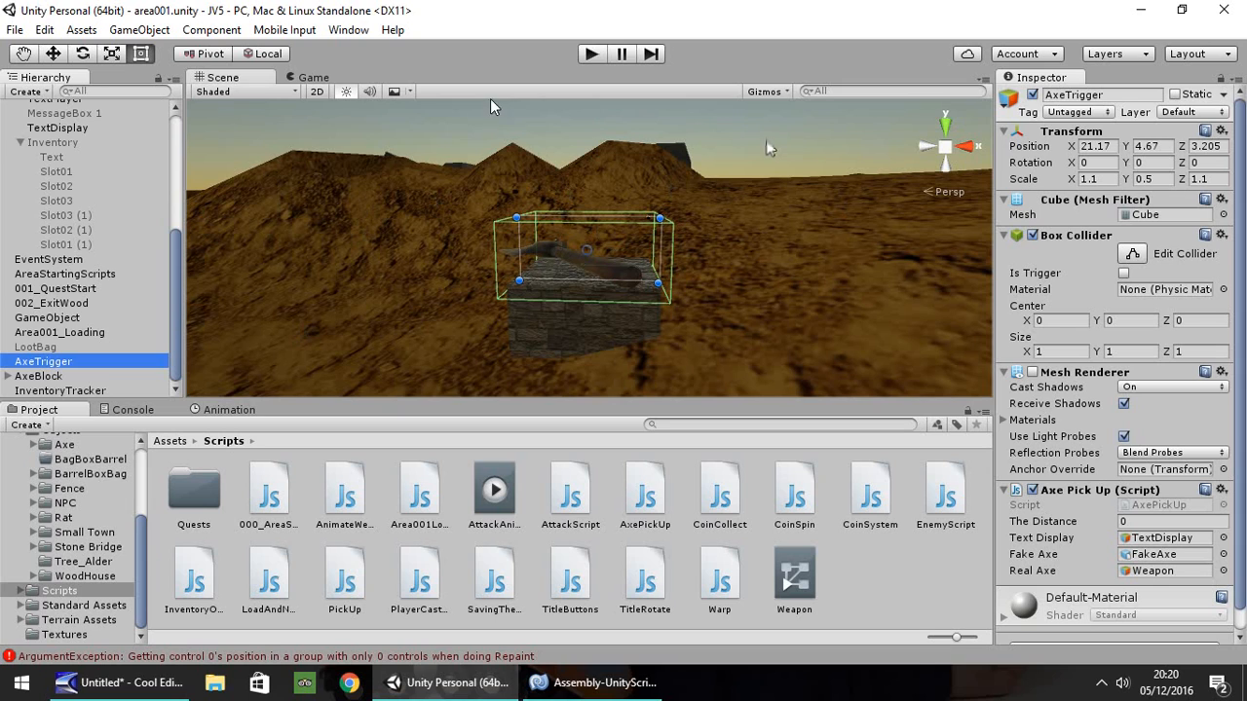
left_click(593, 55)
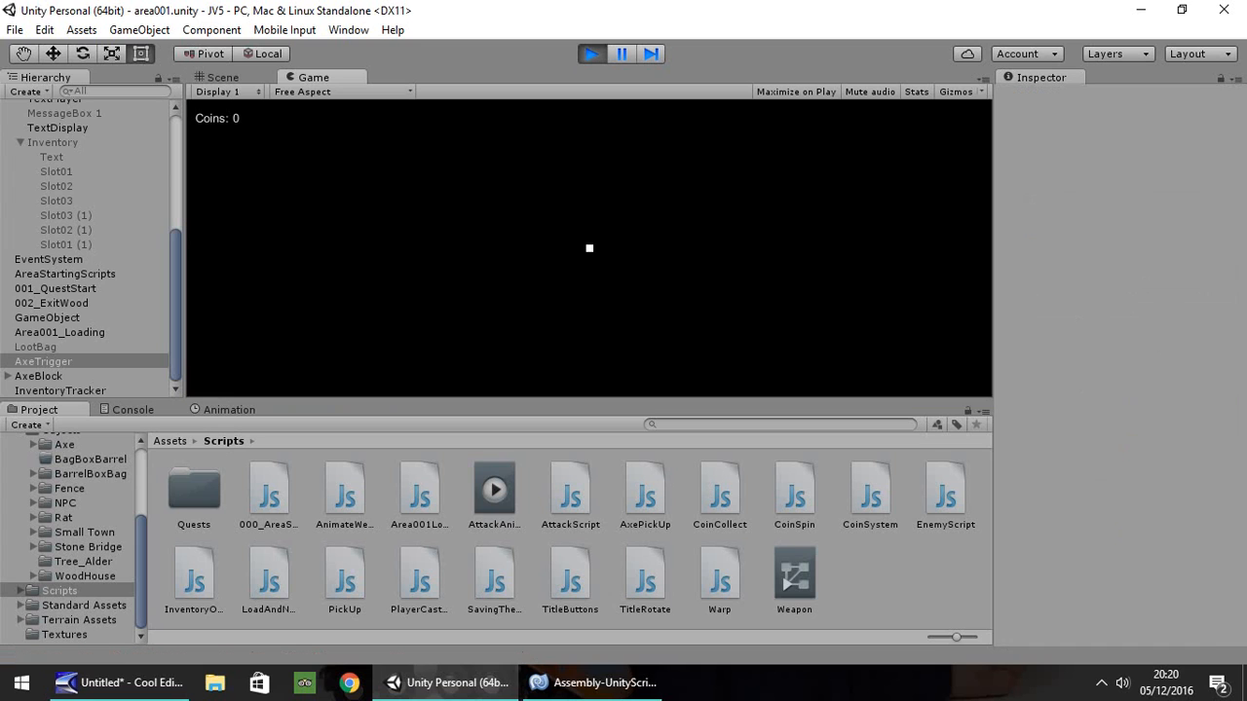
left_click(43, 361)
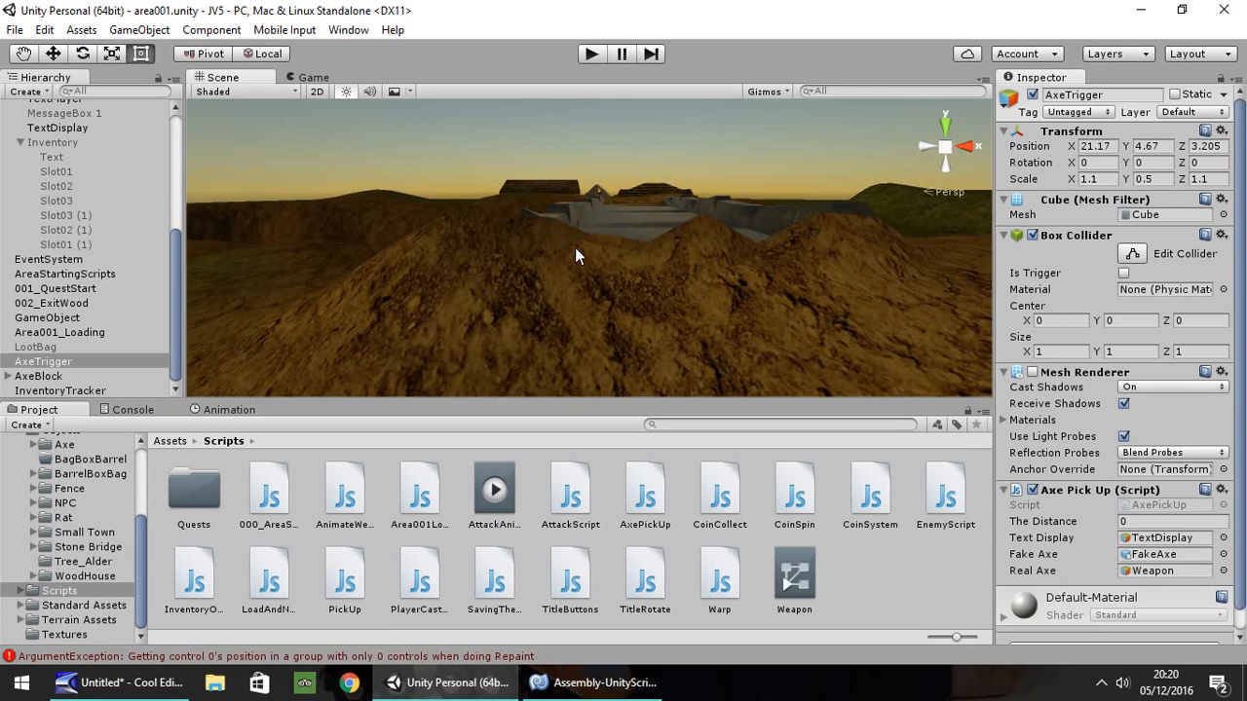
left_click_drag(575, 257, 803, 296)
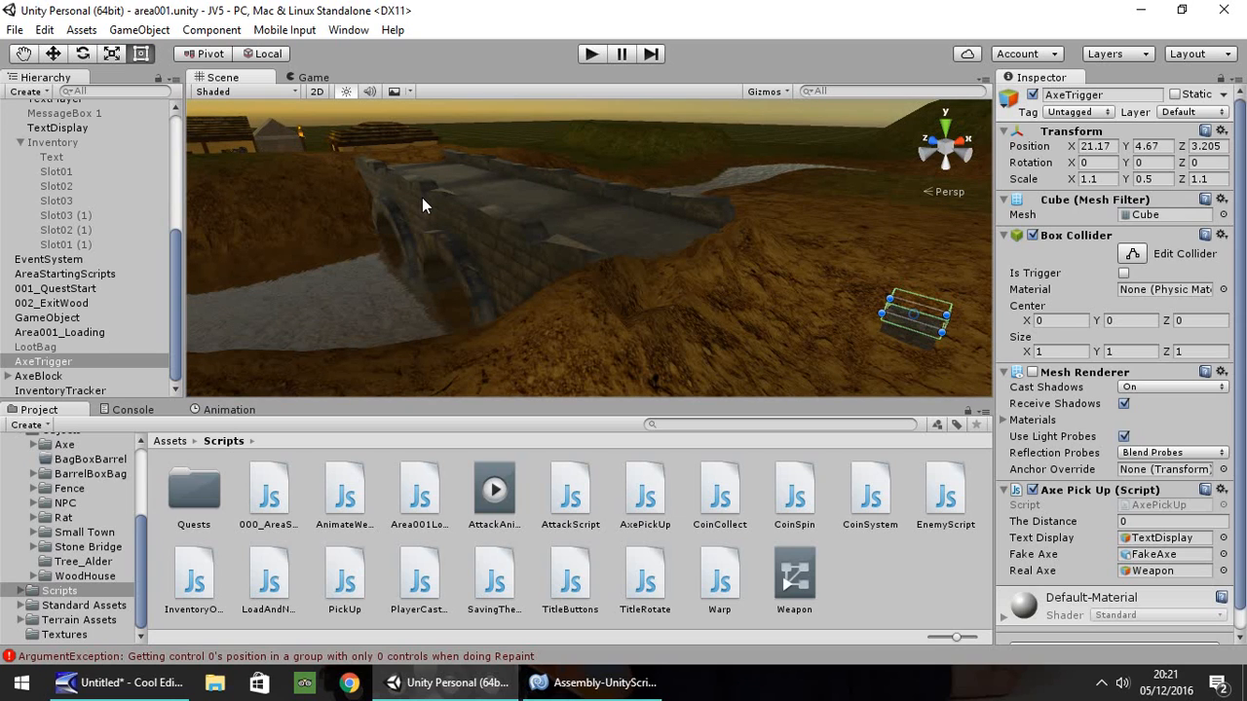
mouse_move(623, 140)
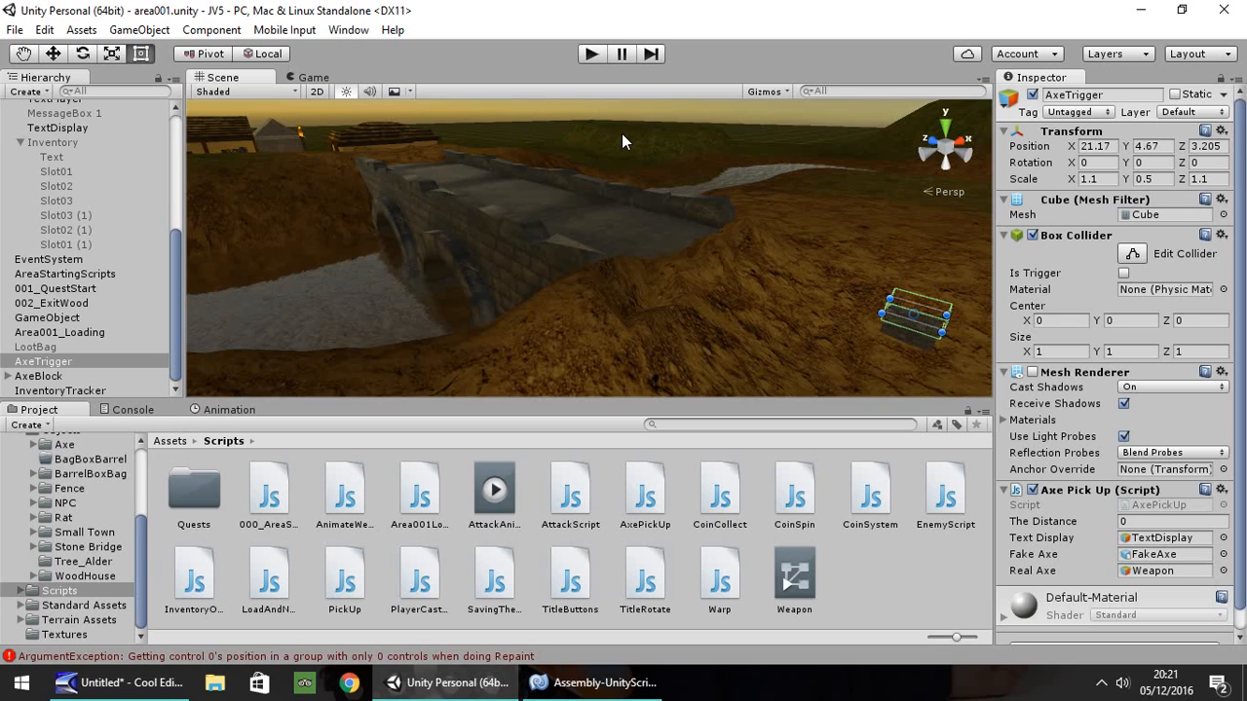
mouse_move(850, 226)
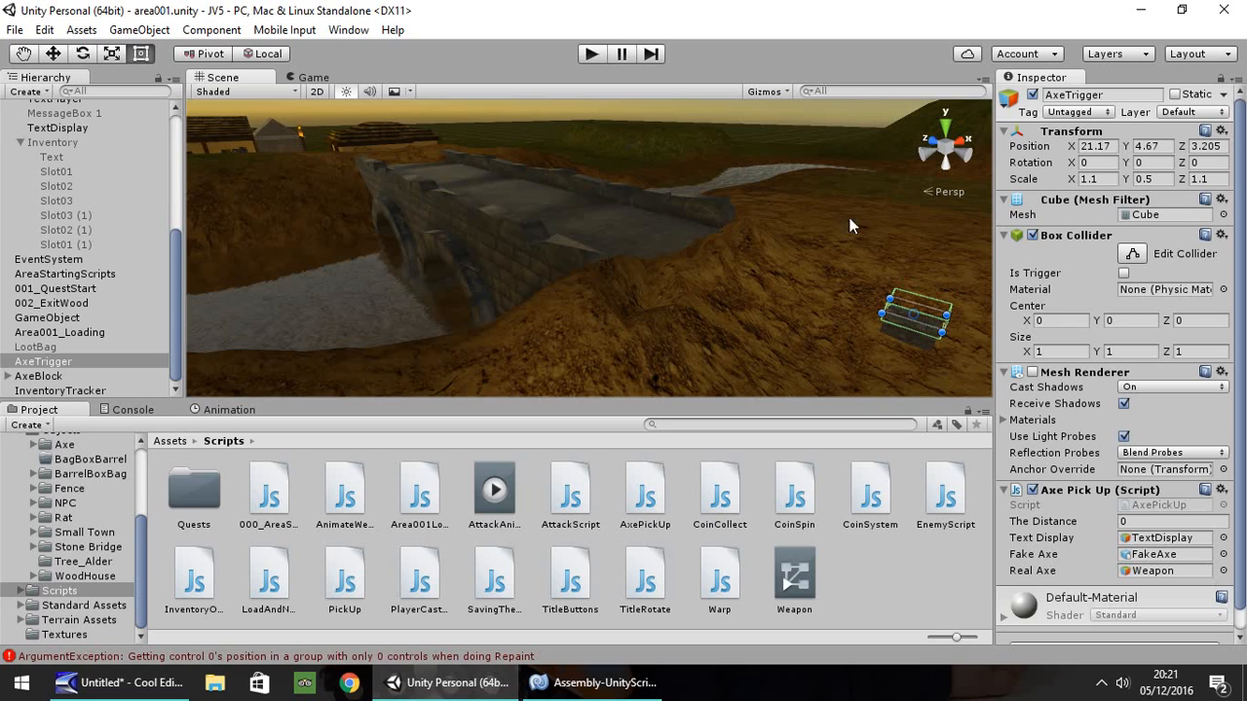
mouse_move(902, 218)
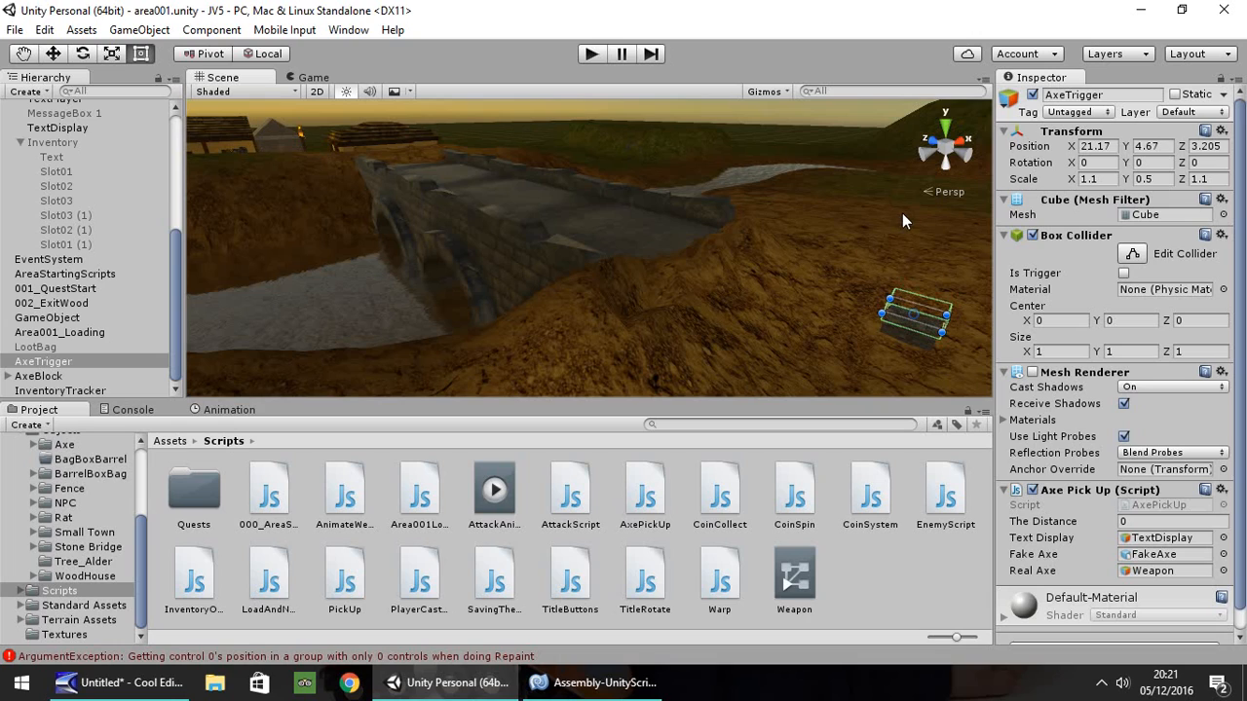